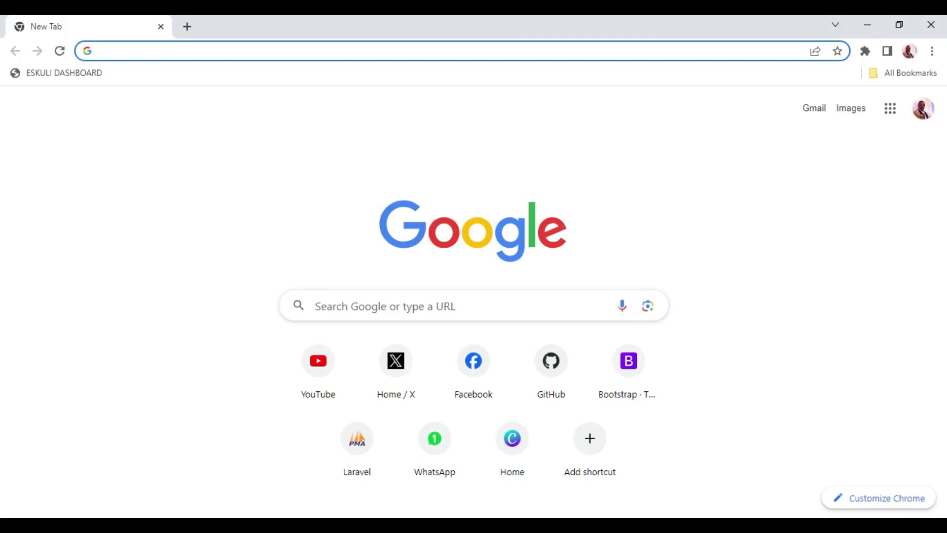
# Step: Search Google for 'mpdf laravel'
pyautogui.write('mpdf')
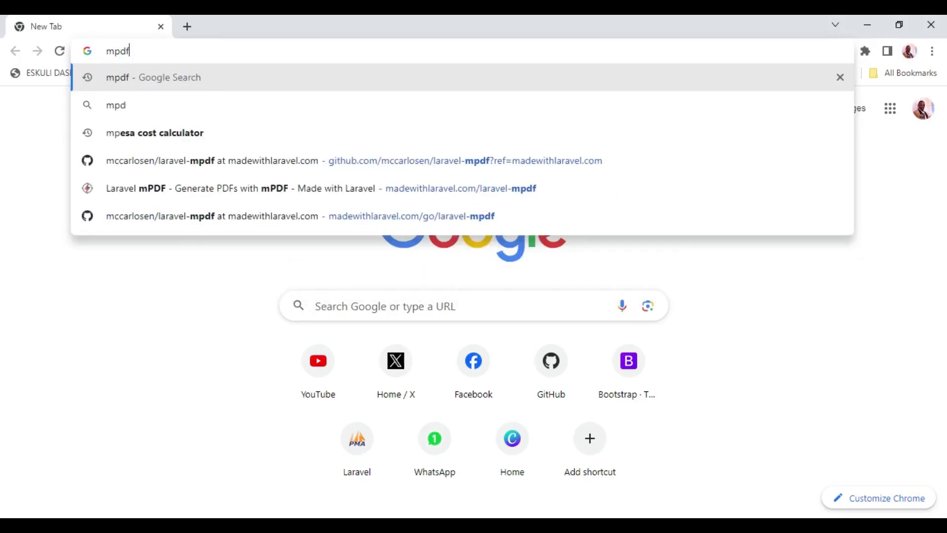
pyautogui.write('lar')
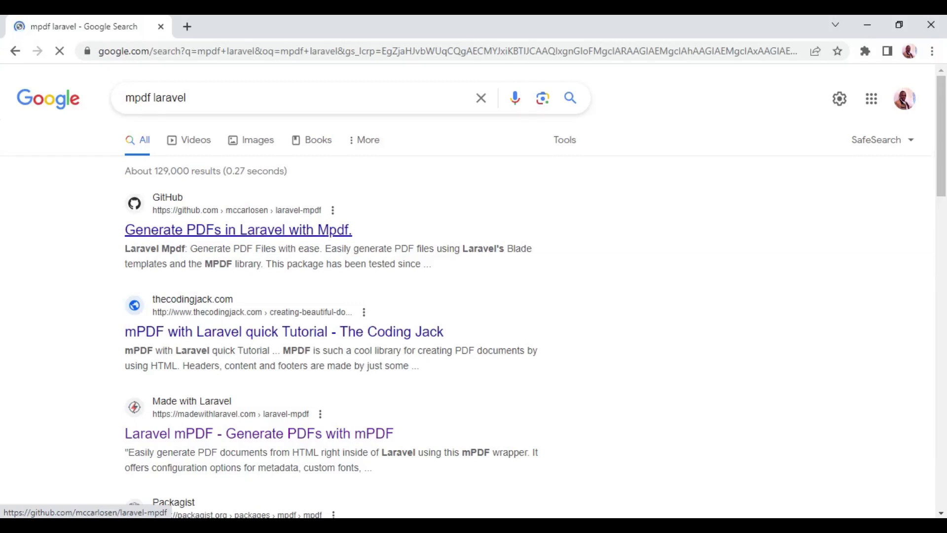
# Step: Open the laravel-mpdf GitHub repository result and scroll through its readme
pyautogui.click(238, 229)
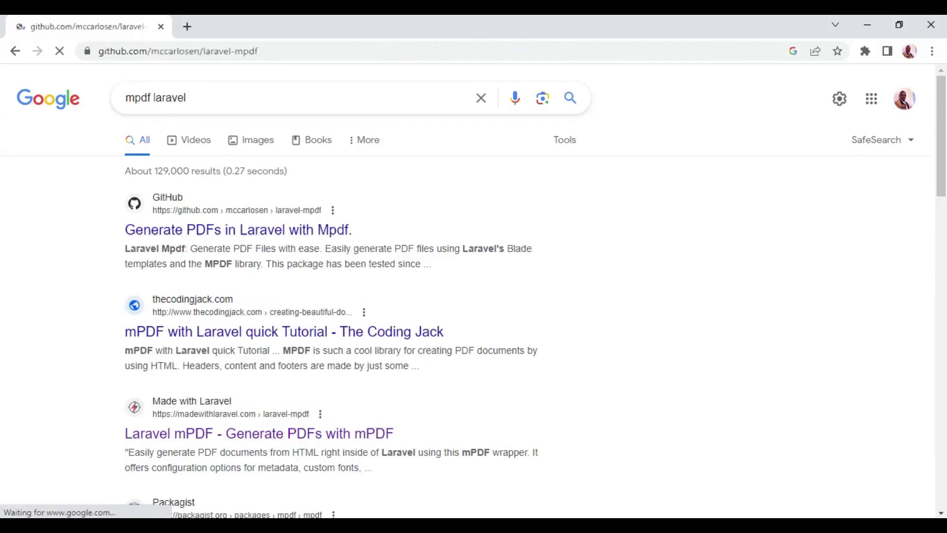
pyautogui.click(237, 229)
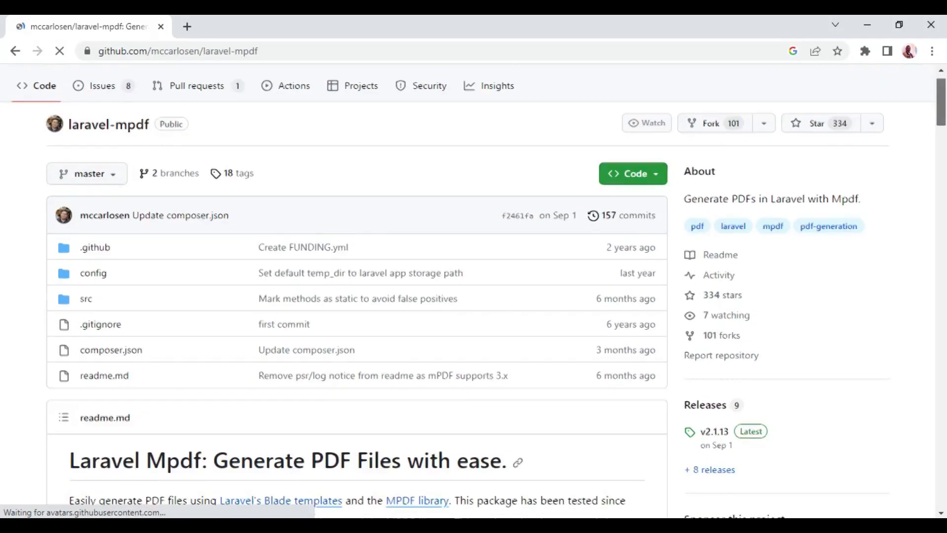
pyautogui.scroll(3)
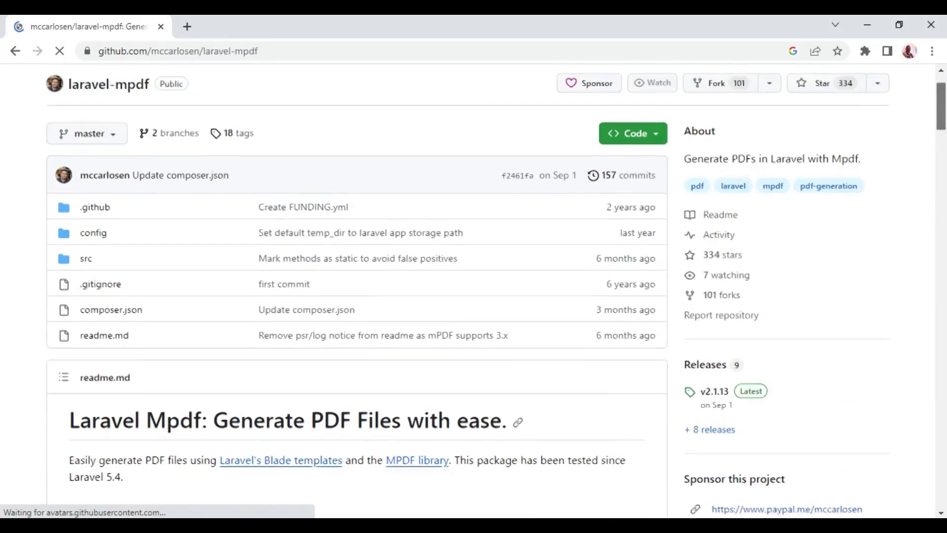
pyautogui.scroll(-3)
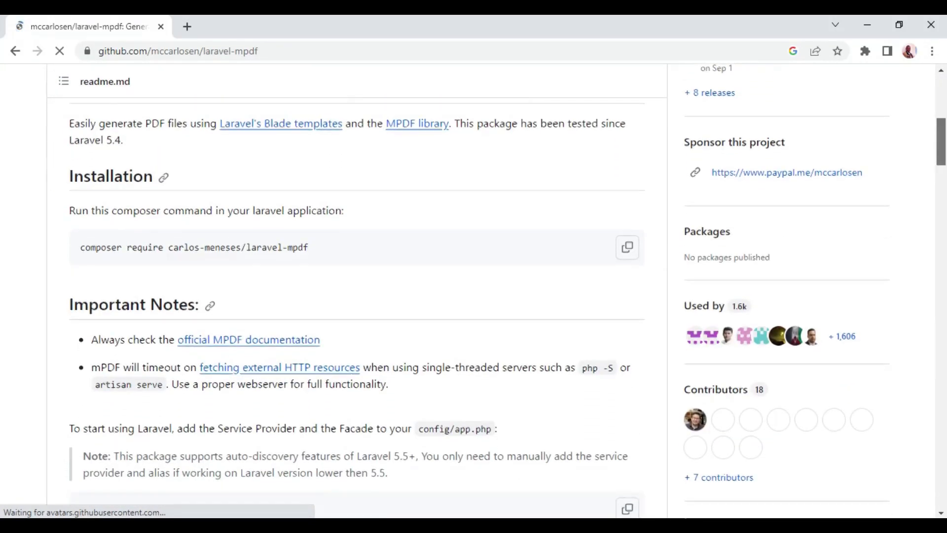
pyautogui.scroll(-3)
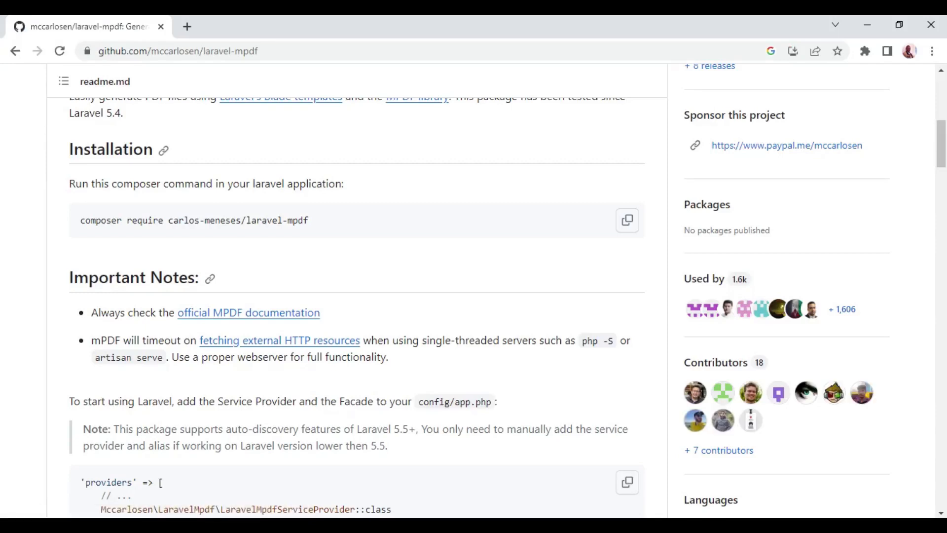
pyautogui.scroll(-3)
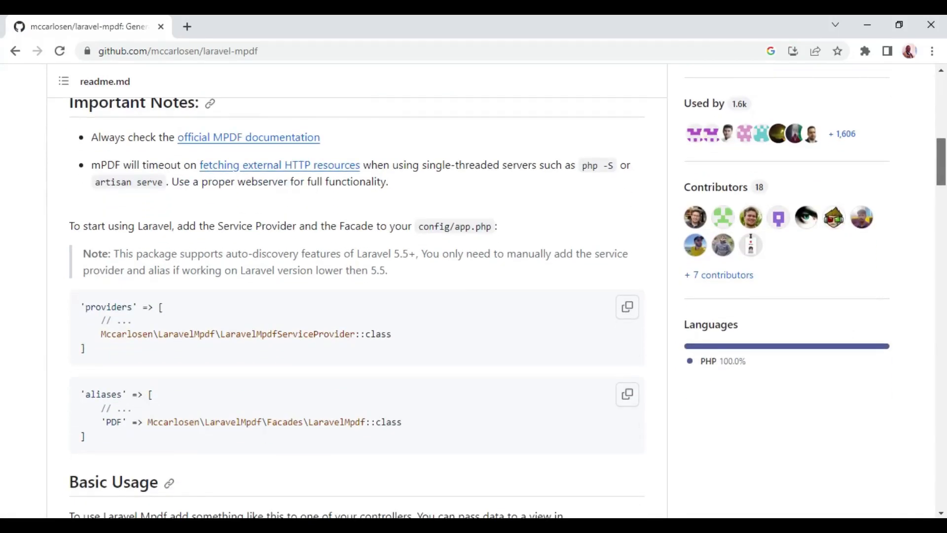
pyautogui.scroll(-3)
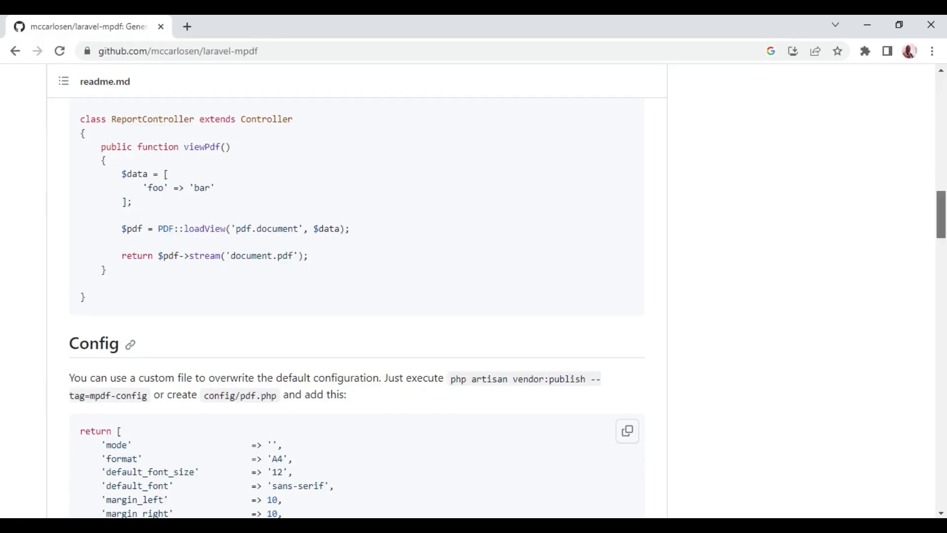
# Step: Locate the composer require command in the readme and select it
pyautogui.scroll(-3)
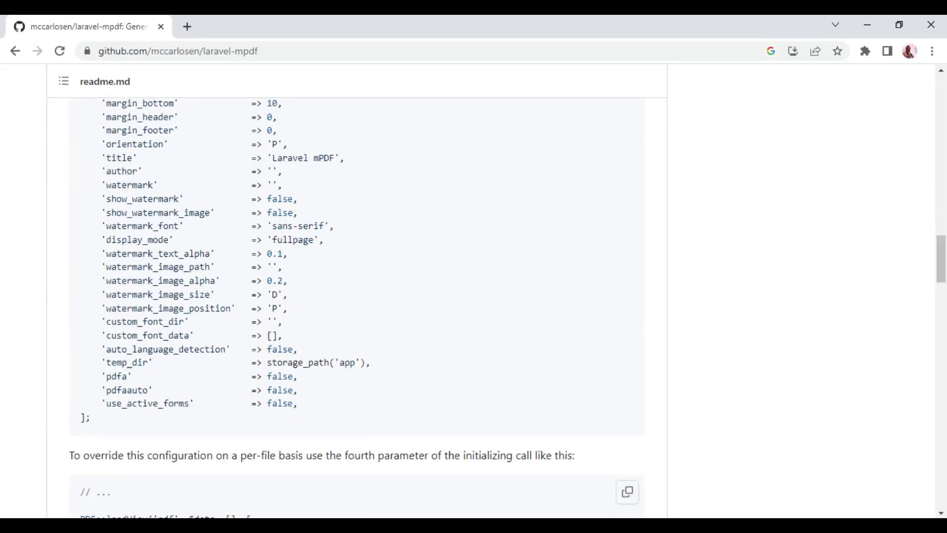
pyautogui.scroll(3)
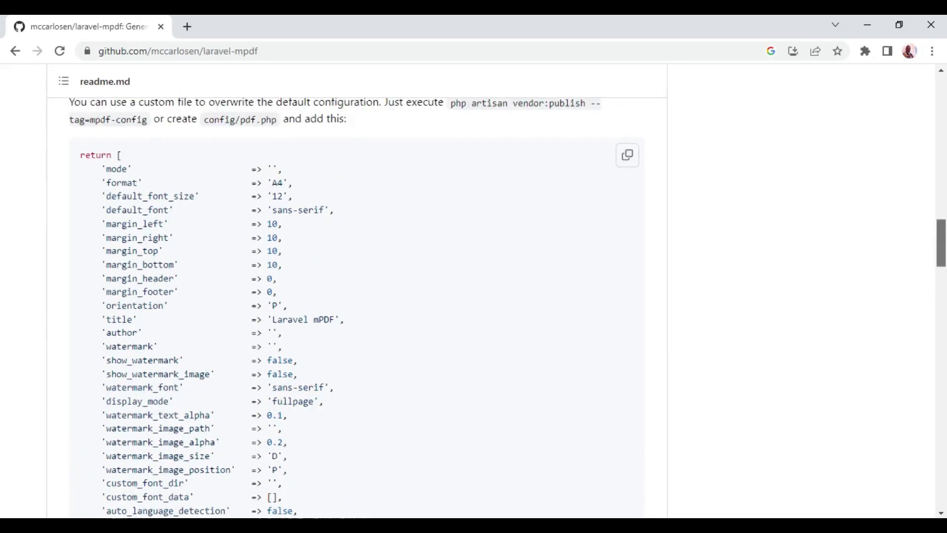
pyautogui.scroll(-3)
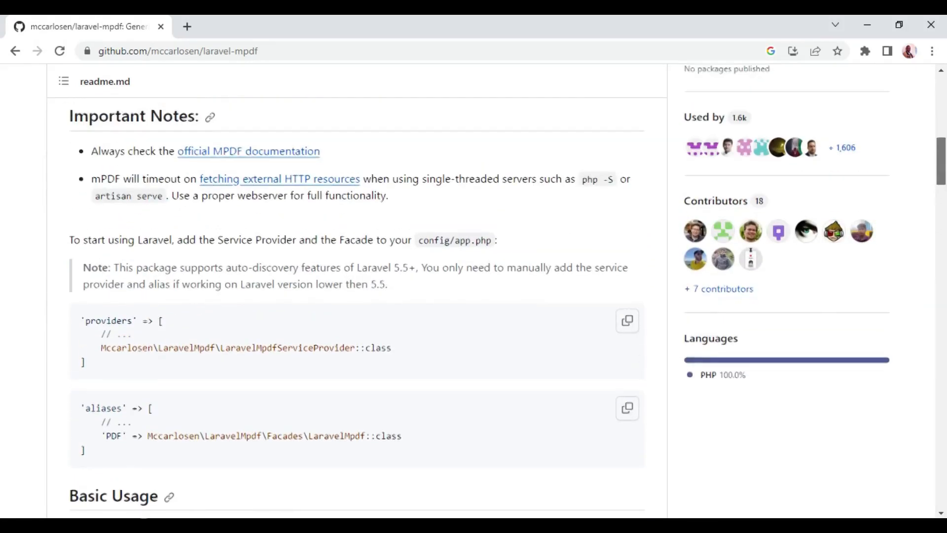
pyautogui.scroll(3)
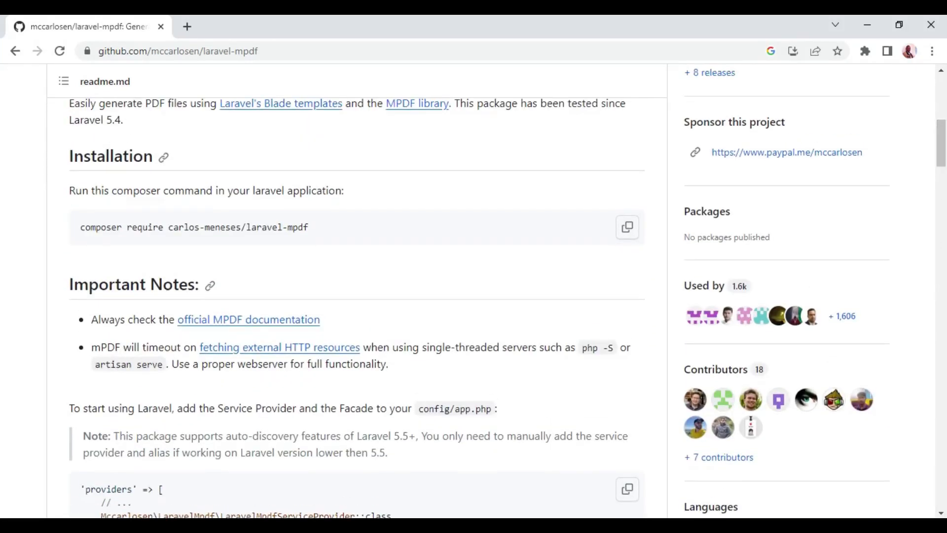
pyautogui.doubleClick(193, 226)
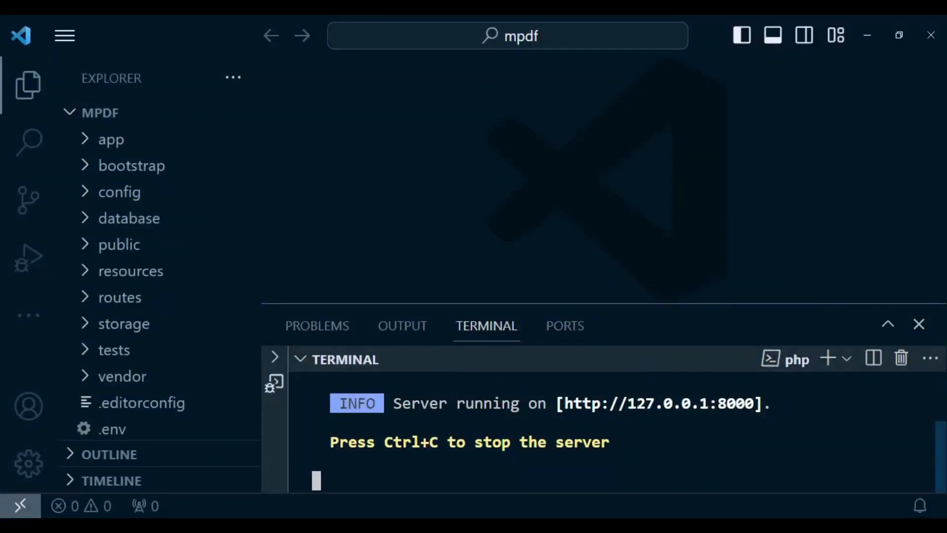
# Step: Run 'composer require carlos-meneses/laravel-mpdf' in a fresh terminal
pyautogui.click(828, 358)
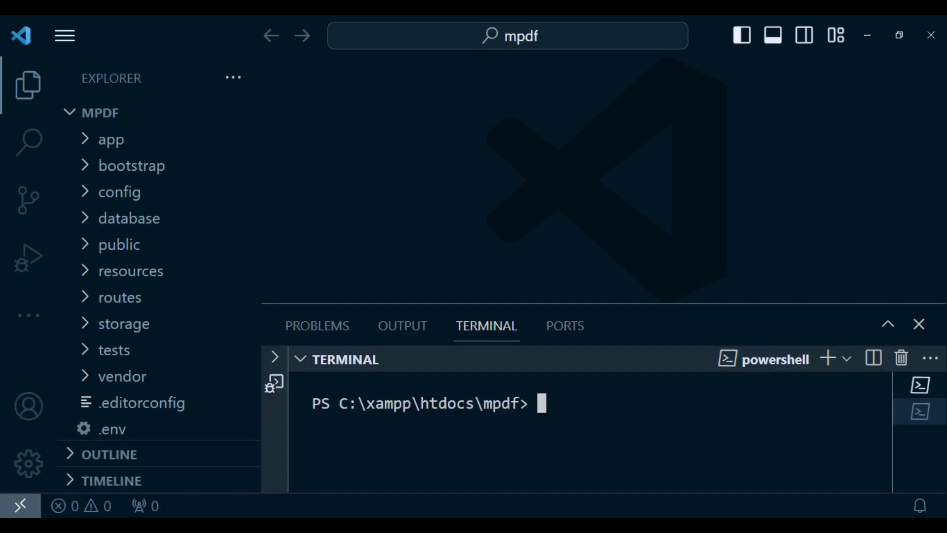
pyautogui.write('composer require carlos-meneses/laravel-mpdf')
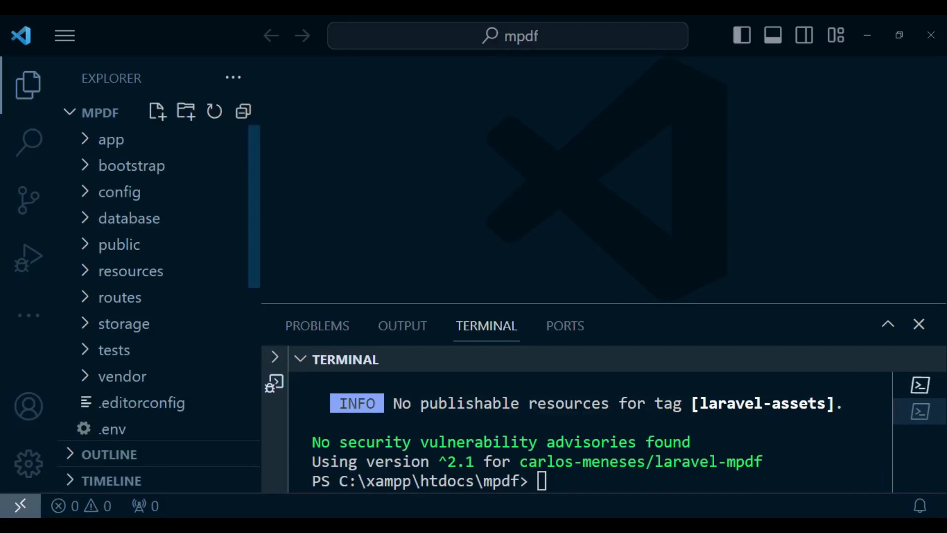
pyautogui.scroll(-3)
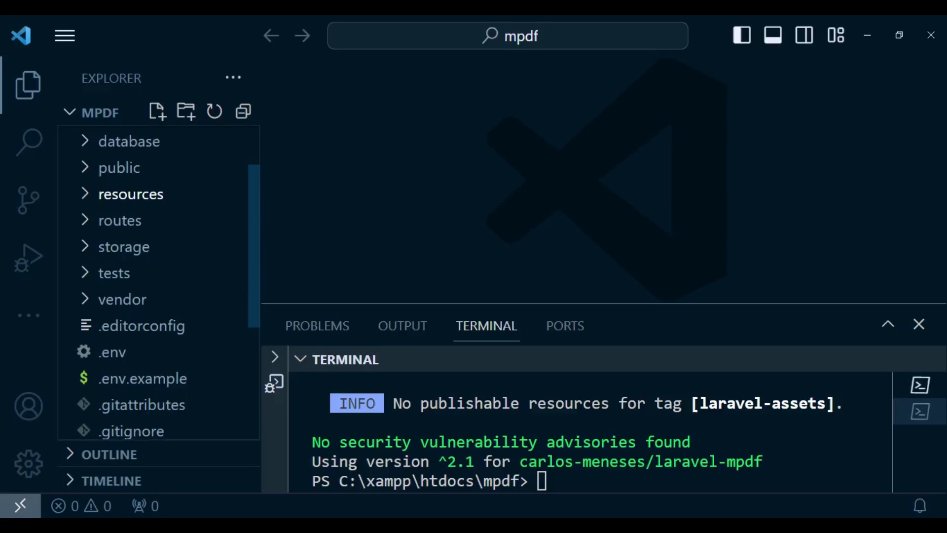
# Step: Open welcome.blade.php from resources/views and replace it with HTML boilerplate
pyautogui.click(130, 194)
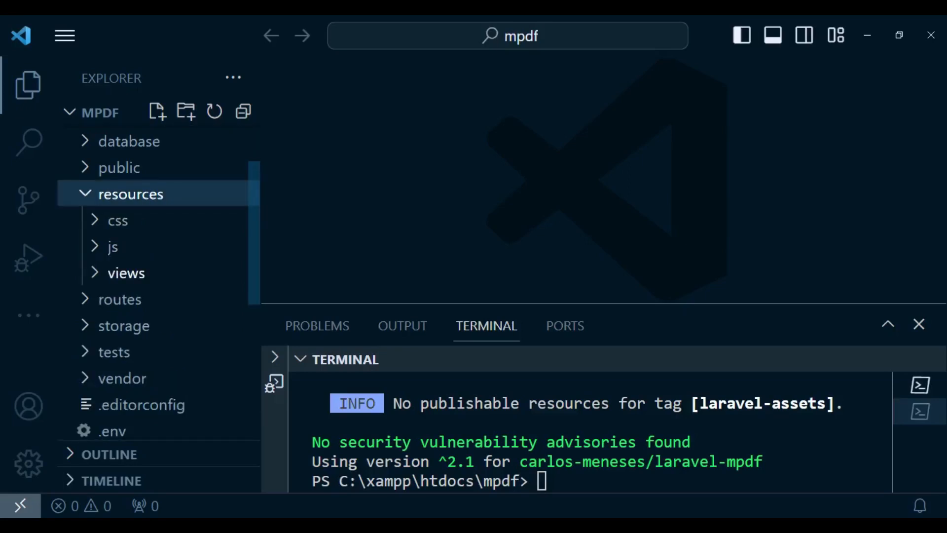
pyautogui.click(126, 273)
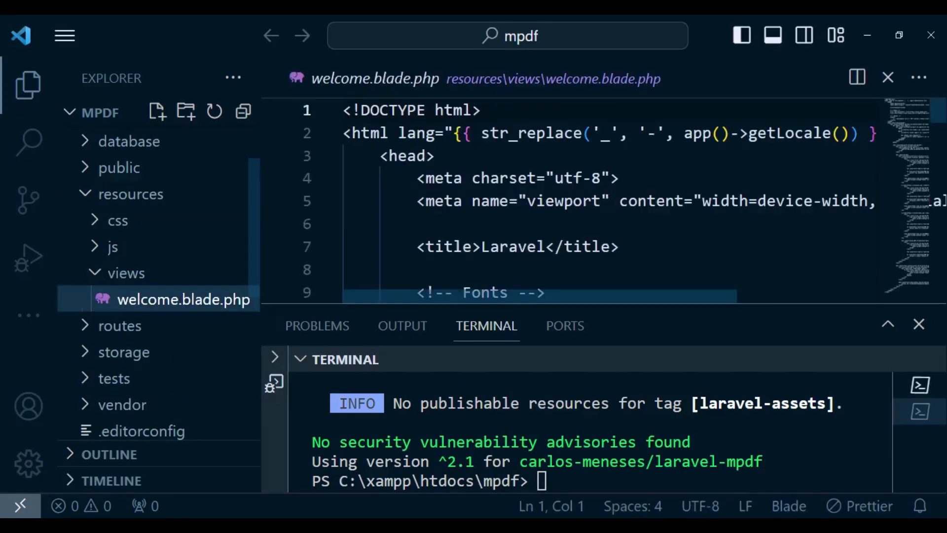
pyautogui.click(435, 156)
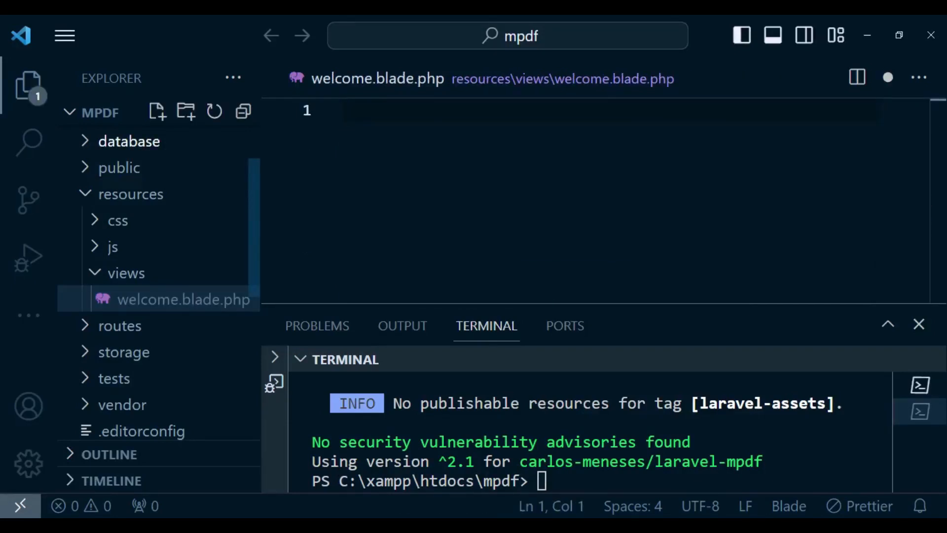
pyautogui.write('html>')
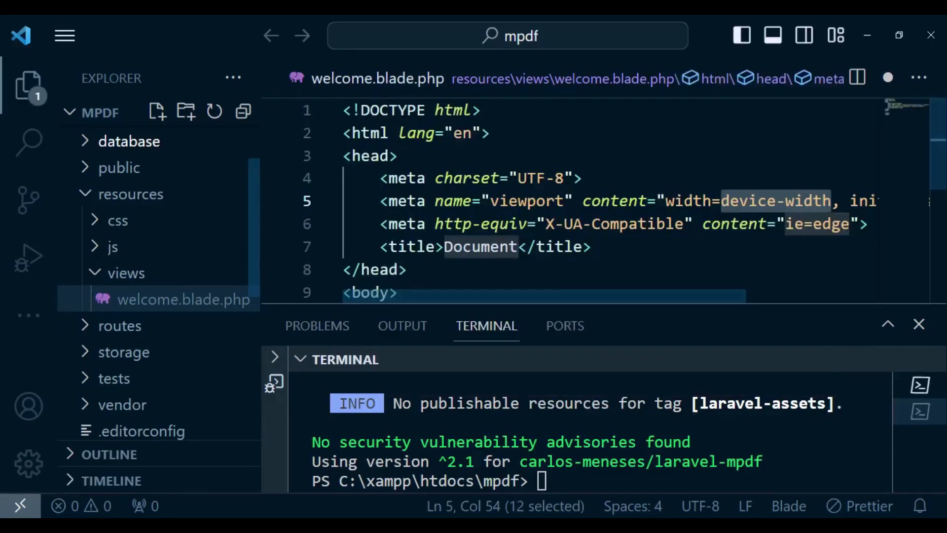
pyautogui.scroll(-3)
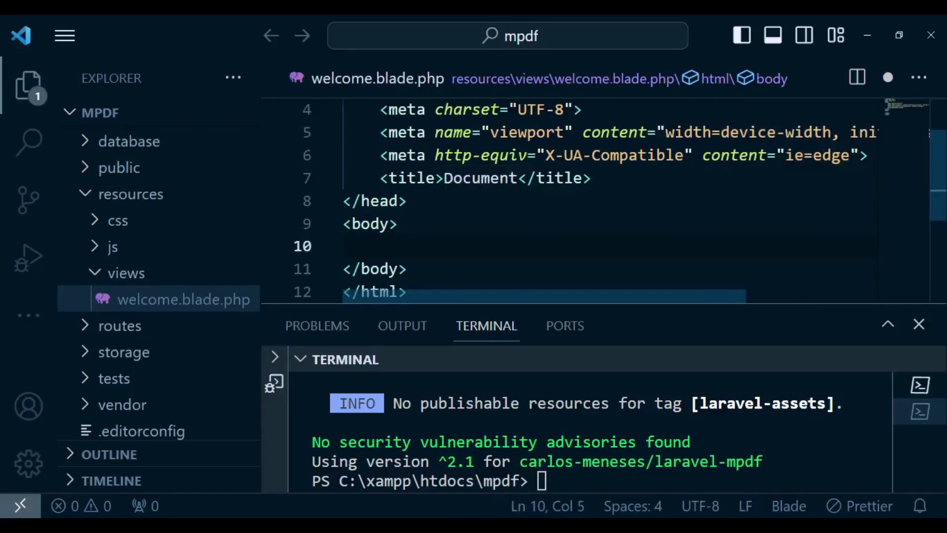
# Step: Add an <a href="/pdf"> link inside the page body
pyautogui.write('<')
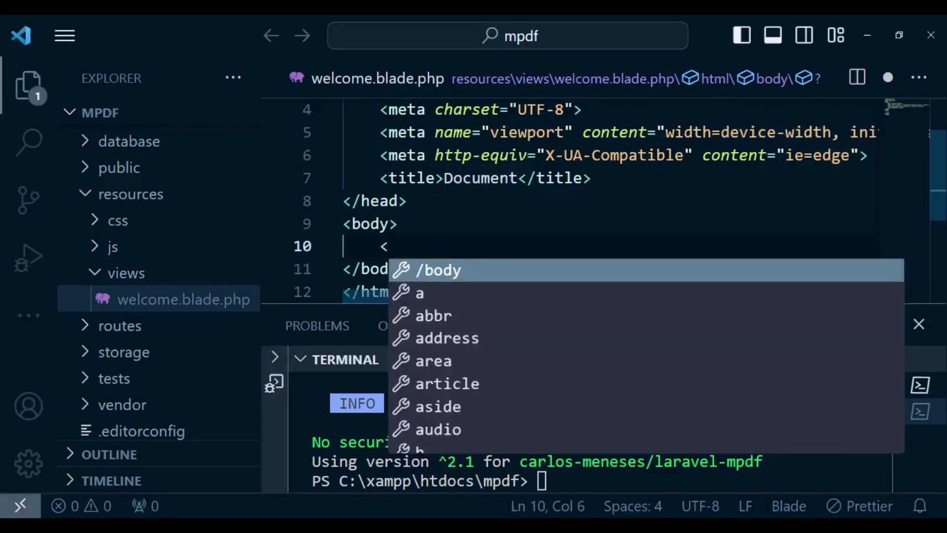
pyautogui.write('a href="/')
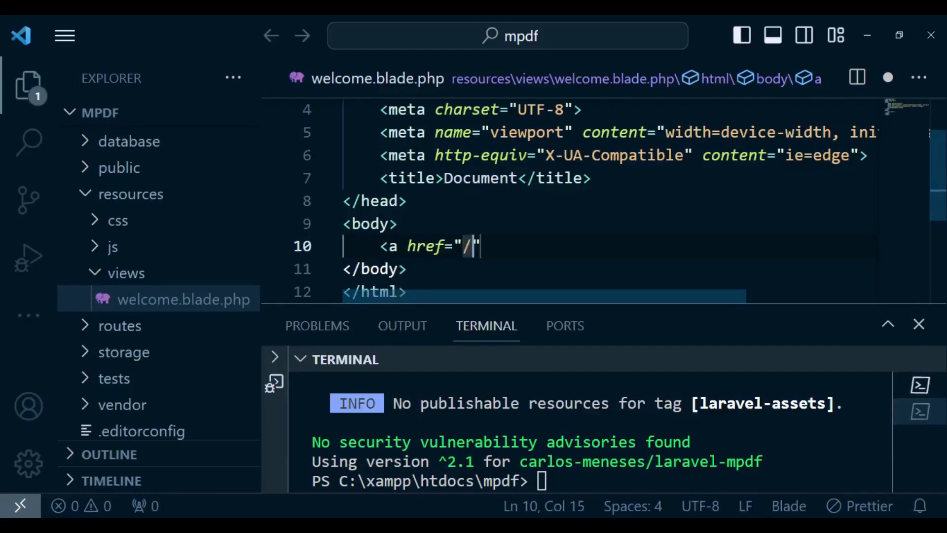
pyautogui.write('p')
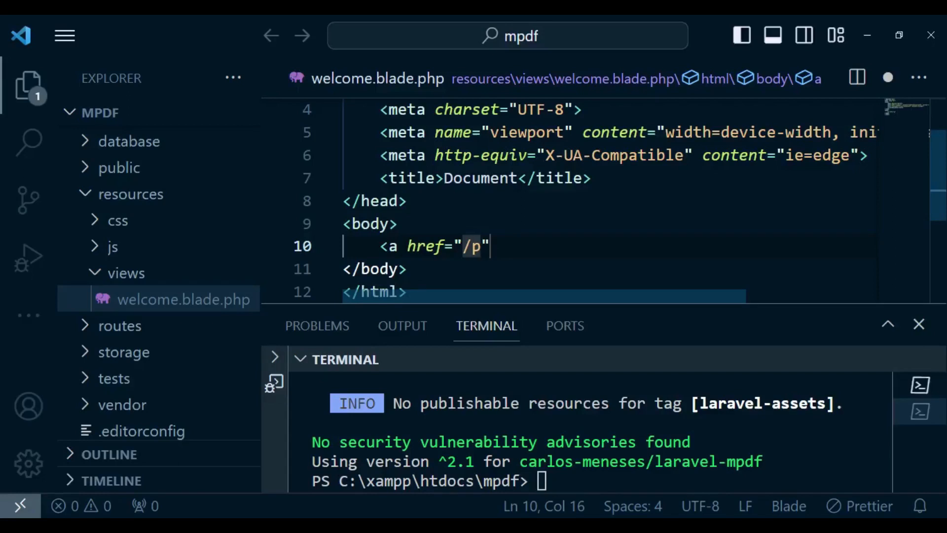
pyautogui.write('df')
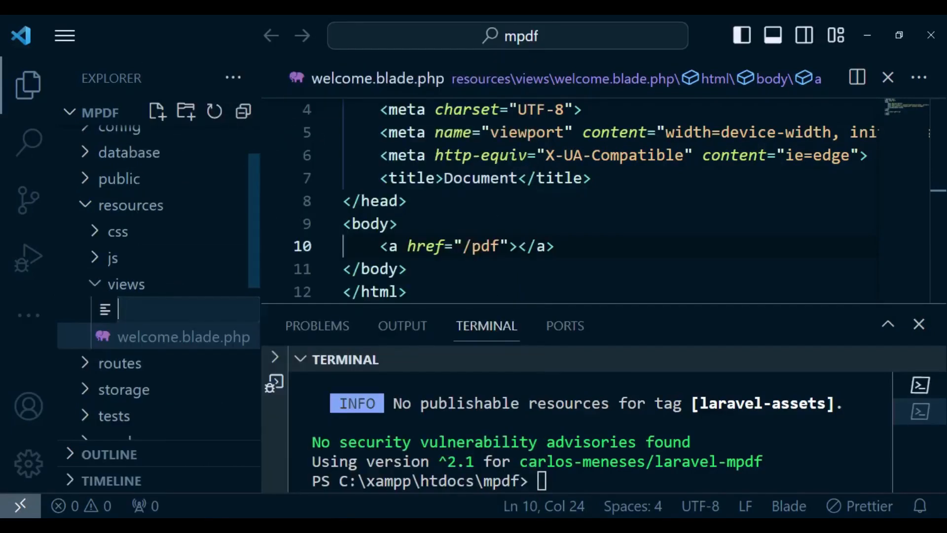
# Step: Create users.blade.php in resources/views and expand the html boilerplate in it
pyautogui.write('u')
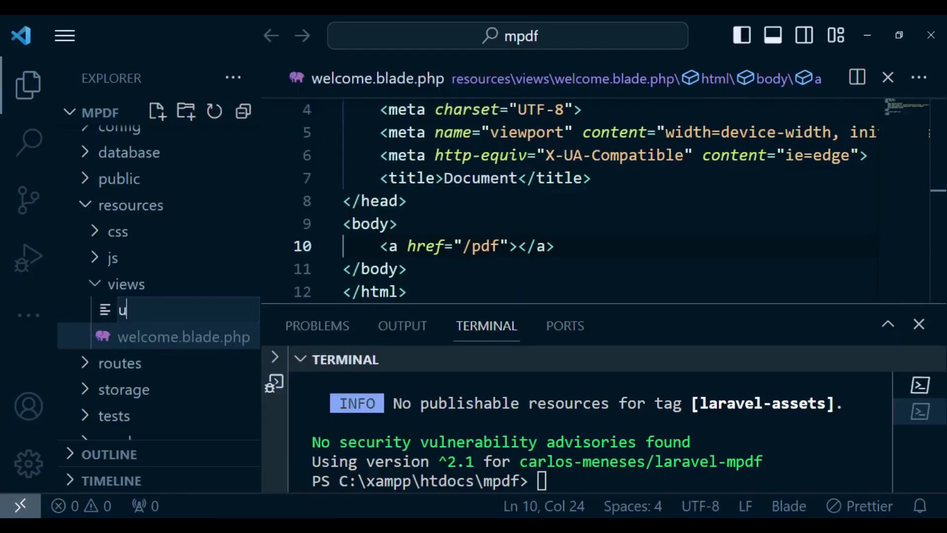
pyautogui.write('sers.')
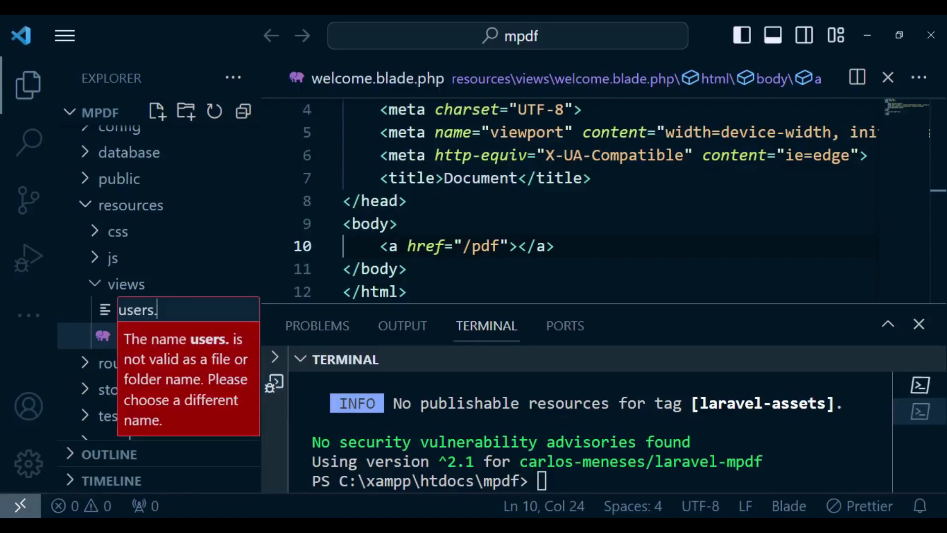
pyautogui.write('blade')
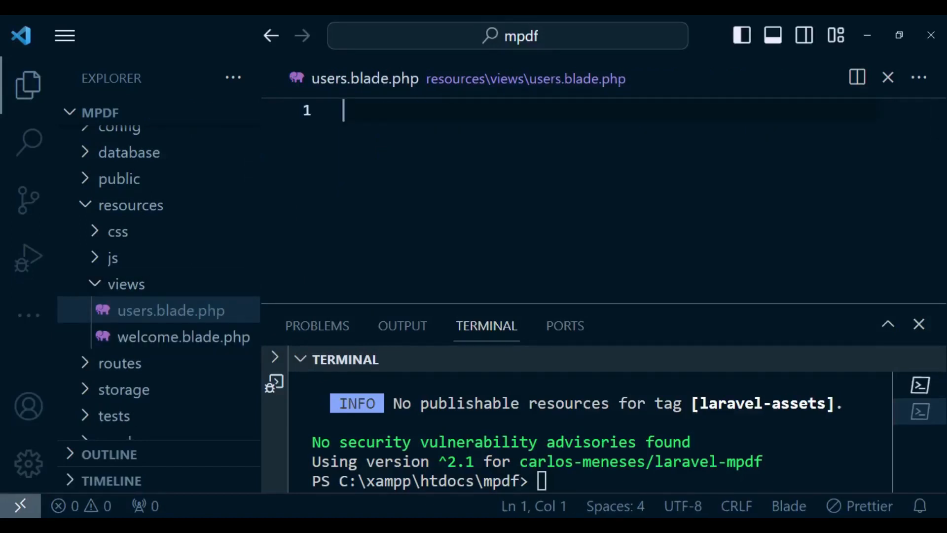
pyautogui.write('html>')
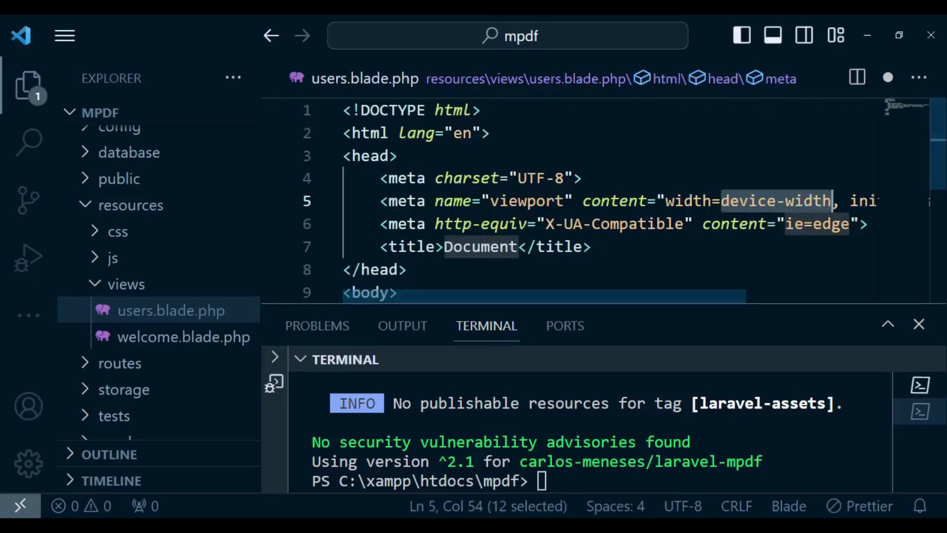
# Step: Build a table skeleton in the body with header and body cells
pyautogui.scroll(-3)
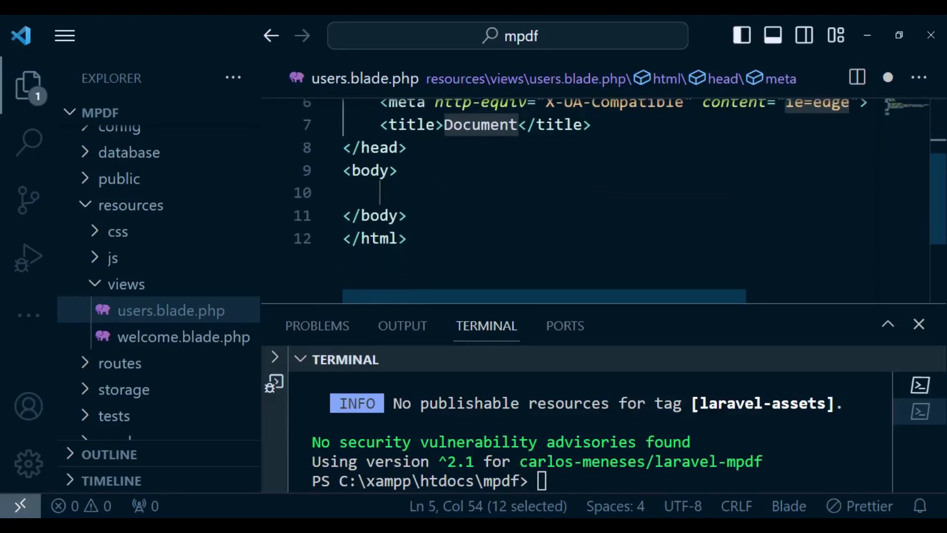
pyautogui.write('<table>')
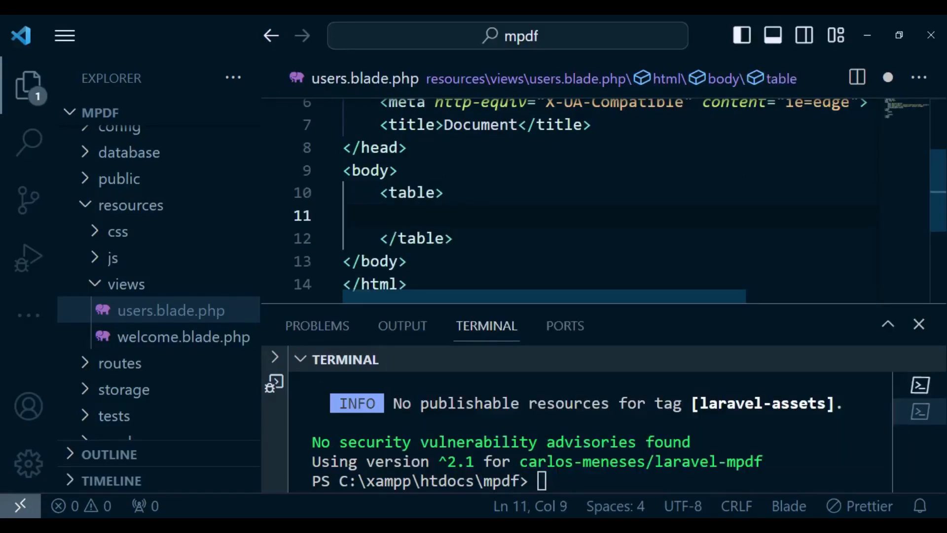
pyautogui.write('thead>')
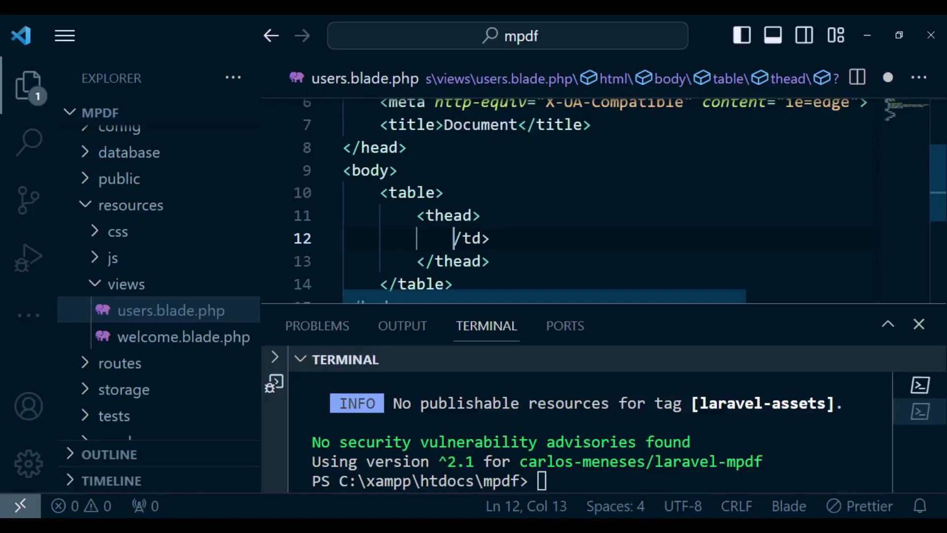
pyautogui.write('<th></th>')
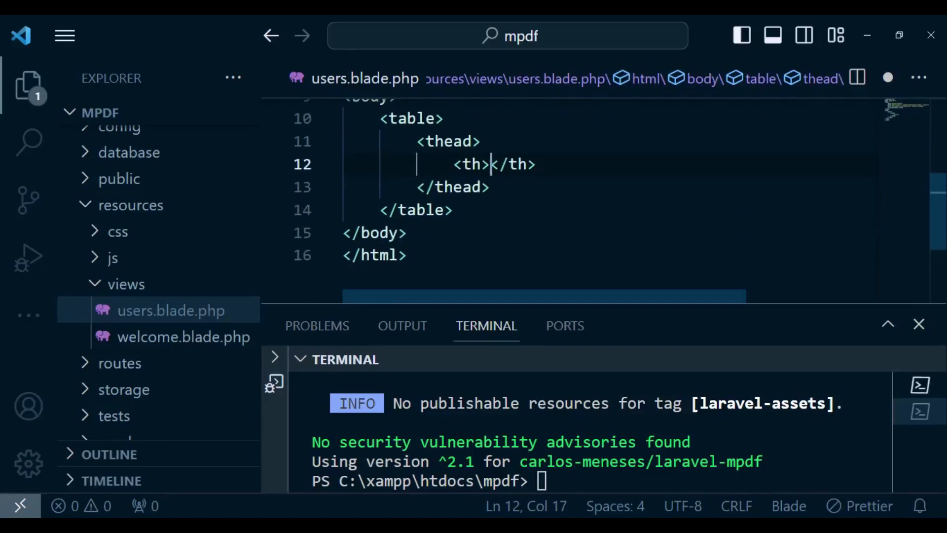
pyautogui.write('tbody>')
pyautogui.write('<tr>')
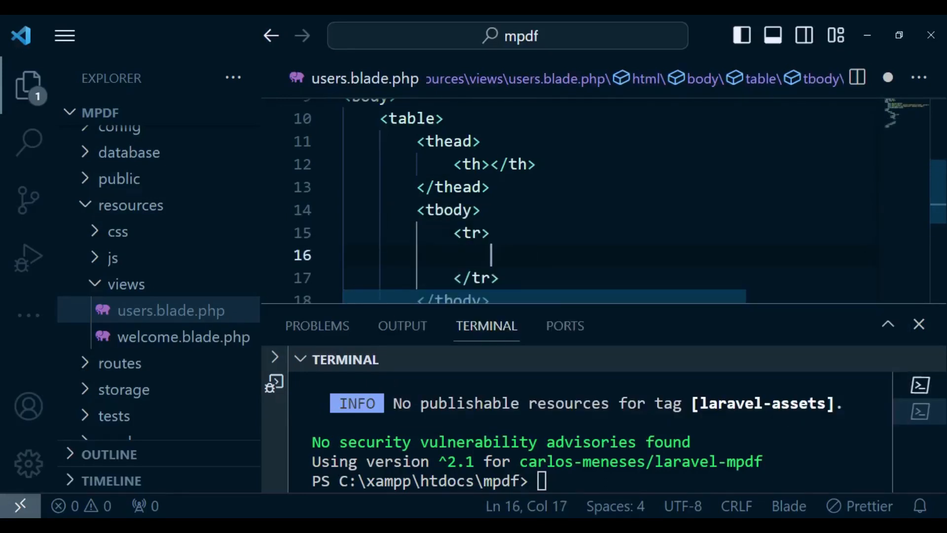
pyautogui.write('th')
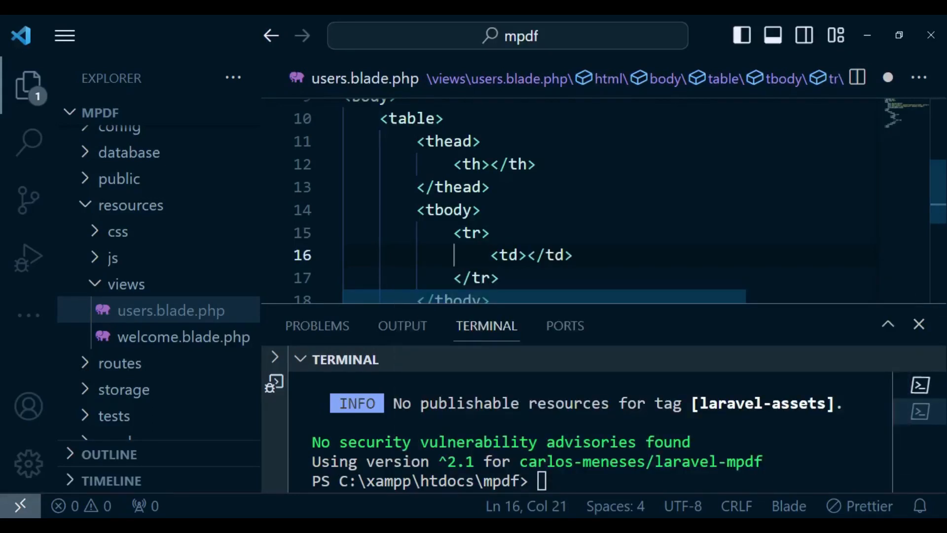
# Step: Fill the header cells with '#', 'Name' and 'Email'
pyautogui.click(491, 164)
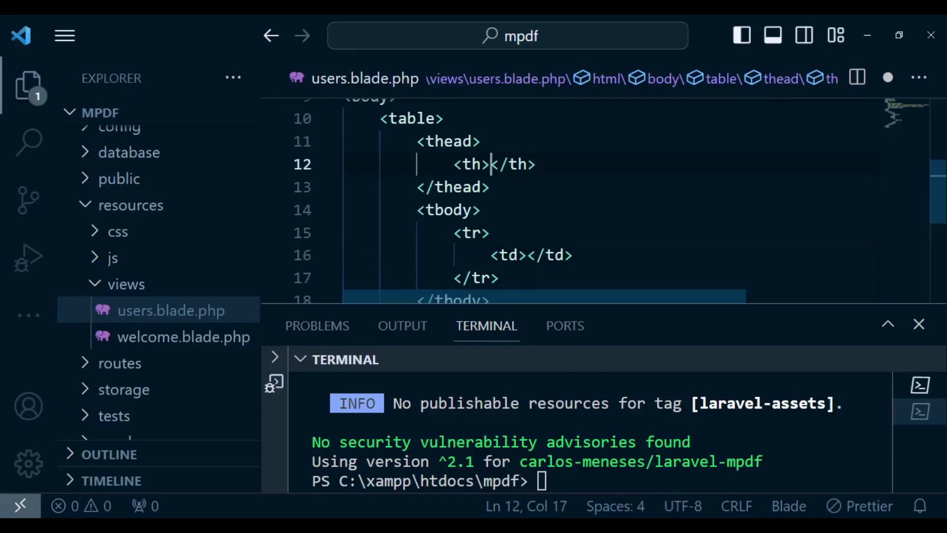
pyautogui.write('#')
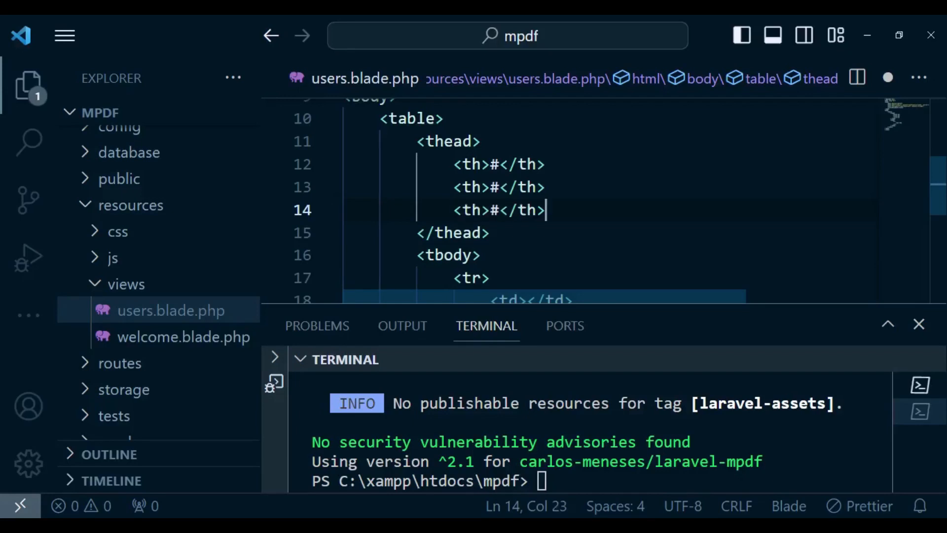
pyautogui.click(500, 186)
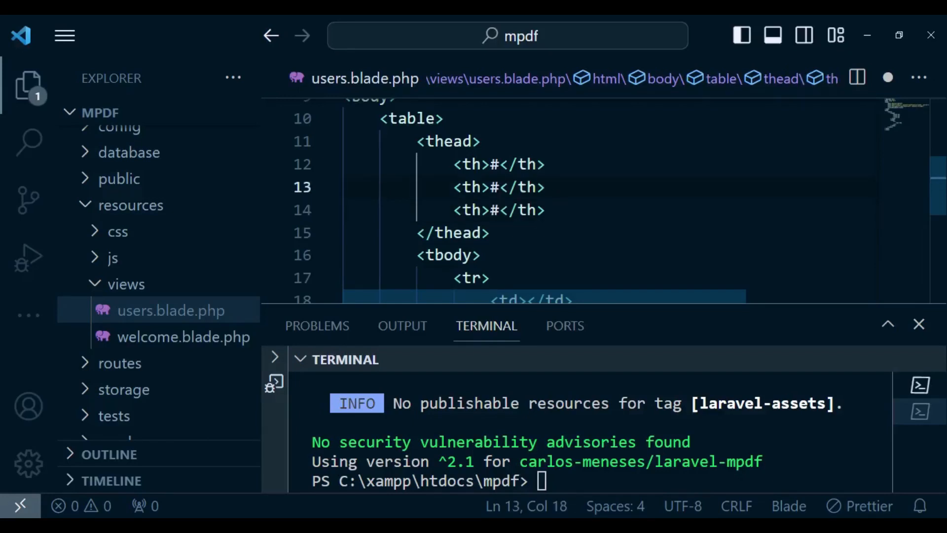
pyautogui.write('Name')
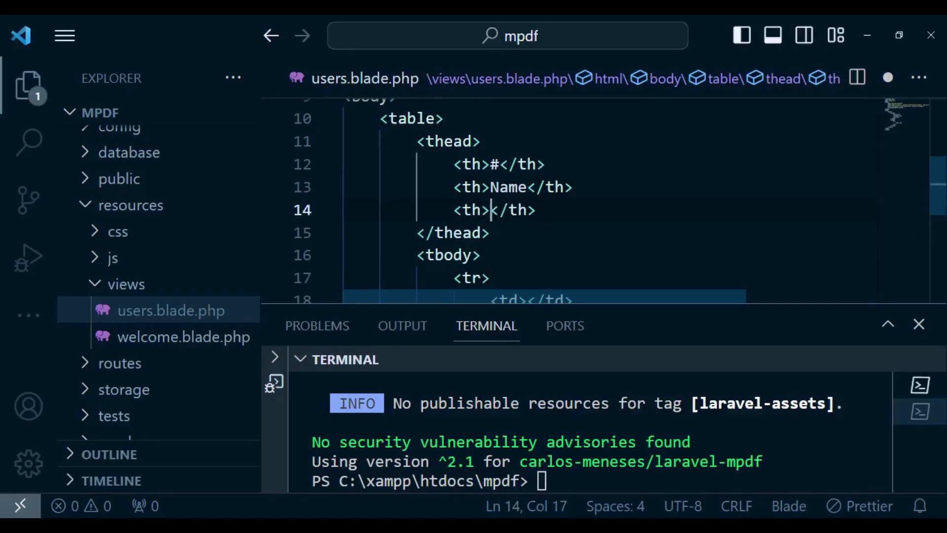
pyautogui.write('Email')
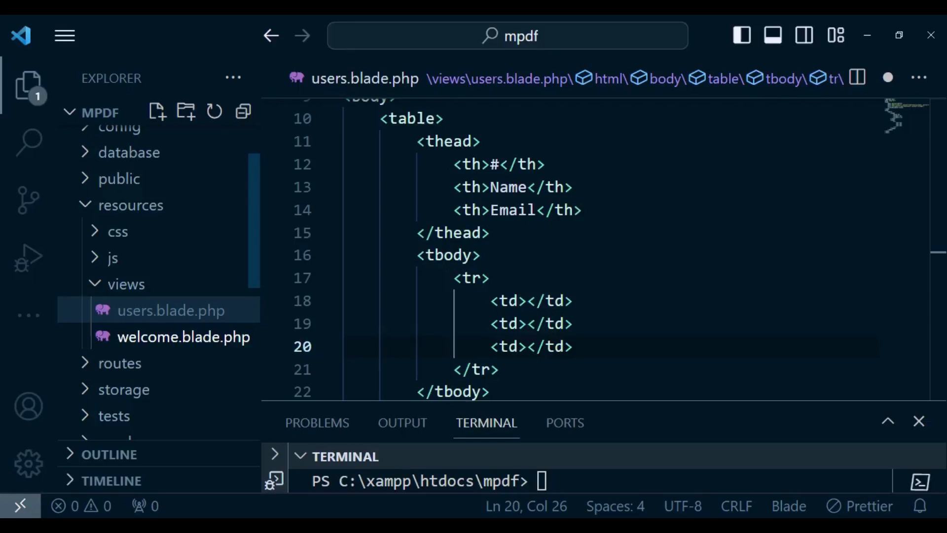
pyautogui.click(528, 301)
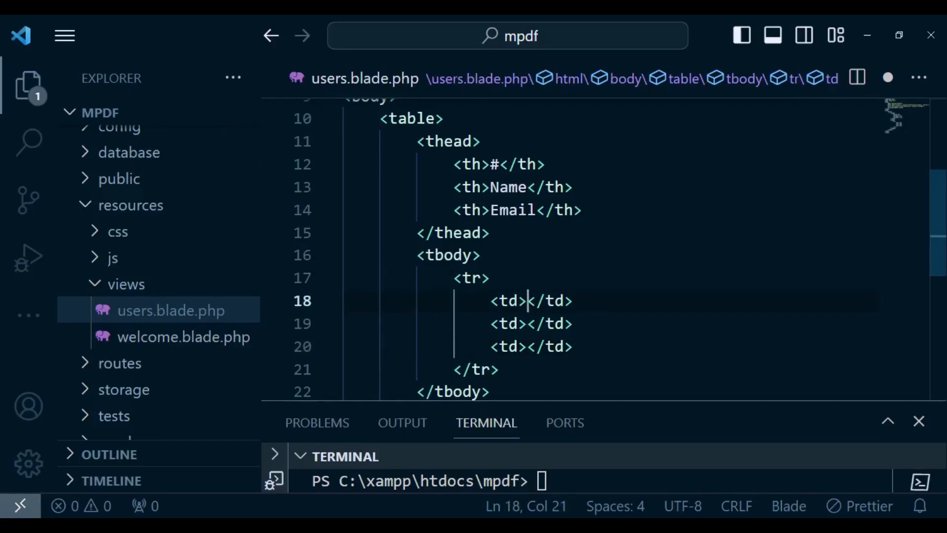
pyautogui.write('{{}}')
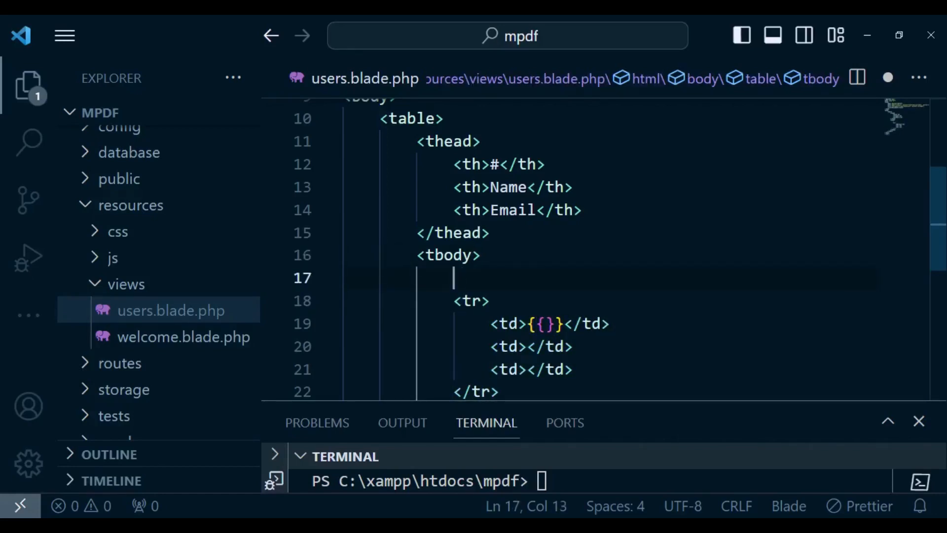
pyautogui.write('@for')
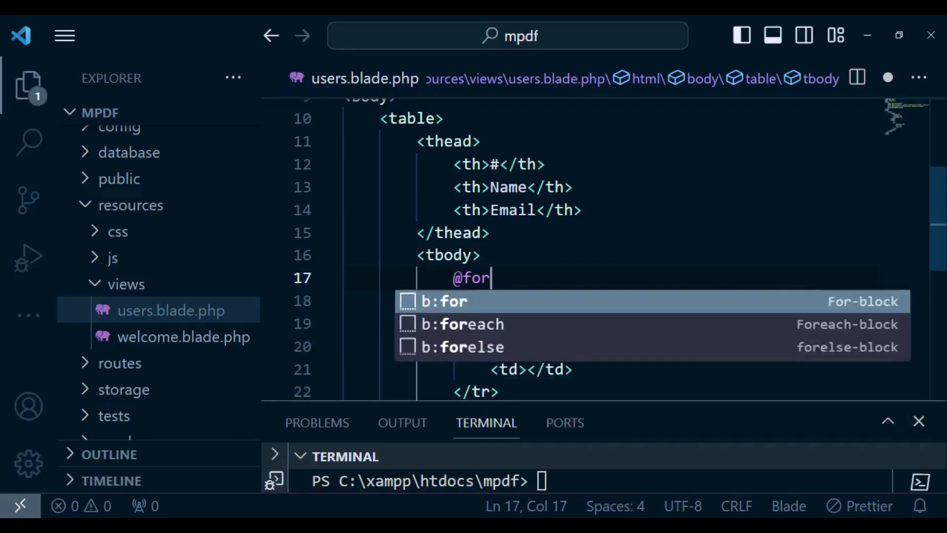
pyautogui.click(462, 323)
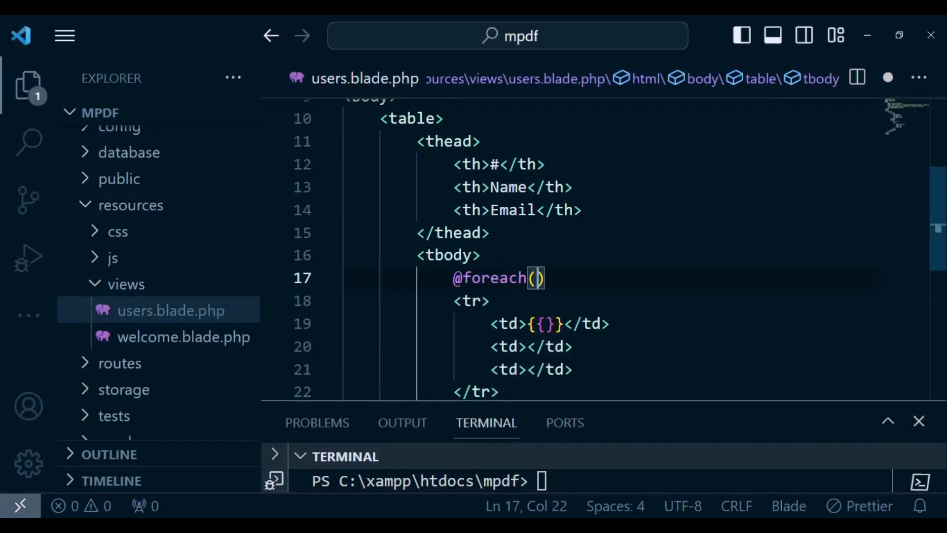
pyautogui.write('$use')
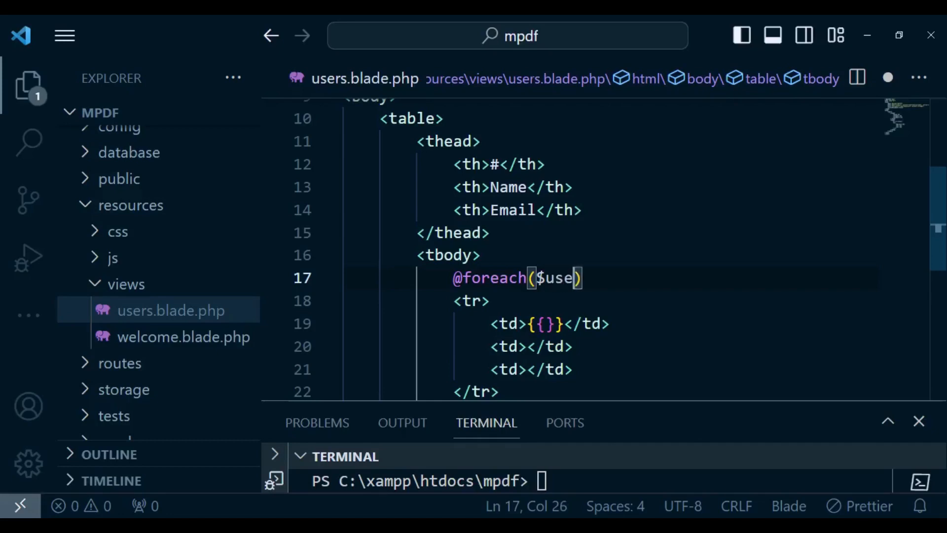
pyautogui.write('rs as $us')
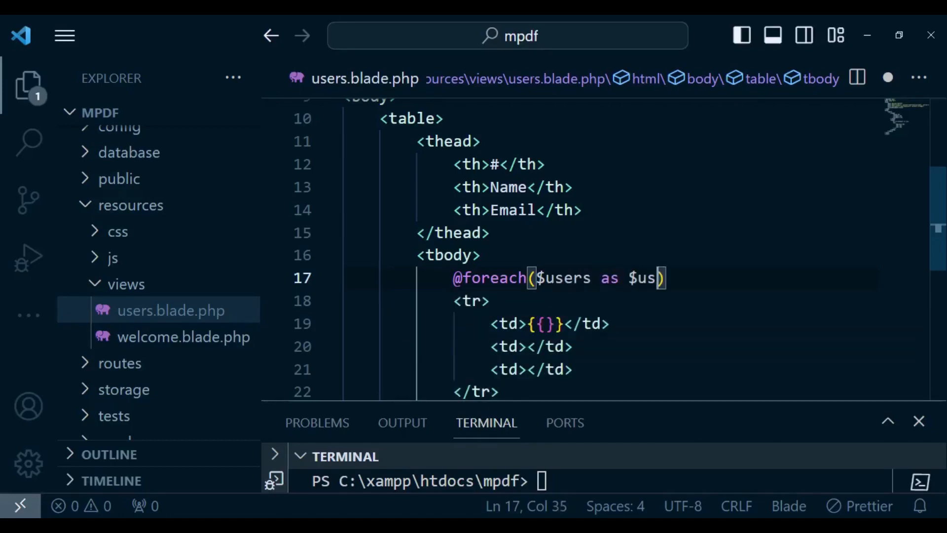
pyautogui.write('er')
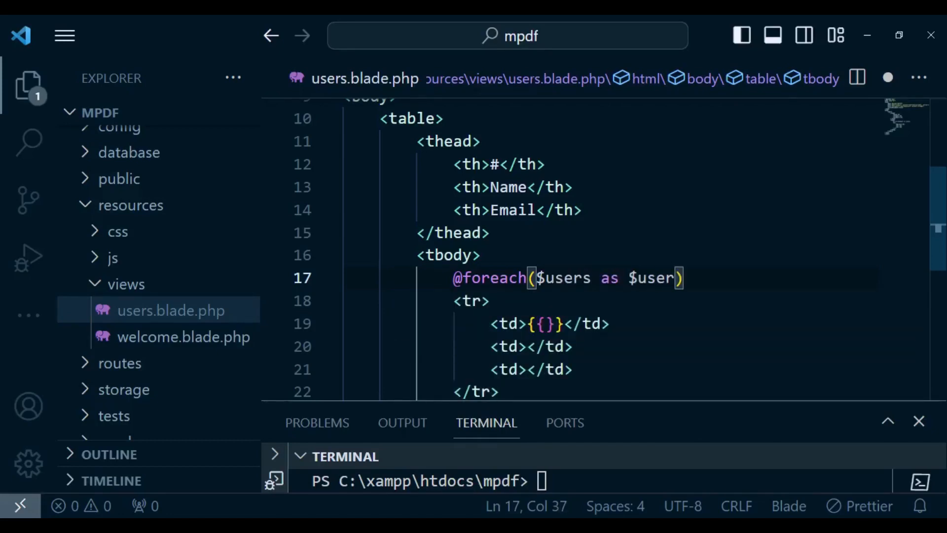
# Step: Show the row number {{$loop->index+1}} in the first cell
pyautogui.scroll(-3)
pyautogui.write('@endforea')
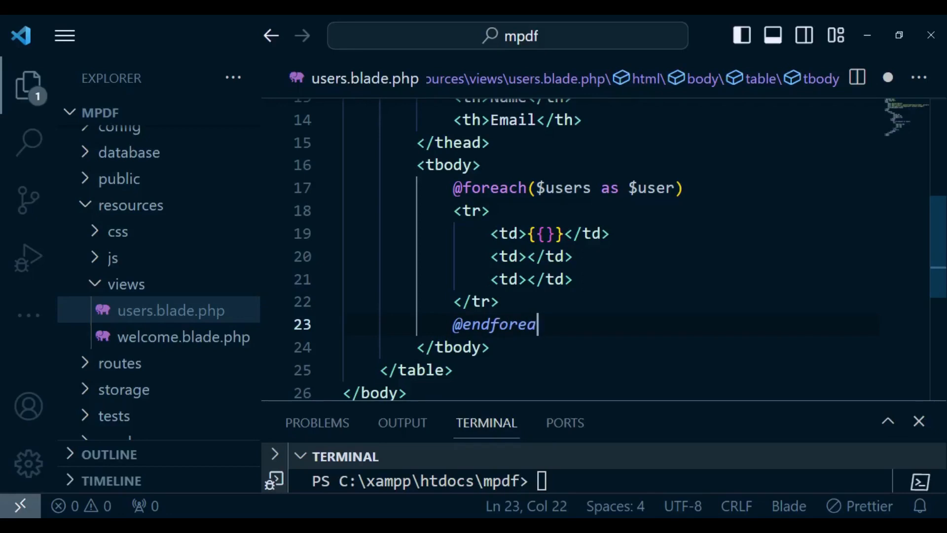
pyautogui.write('ch')
pyautogui.click(551, 234)
pyautogui.write('$')
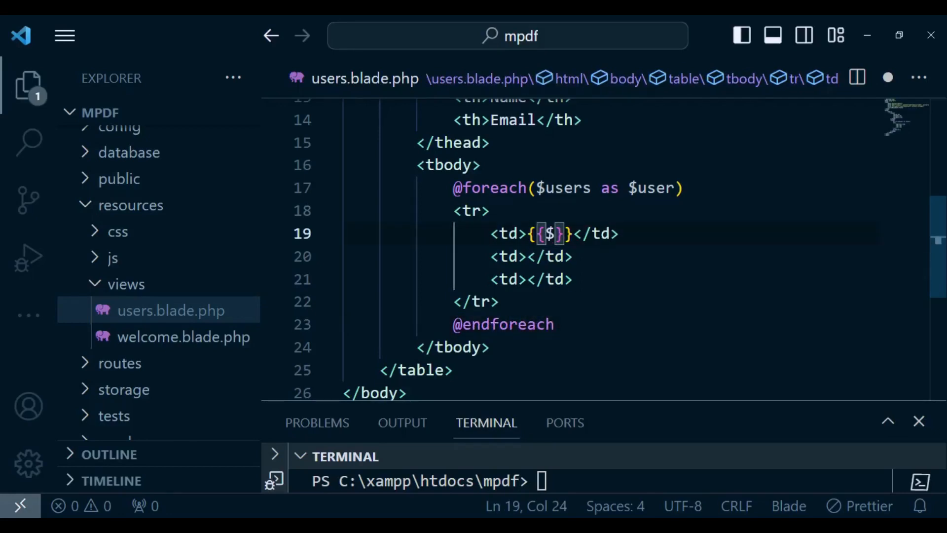
pyautogui.write('loop->')
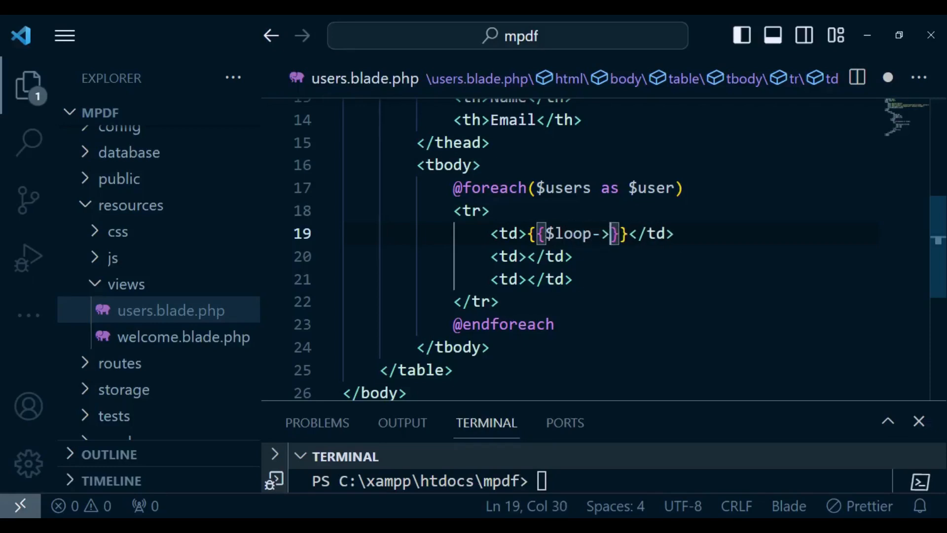
pyautogui.write('indx')
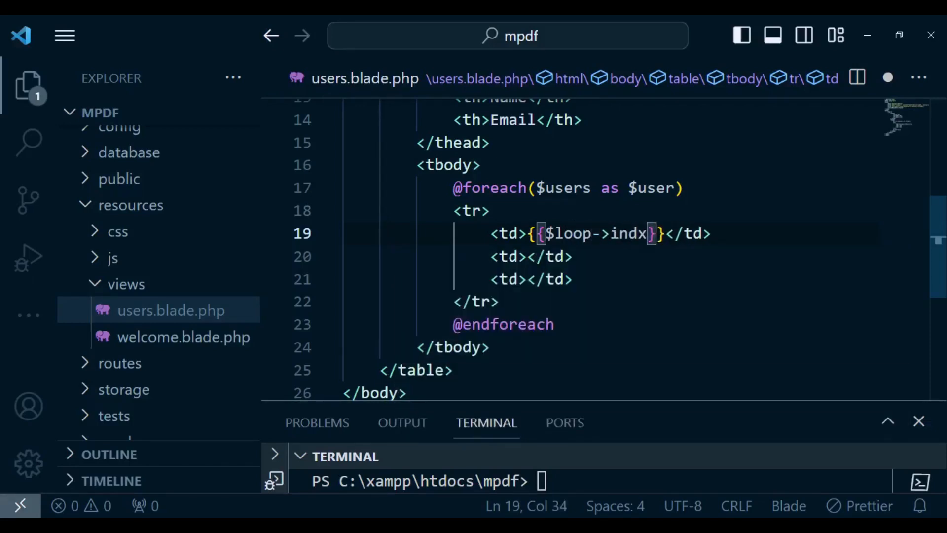
pyautogui.write('e')
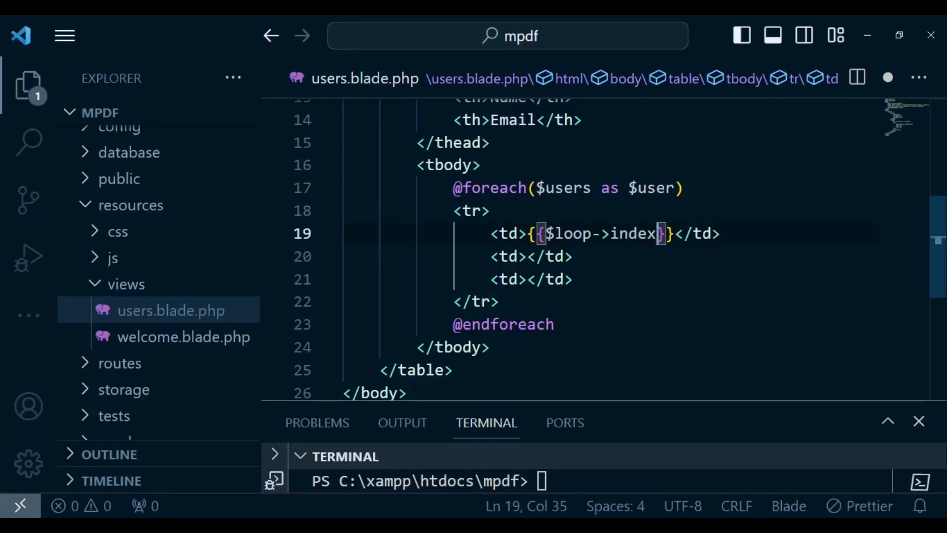
pyautogui.write('+1')
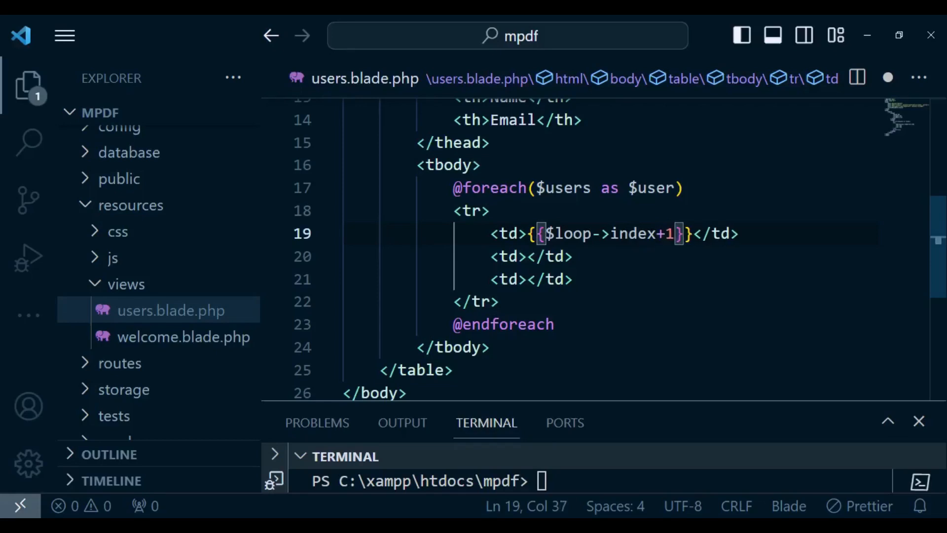
# Step: Put {{$user->name}} and {{$user->email}} in the second and third cells
pyautogui.click(528, 256)
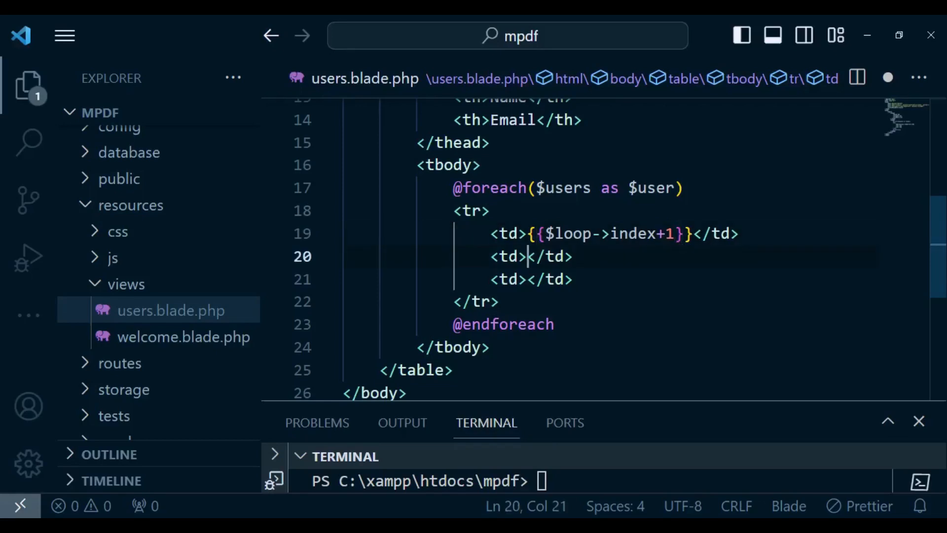
pyautogui.write('{{}}')
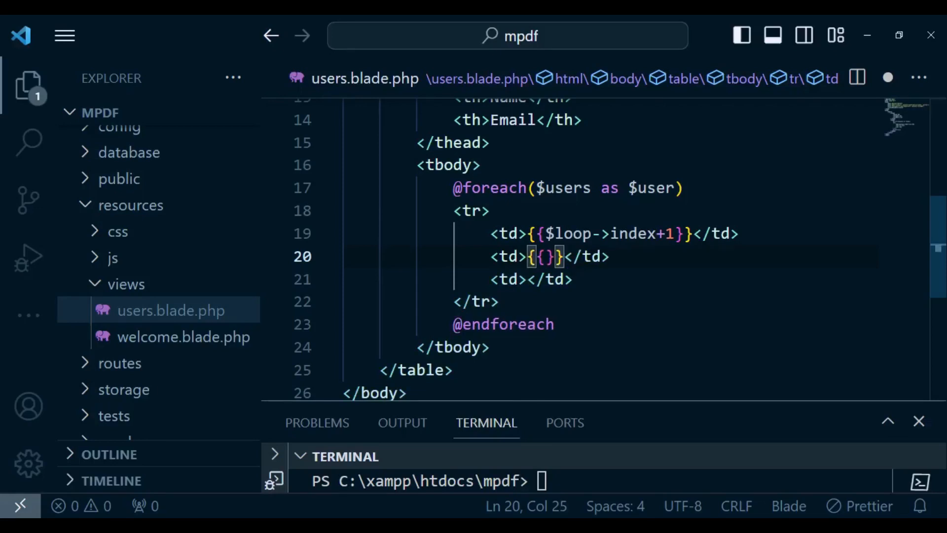
pyautogui.write('$user-')
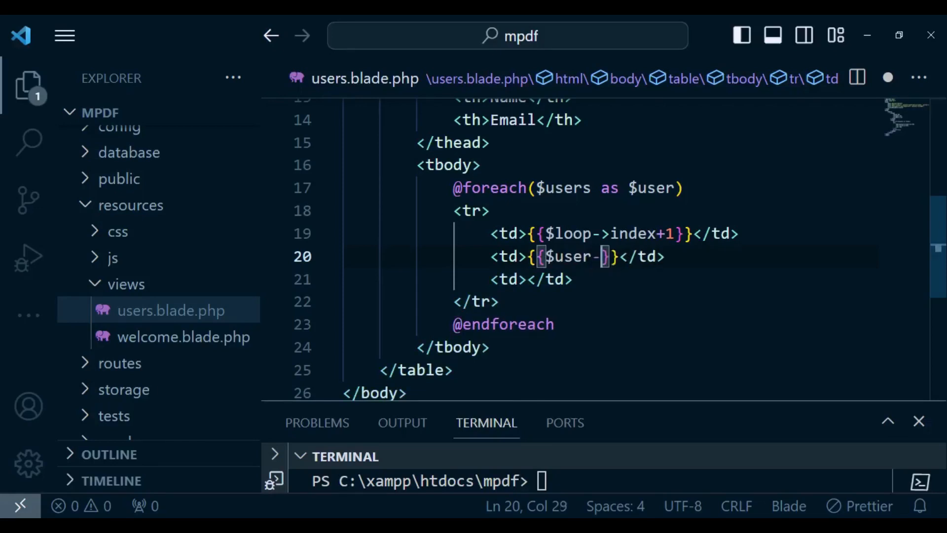
pyautogui.write('name')
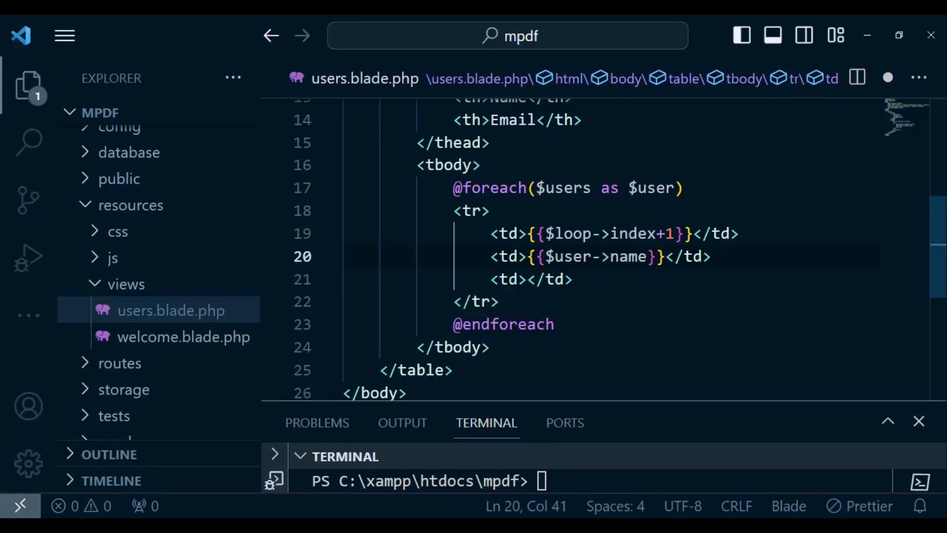
pyautogui.click(527, 280)
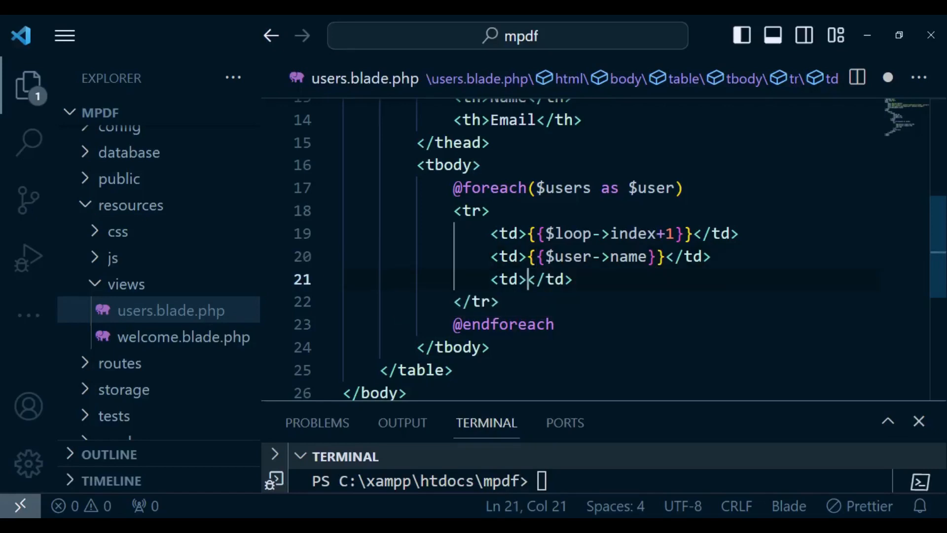
pyautogui.write('{{$user->email}}')
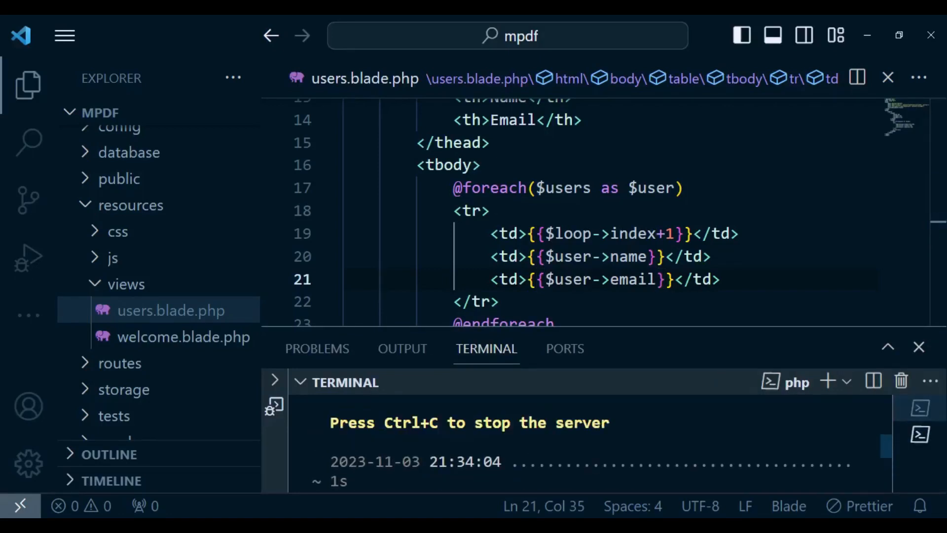
# Step: Type 'Download users pdf file' as the /pdf link text in welcome.blade.php
pyautogui.click(183, 337)
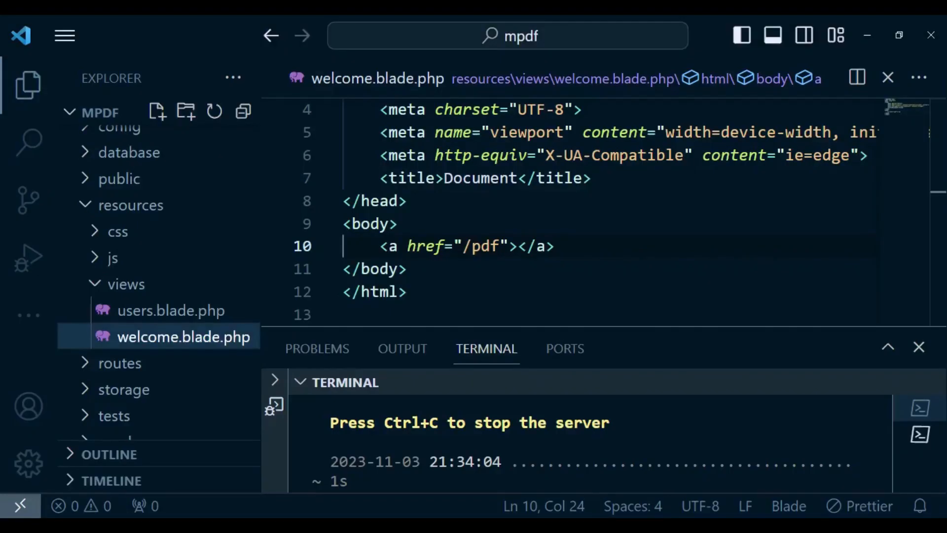
pyautogui.click(509, 245)
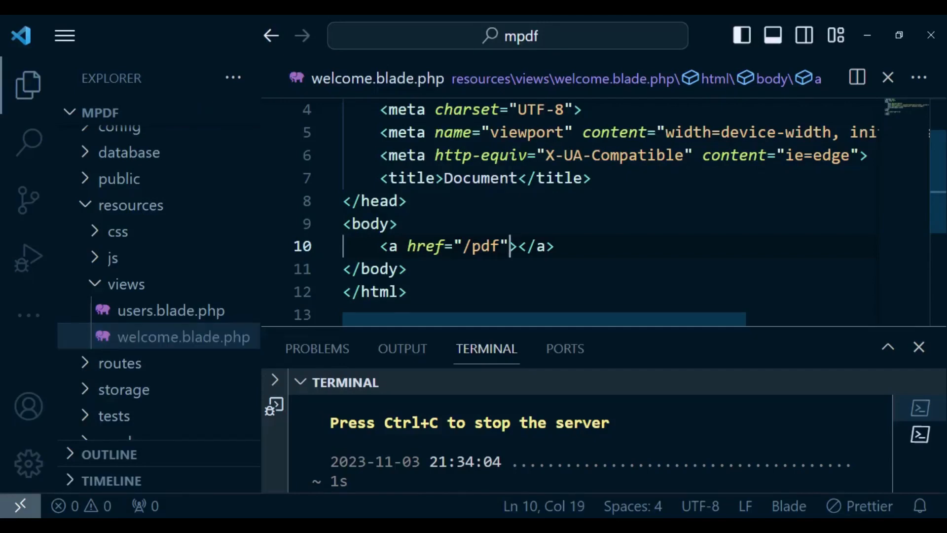
pyautogui.press('Right')
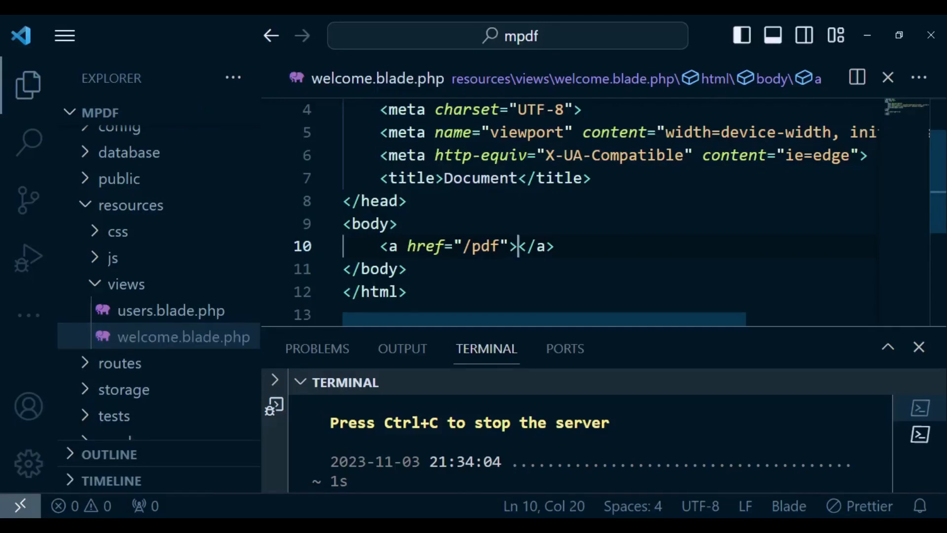
pyautogui.write('D')
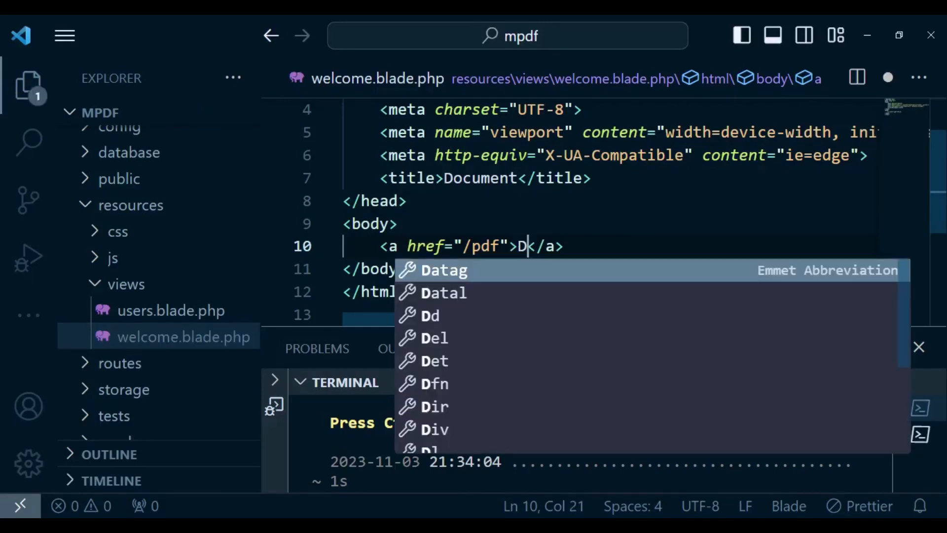
pyautogui.write('ownload')
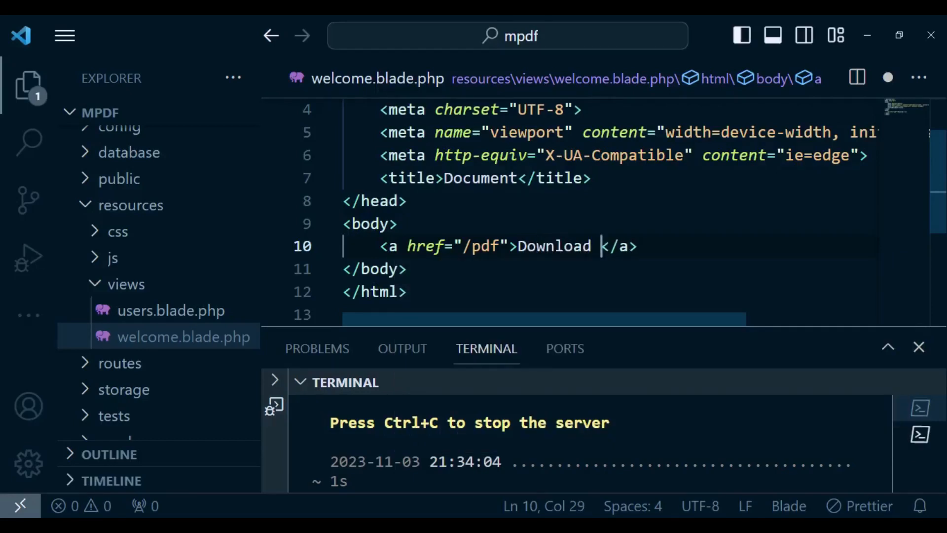
pyautogui.write('users')
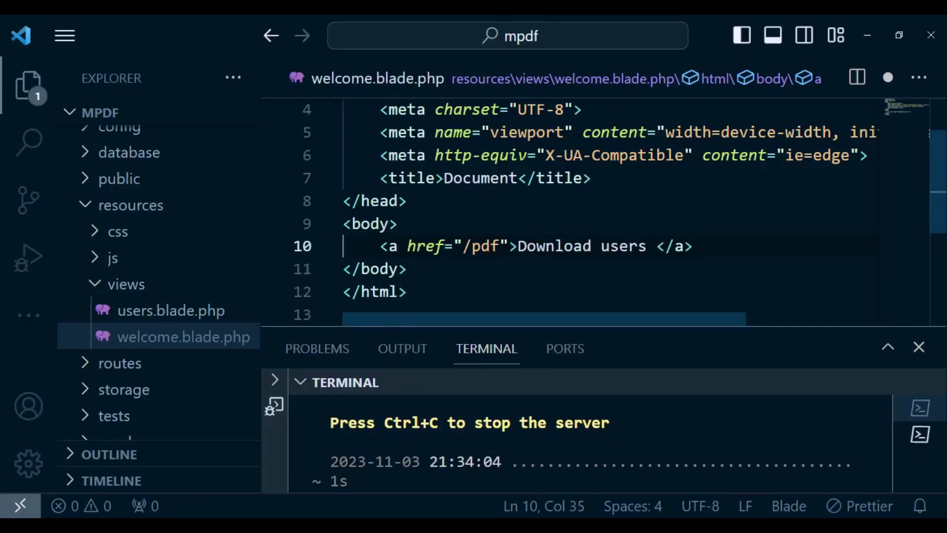
pyautogui.write('p')
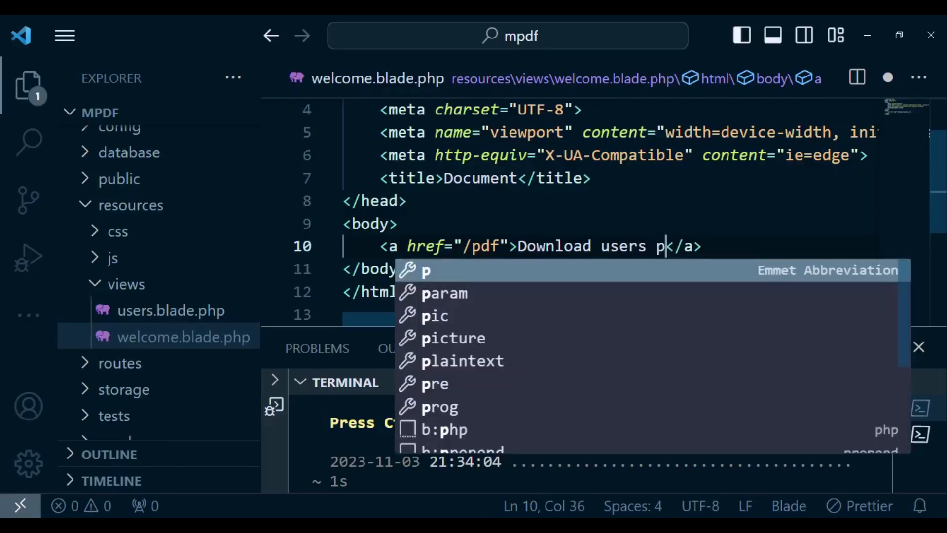
pyautogui.write('df file')
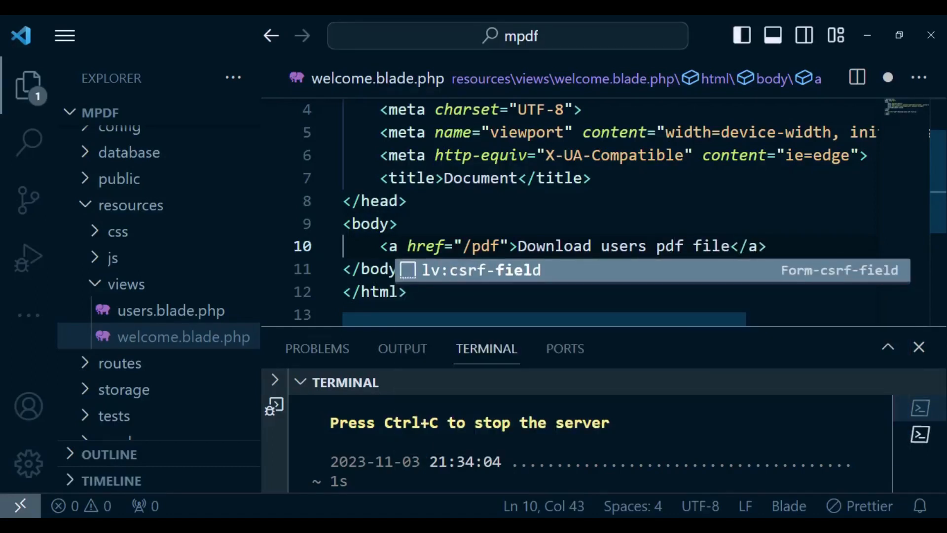
pyautogui.press('Escape')
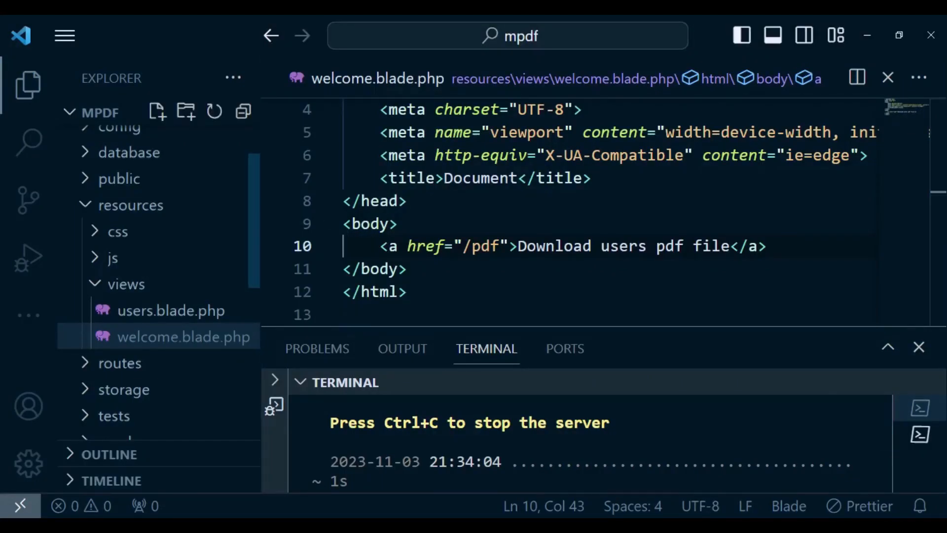
# Step: Add Route::get('pdf', function(){ }); below the welcome route in web.php
pyautogui.scroll(-3)
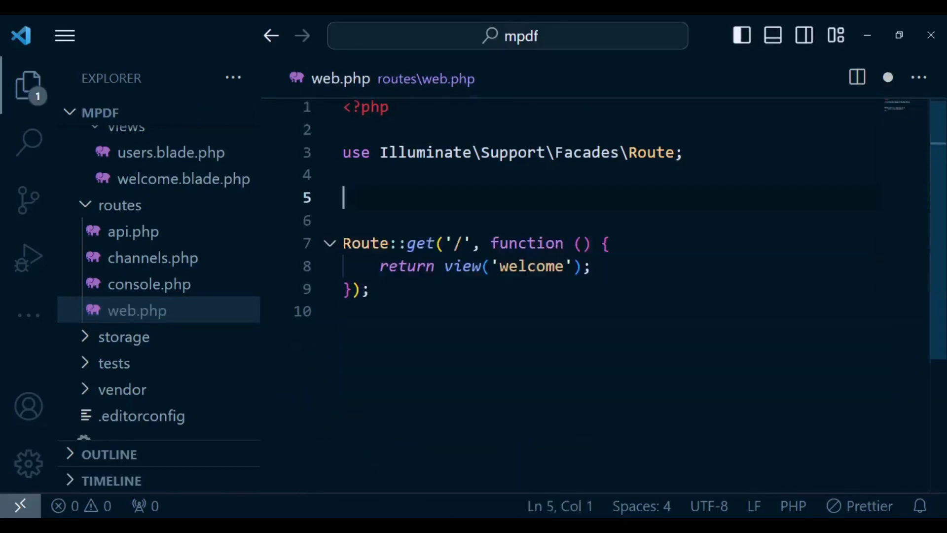
pyautogui.moveTo(406, 266)
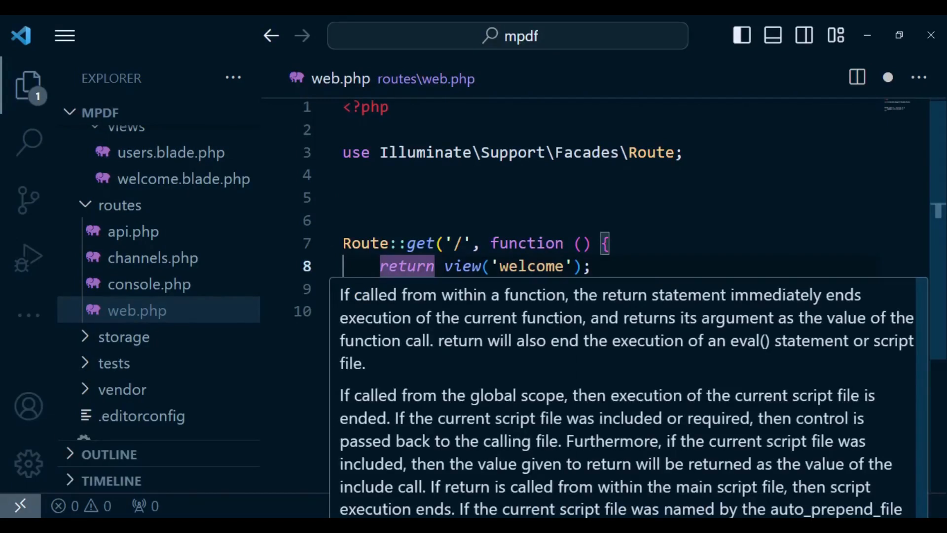
pyautogui.write('R')
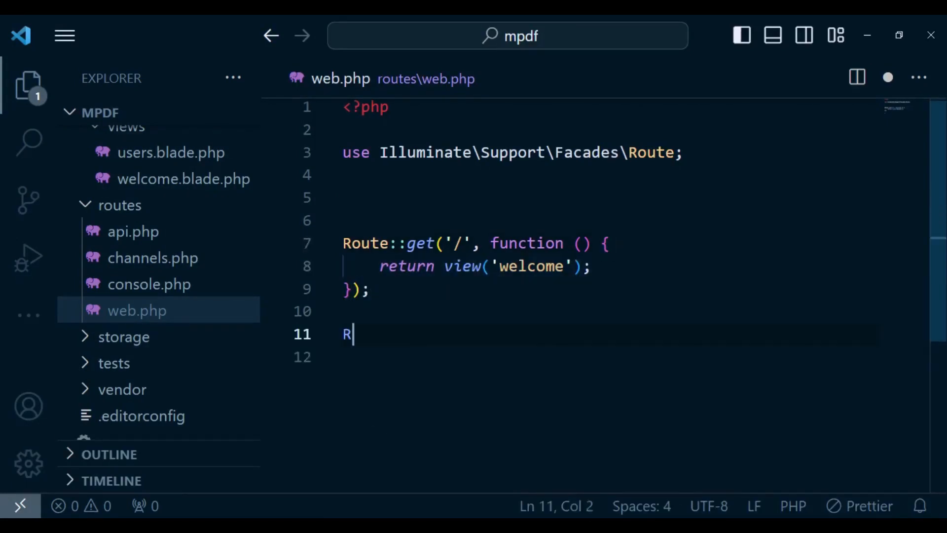
pyautogui.write("oute::get('p")
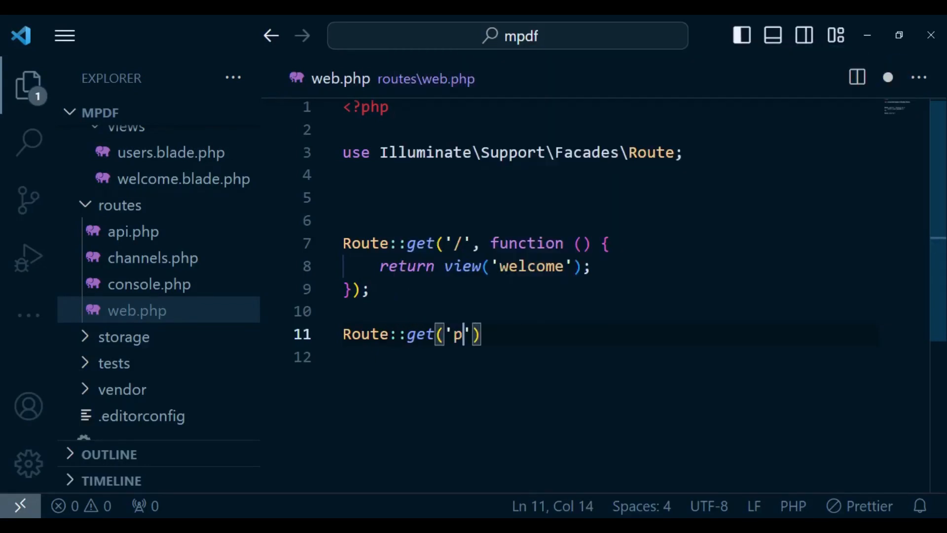
pyautogui.write("df',f")
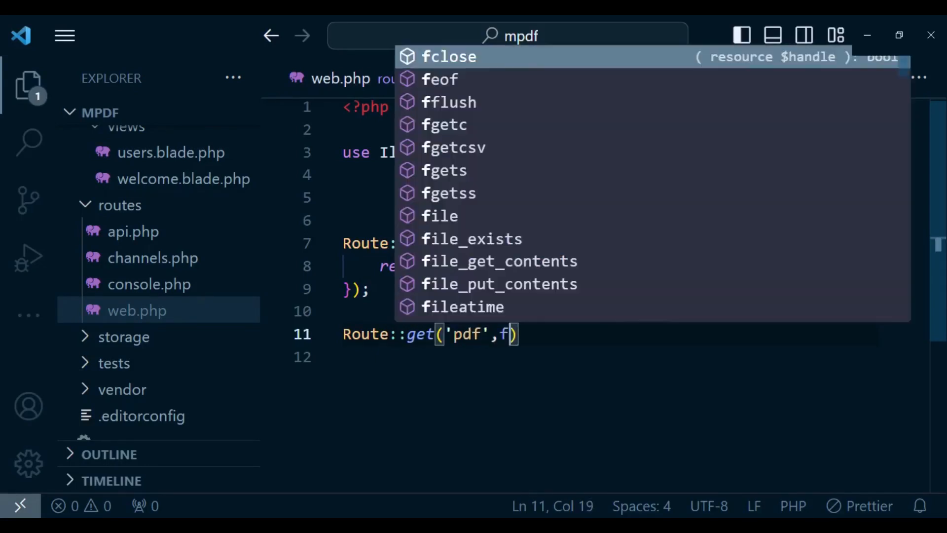
pyautogui.write('unction(')
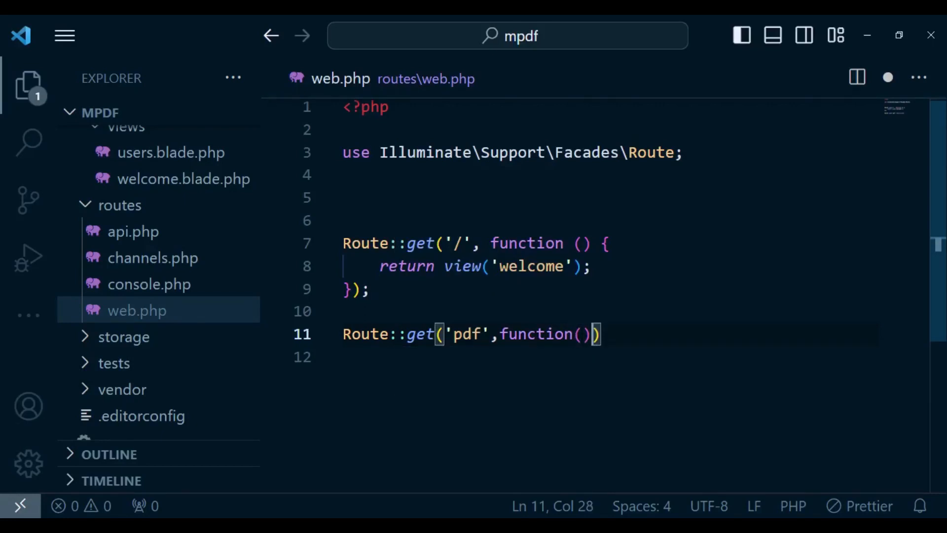
pyautogui.write('{')
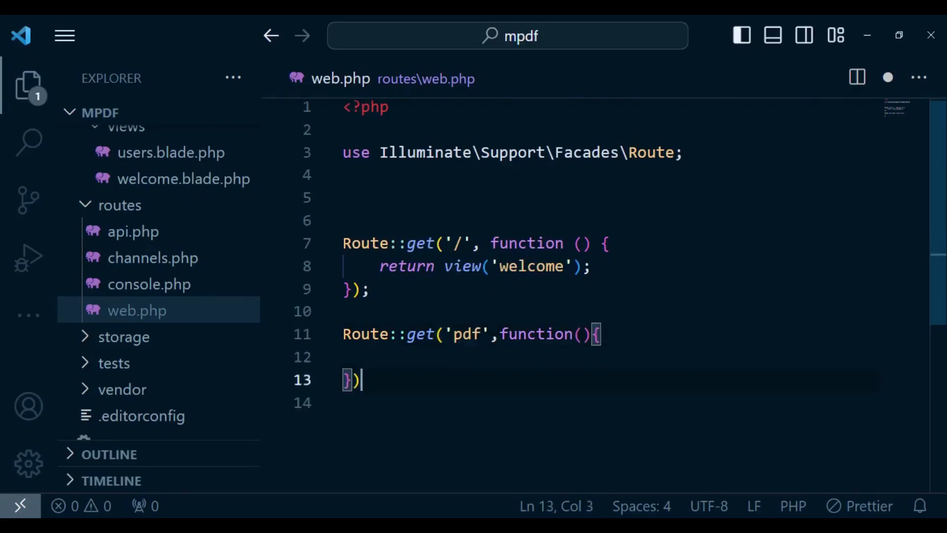
pyautogui.write(';')
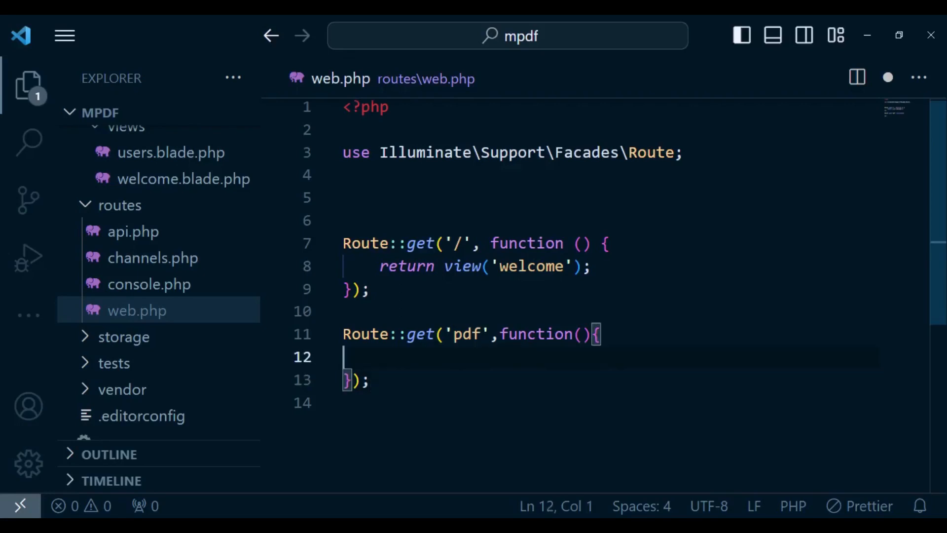
# Step: Define $data = ['users' => User::all()] inside the pdf route
pyautogui.press('Tab')
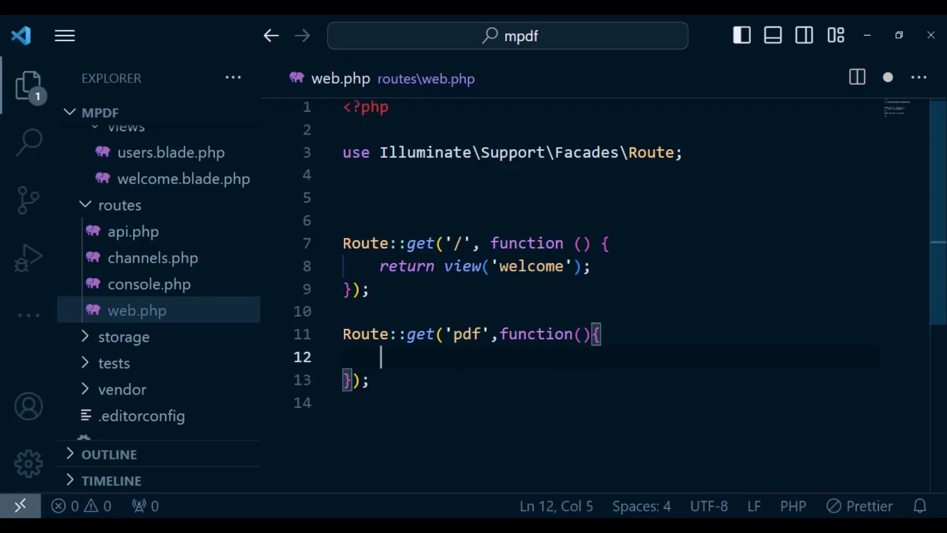
pyautogui.write('$dat')
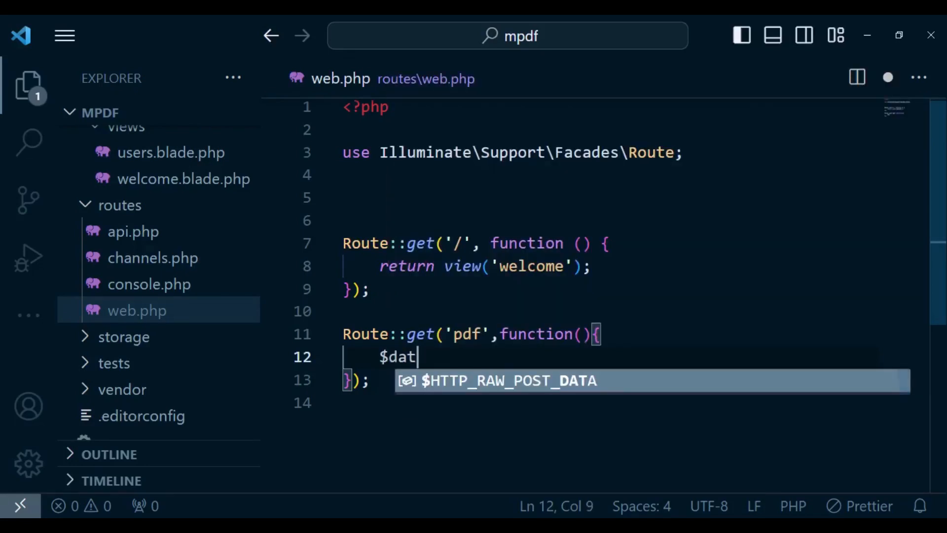
pyautogui.write('a=[')
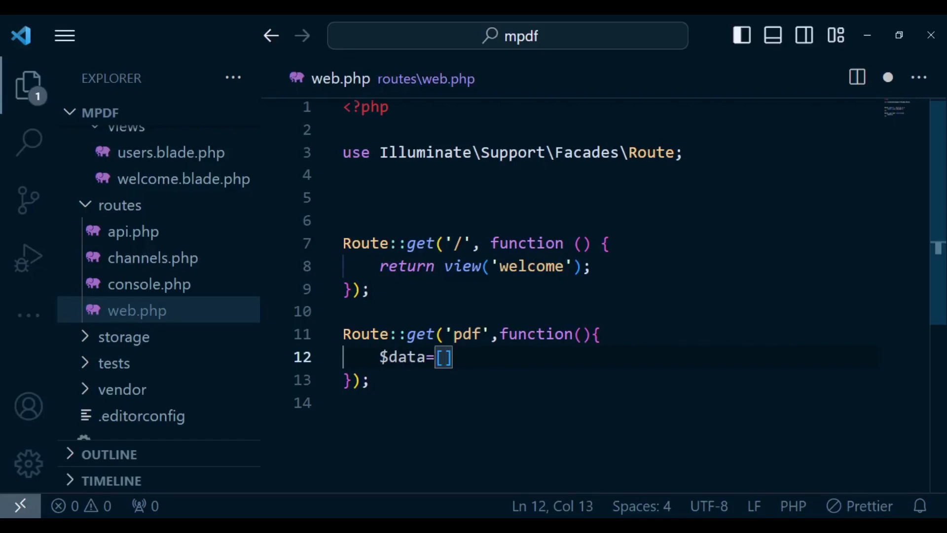
pyautogui.write(';')
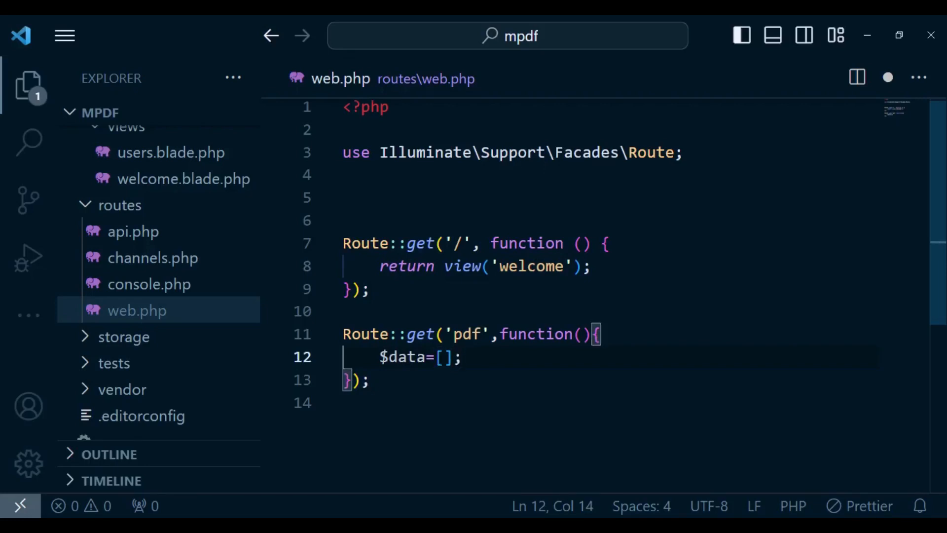
pyautogui.write('$')
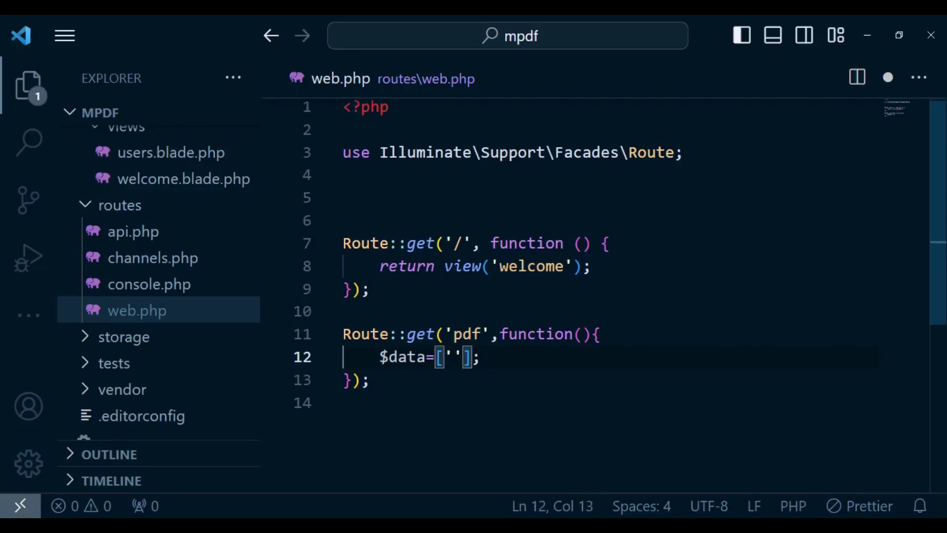
pyautogui.write("users'=>")
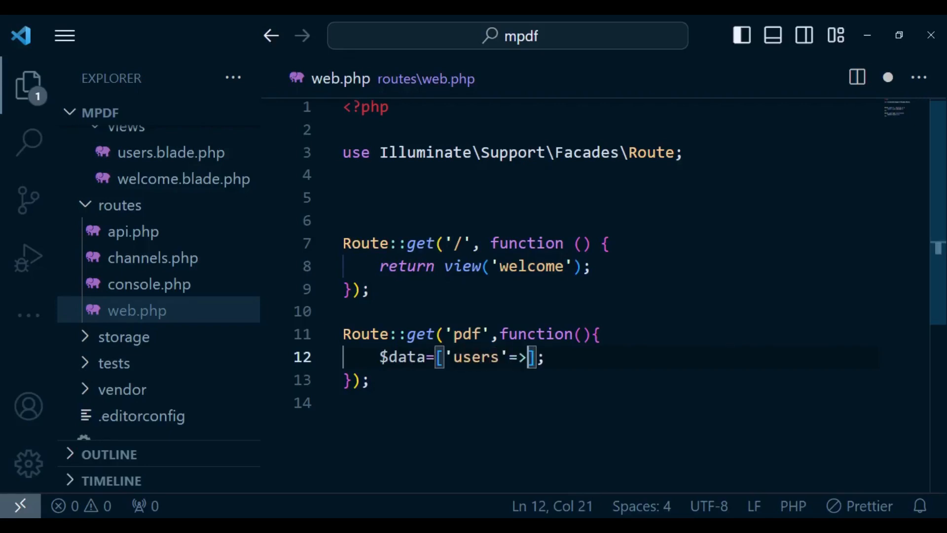
pyautogui.write('U')
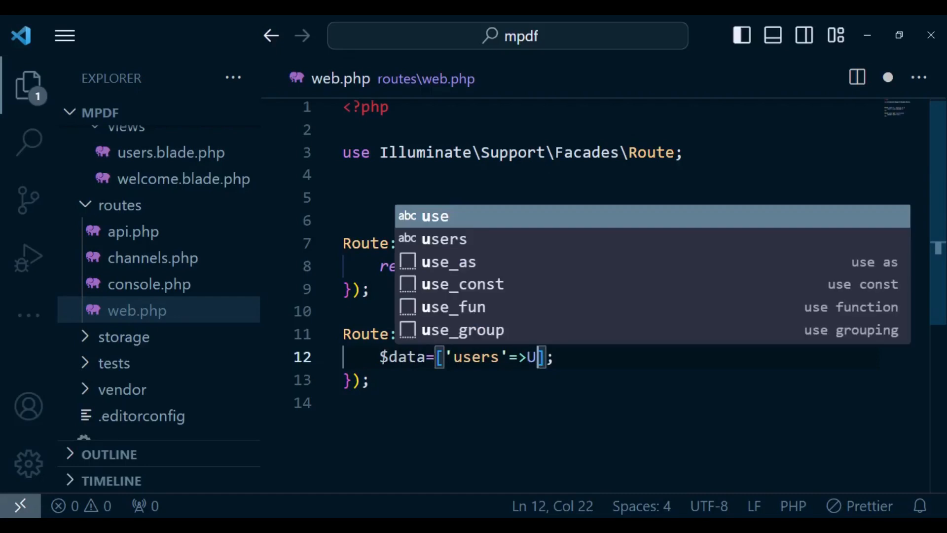
pyautogui.write('ser::all(')
pyautogui.write('$pdf=')
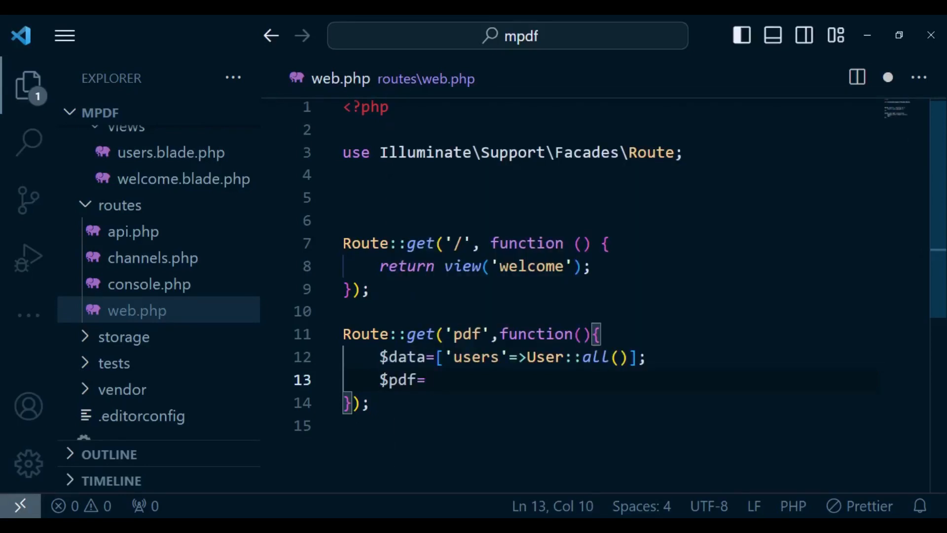
# Step: Create $pdf with PDF::loadView('users', $data)
pyautogui.write('PD')
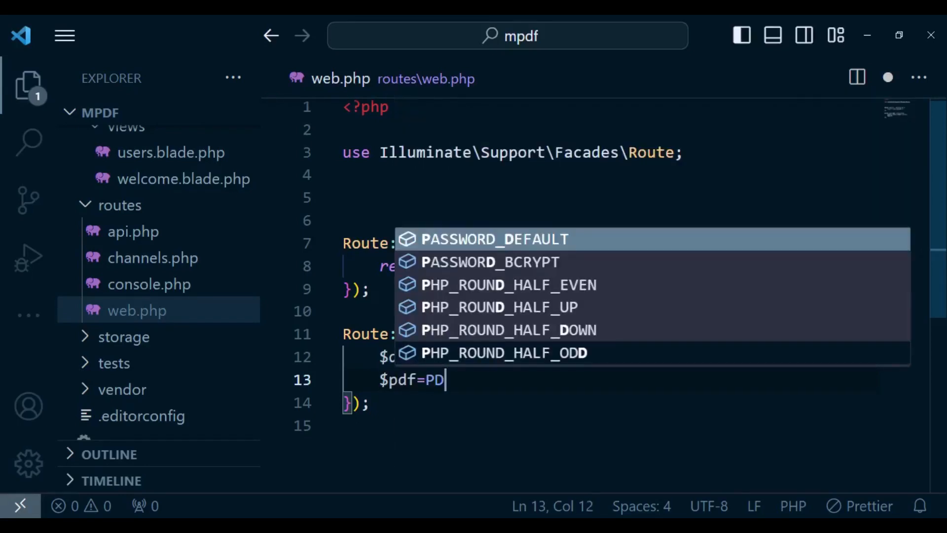
pyautogui.write('F')
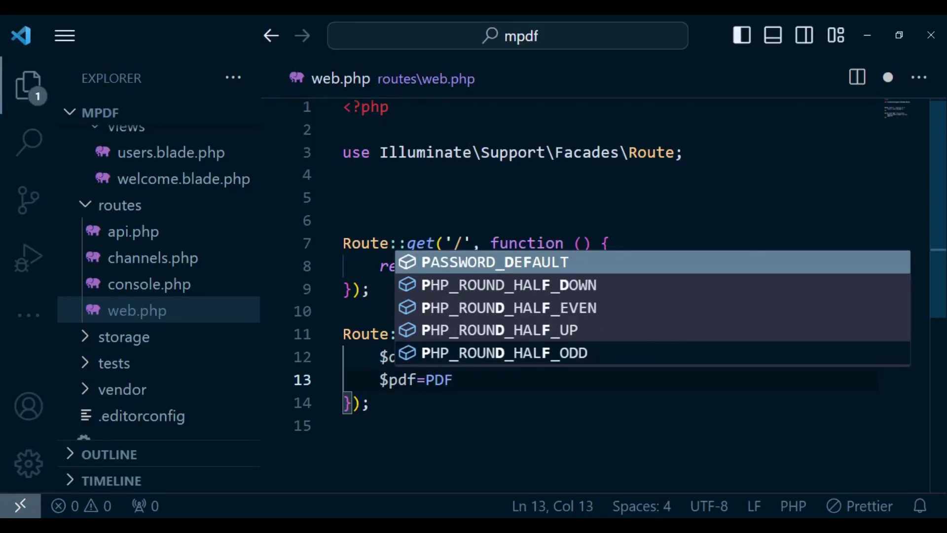
pyautogui.write('::loadView(')
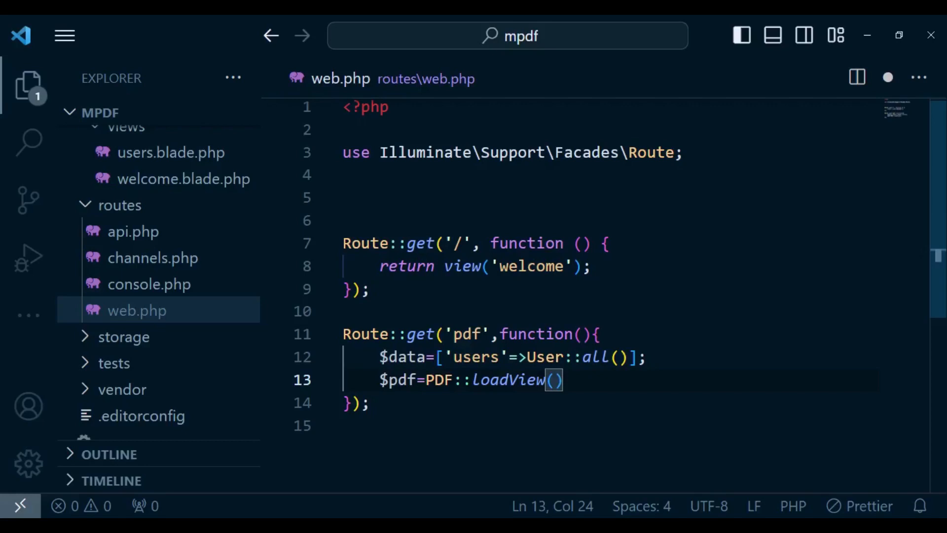
pyautogui.write("''")
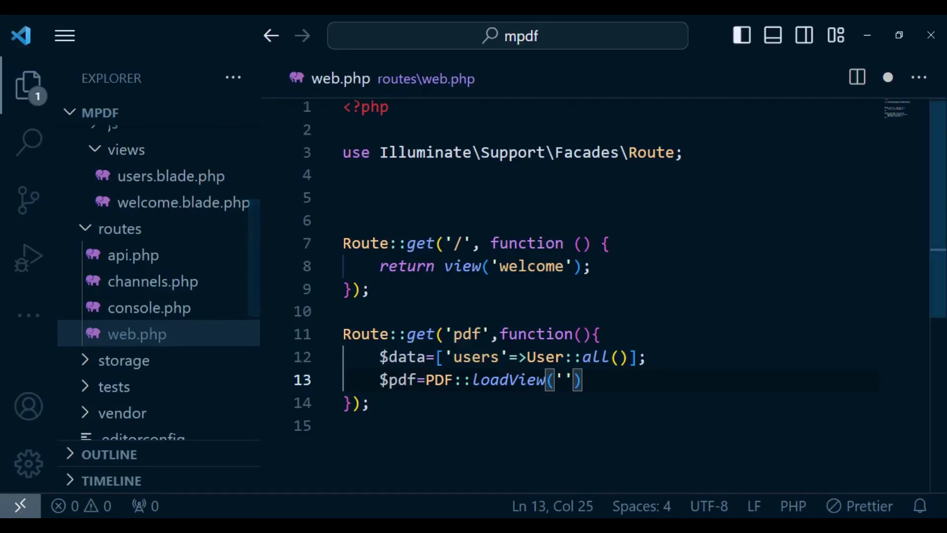
pyautogui.write('user')
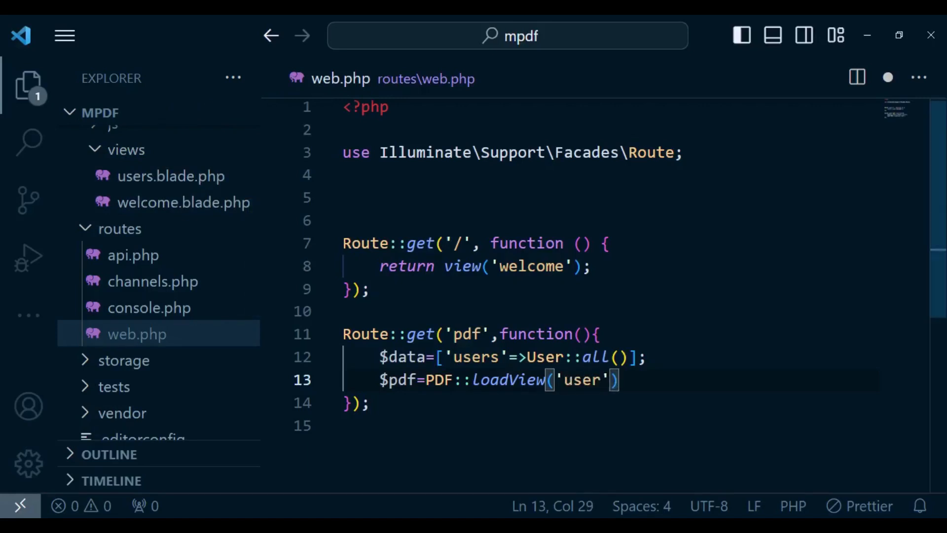
pyautogui.write('s')
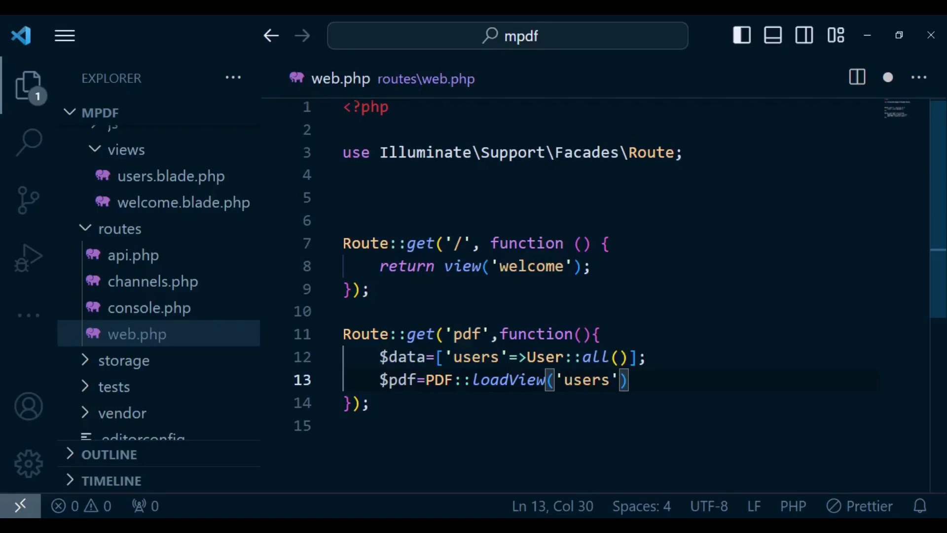
pyautogui.write(',')
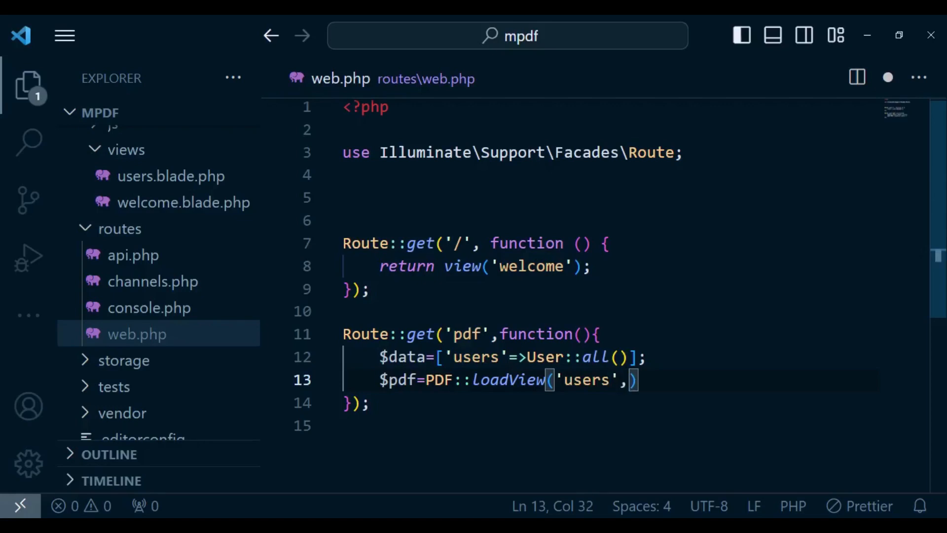
pyautogui.write('$')
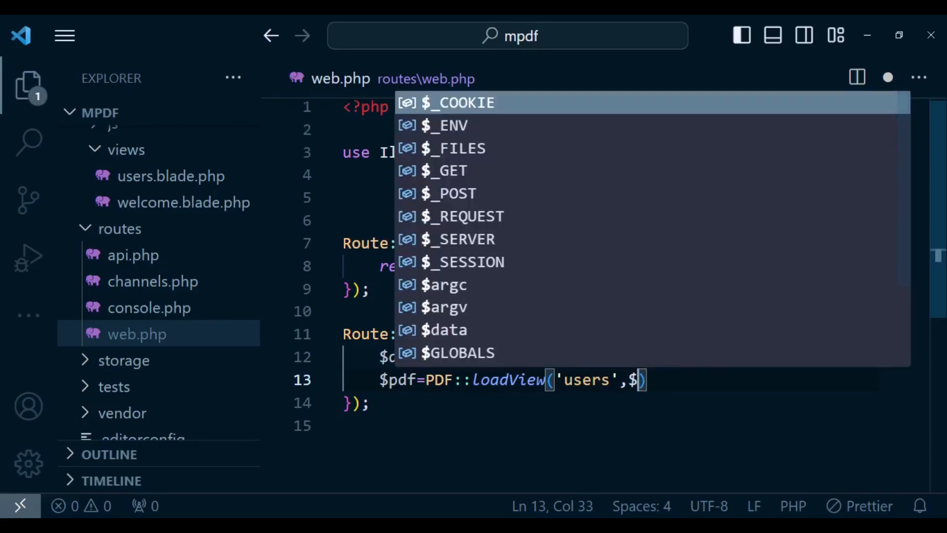
pyautogui.write('data')
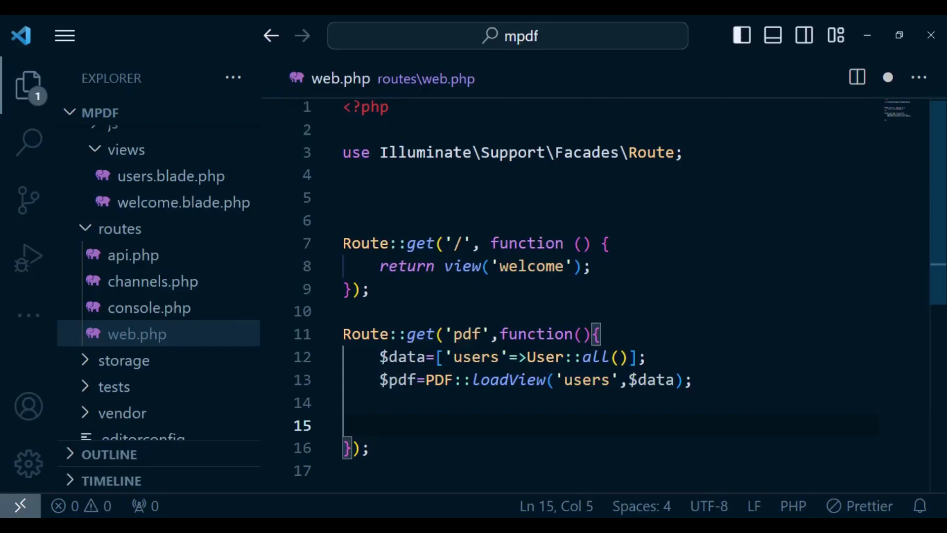
# Step: Return $pdf->stream('users.pdf') and add the 'use App\models\user;' import
pyautogui.write('return')
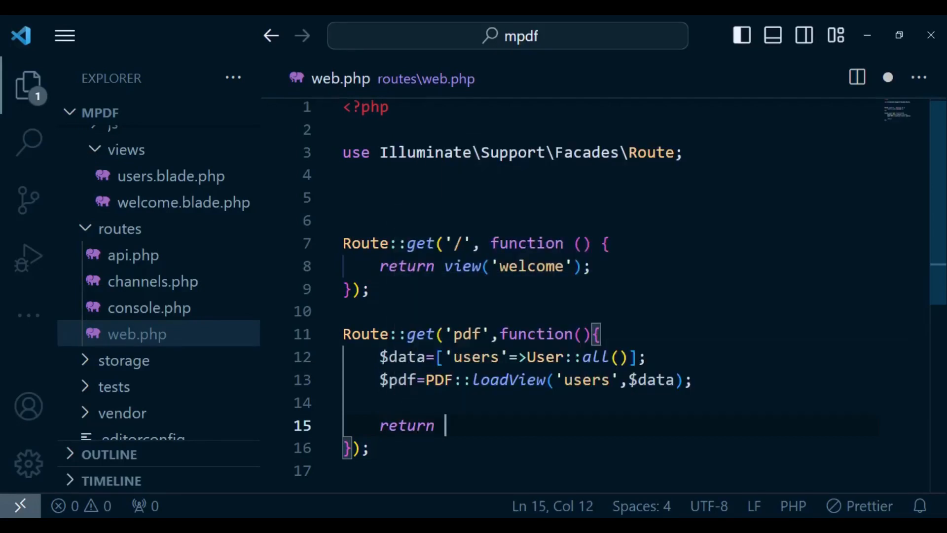
pyautogui.write('$pdf')
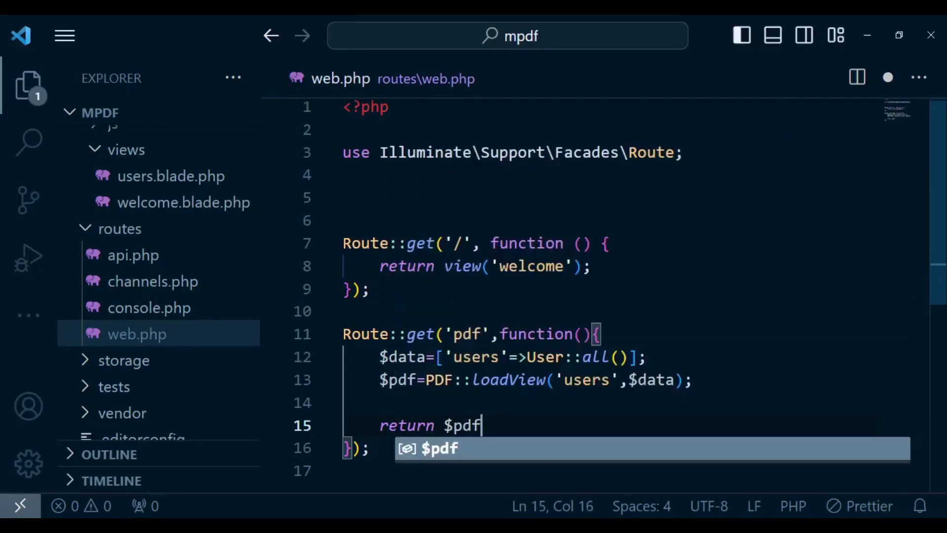
pyautogui.write('-')
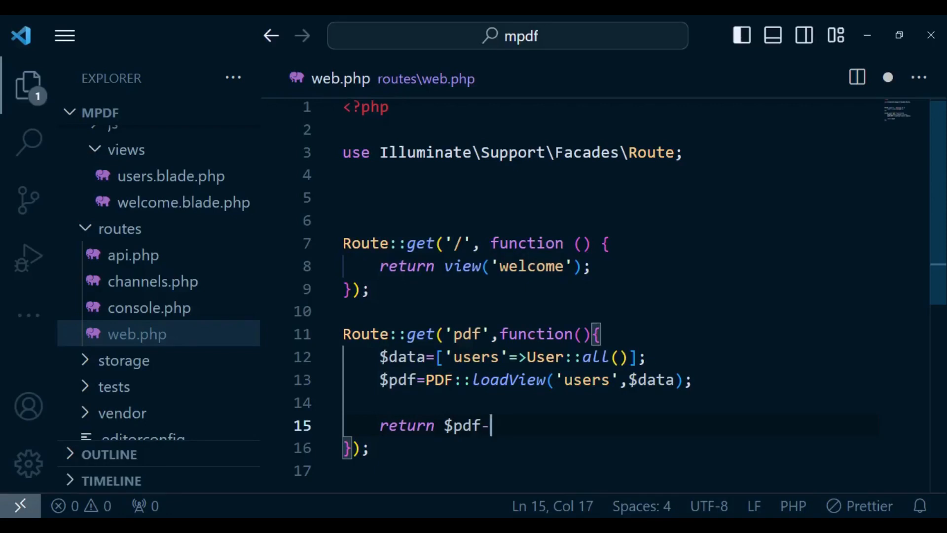
pyautogui.write('>stream()')
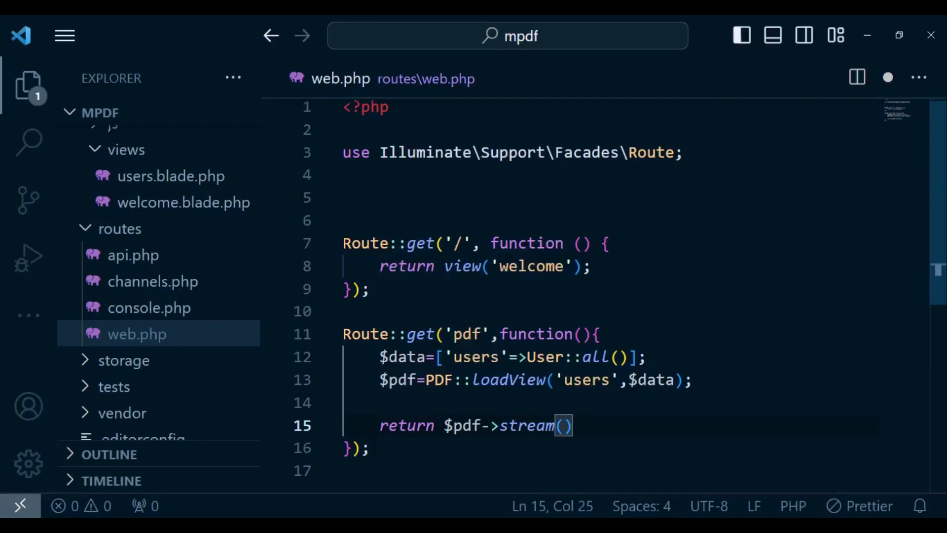
pyautogui.write("''")
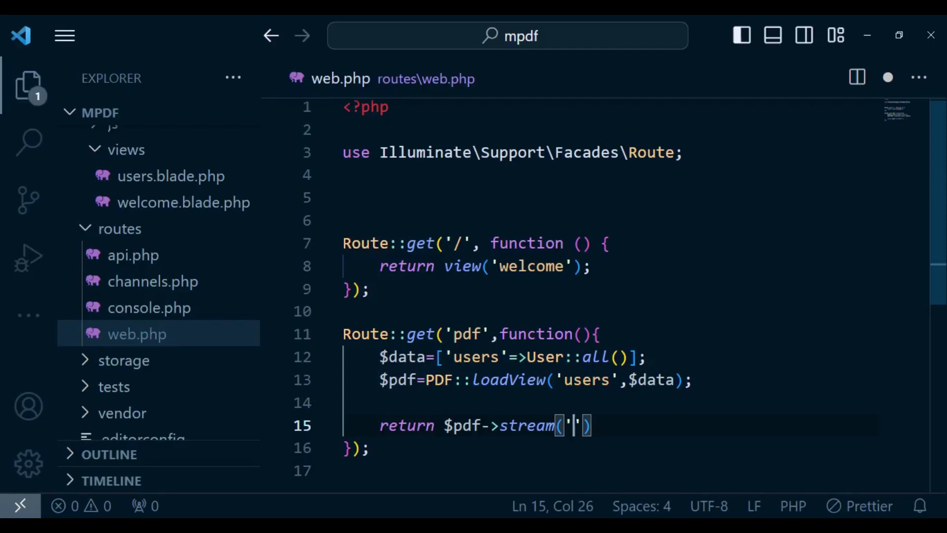
pyautogui.write('users')
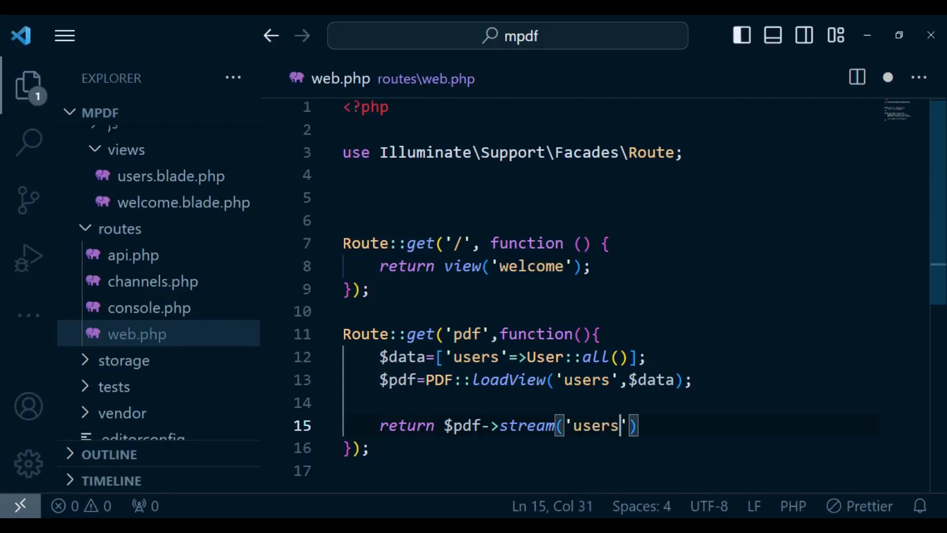
pyautogui.write('.pdf')
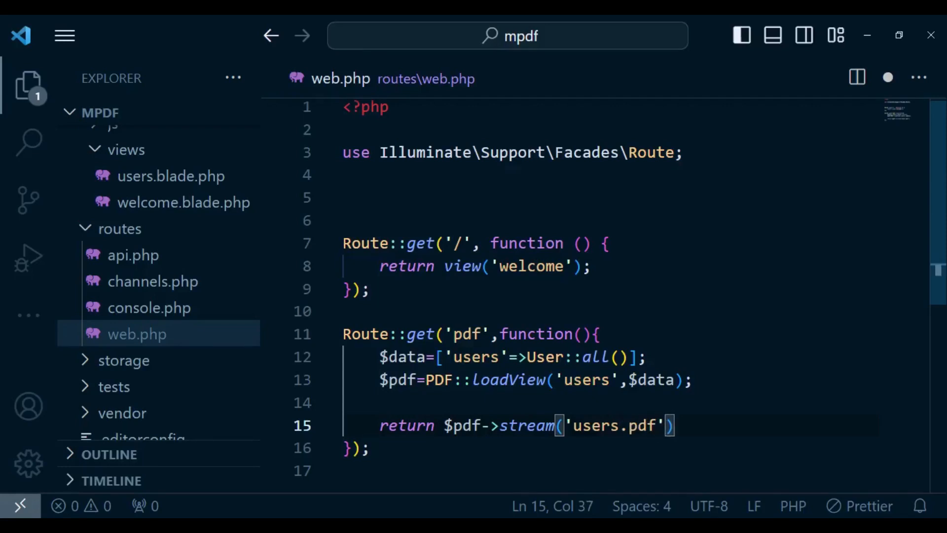
pyautogui.write(';')
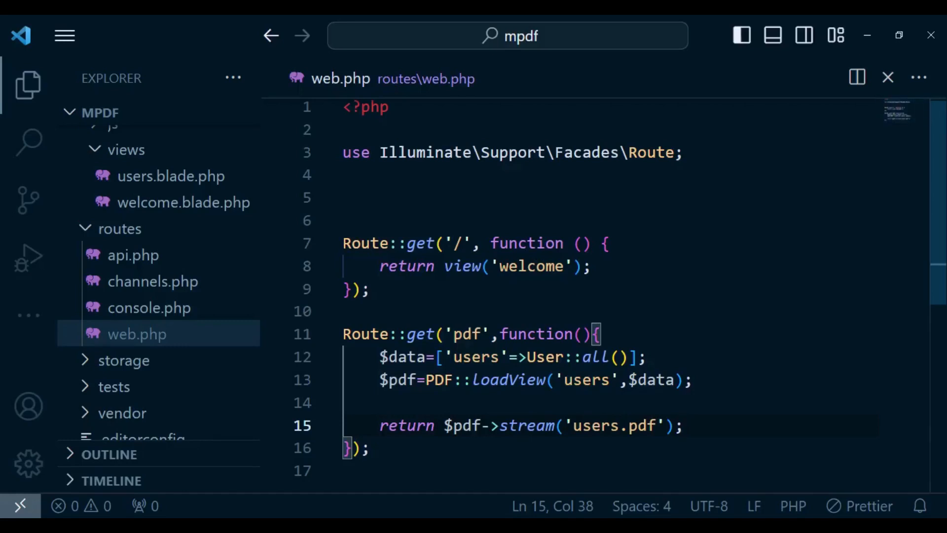
pyautogui.write('use App\\models\\user;')
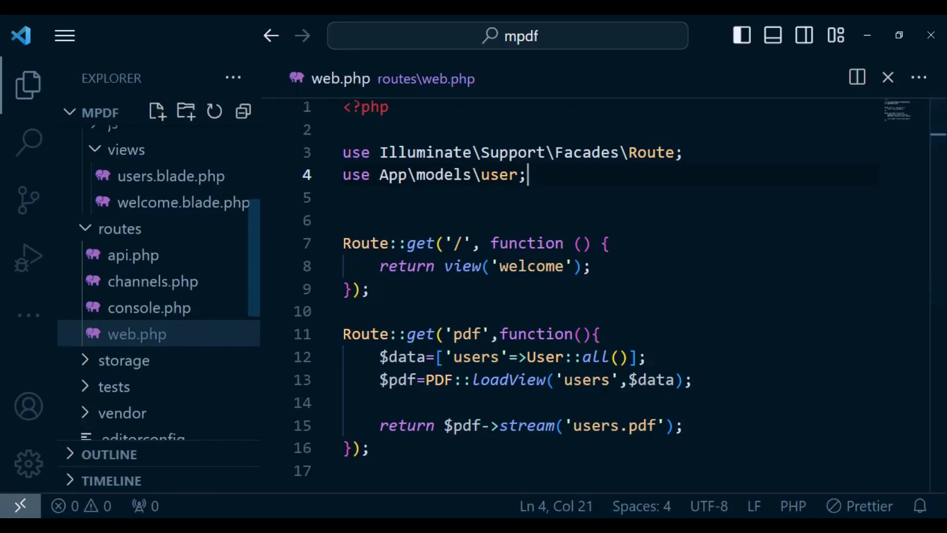
# Step: In .env, replace the DB_DATABASE value laravel with mpdf
pyautogui.scroll(-3)
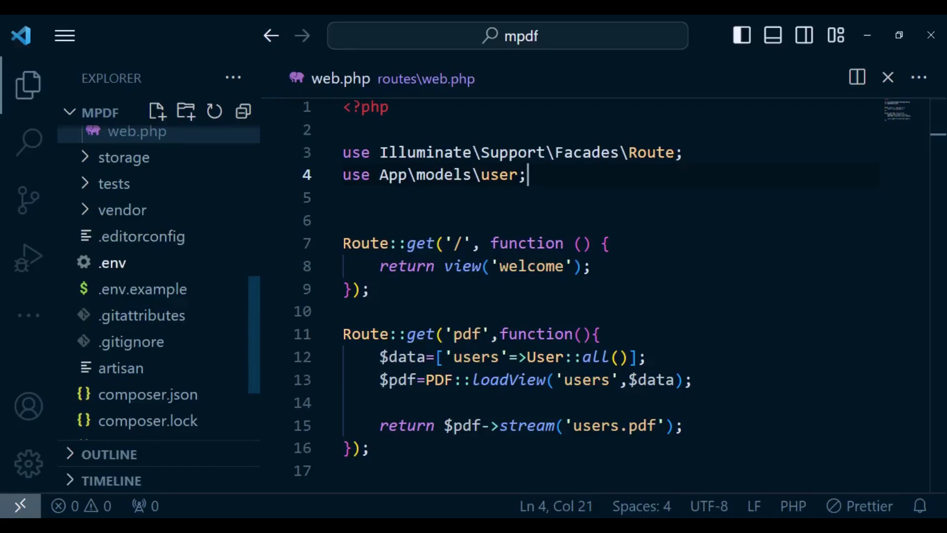
pyautogui.click(112, 263)
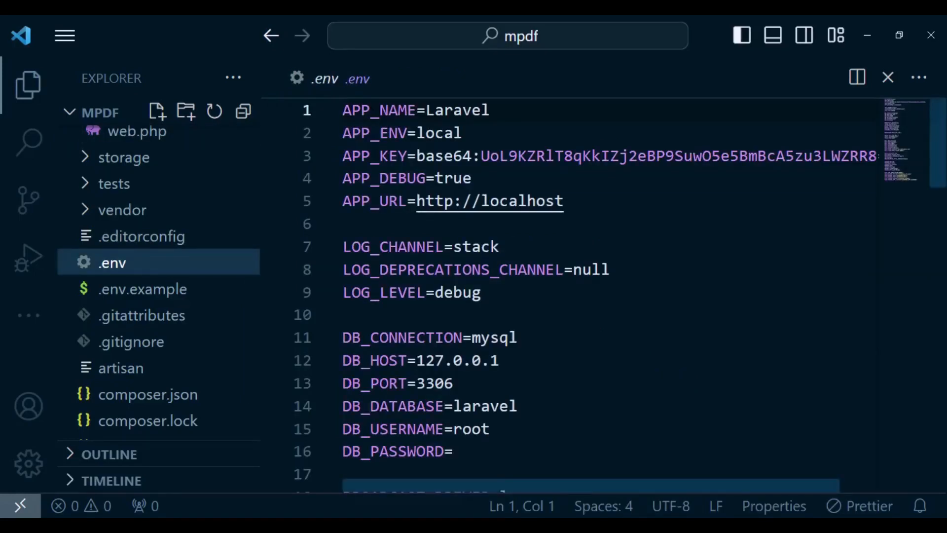
pyautogui.doubleClick(482, 405)
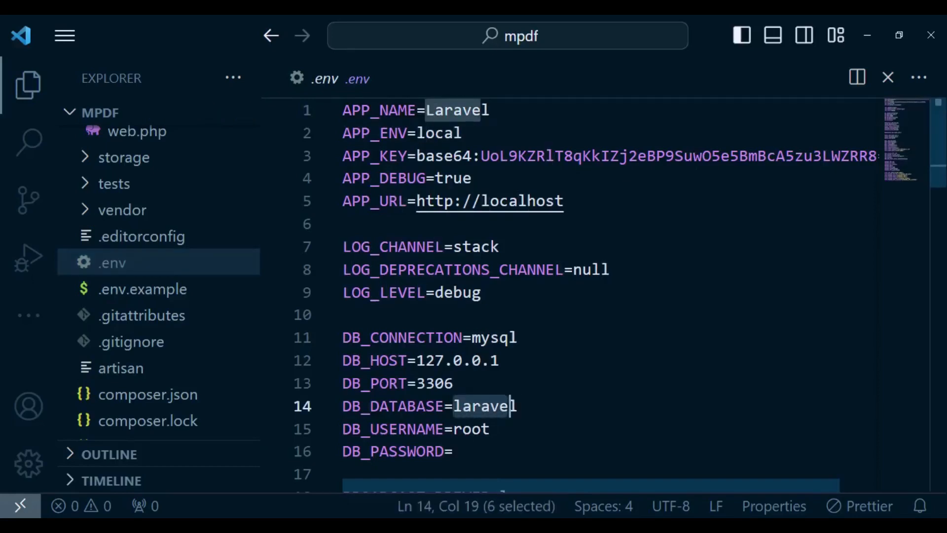
pyautogui.press('shift+Right')
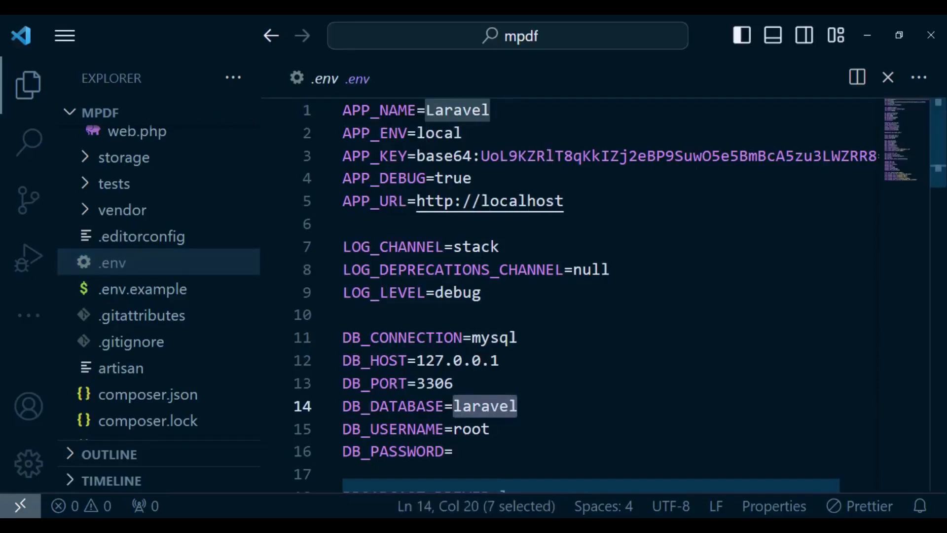
pyautogui.write('mpdf')
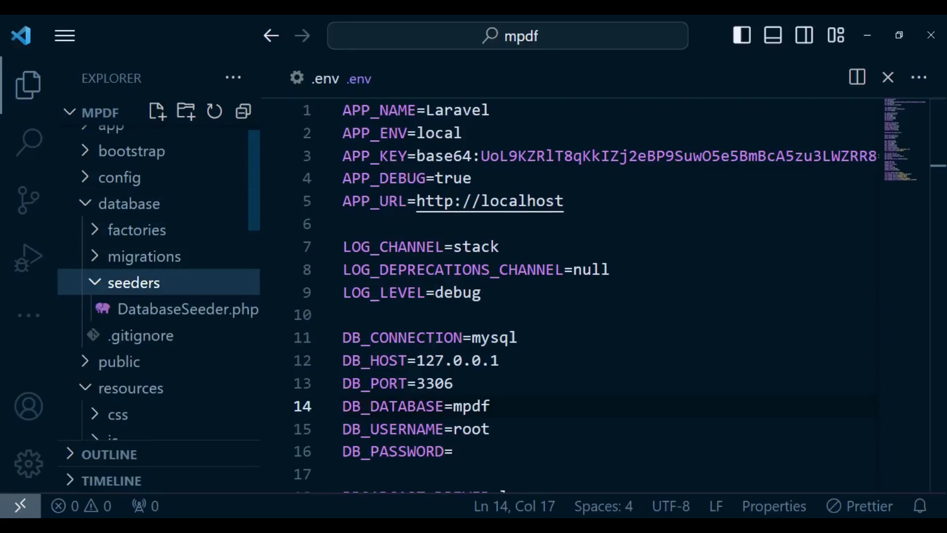
# Step: Change factory(10) to factory(100) in DatabaseSeeder.php so 100 users are seeded
pyautogui.click(188, 309)
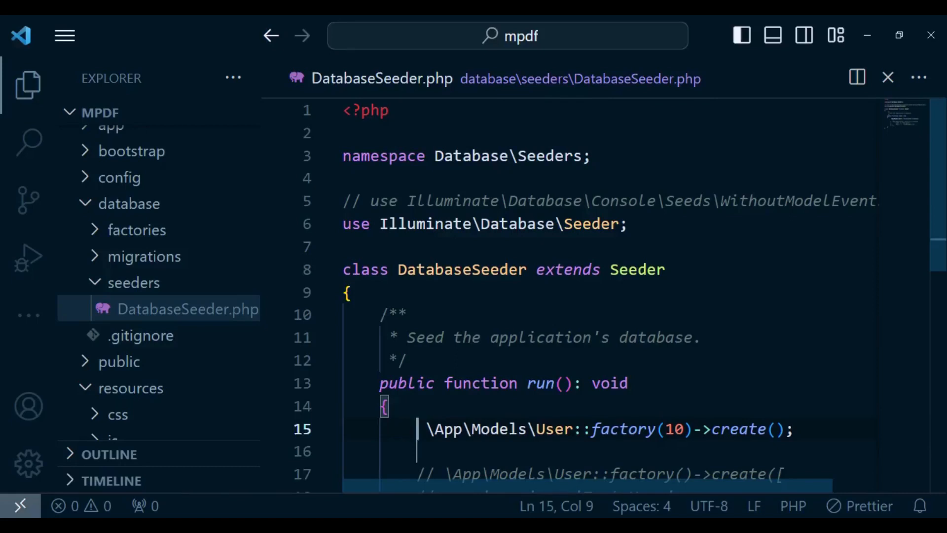
pyautogui.scroll(-3)
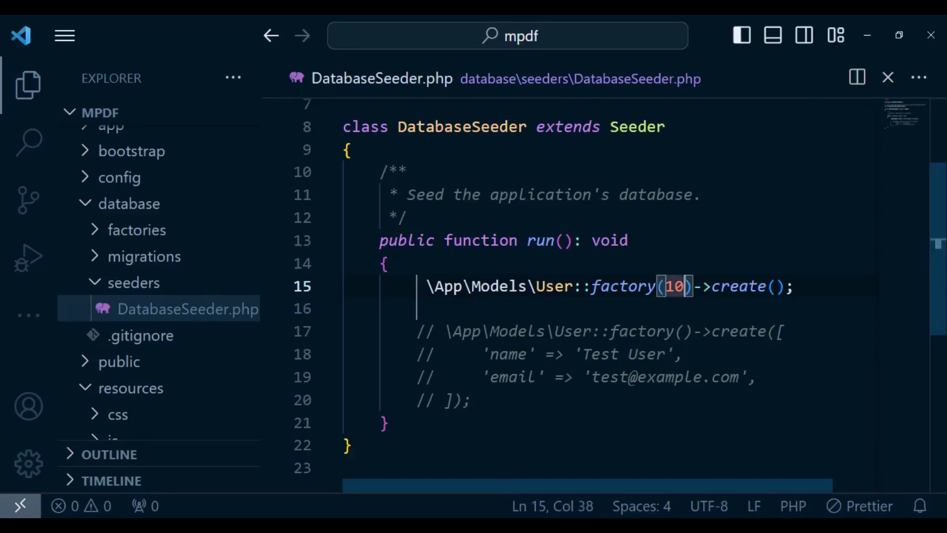
pyautogui.write('0')
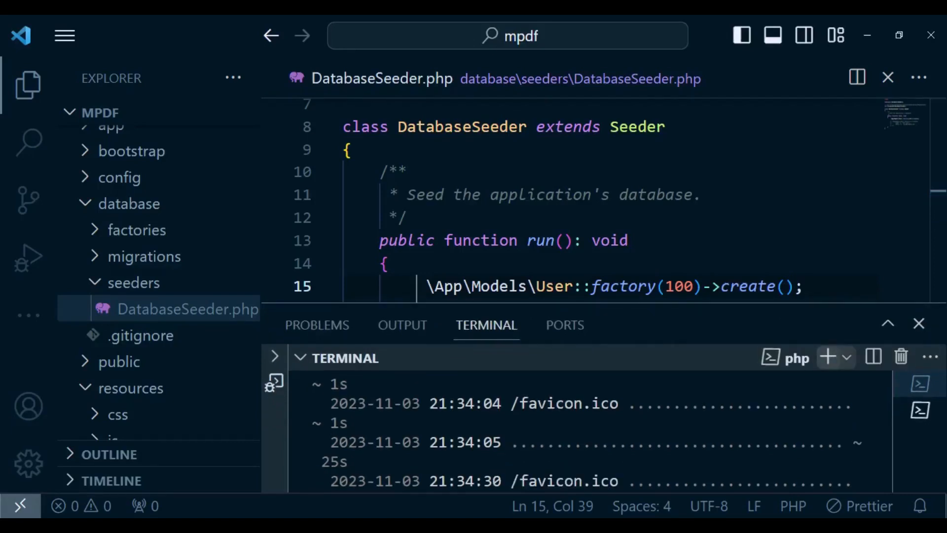
# Step: Run php artisan migrate, then php artisan db:seed, in a new terminal
pyautogui.click(827, 357)
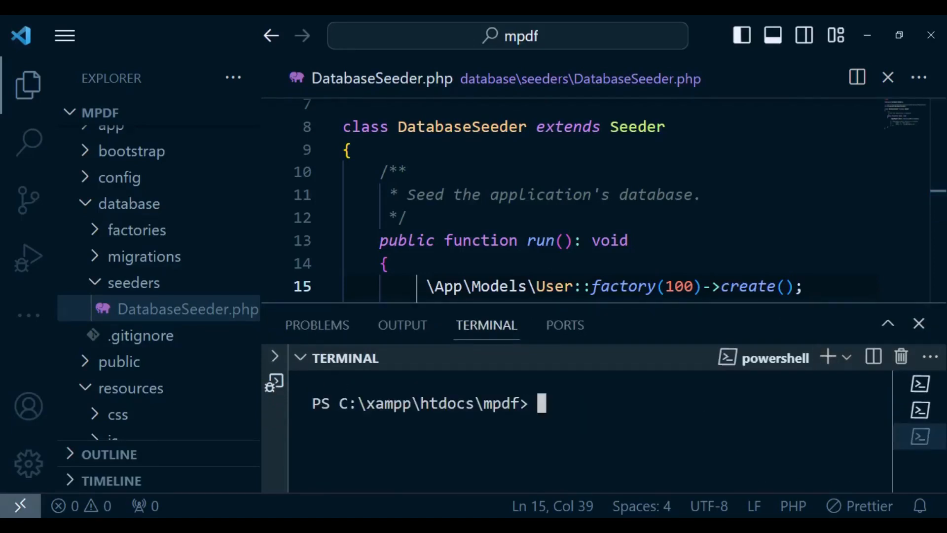
pyautogui.write('php')
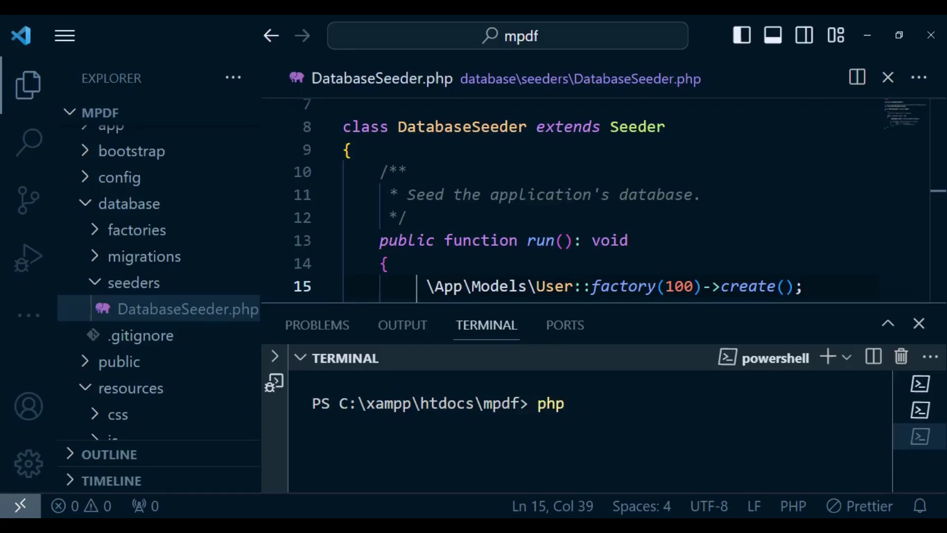
pyautogui.write('artisan')
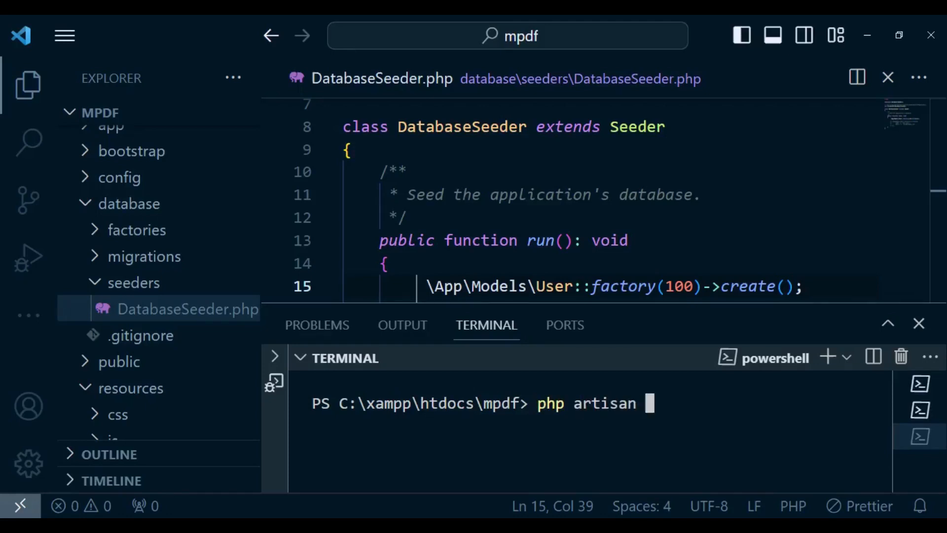
pyautogui.write('migrate')
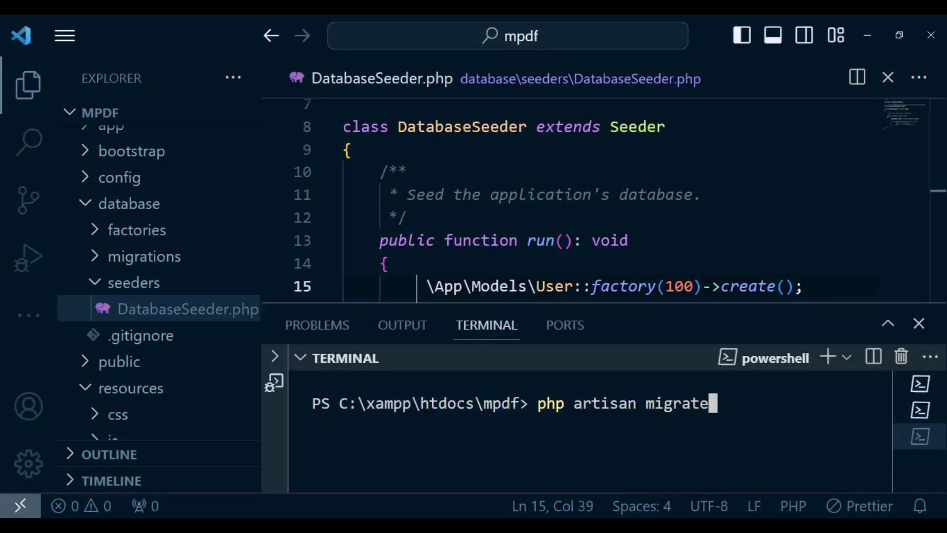
pyautogui.press('Return')
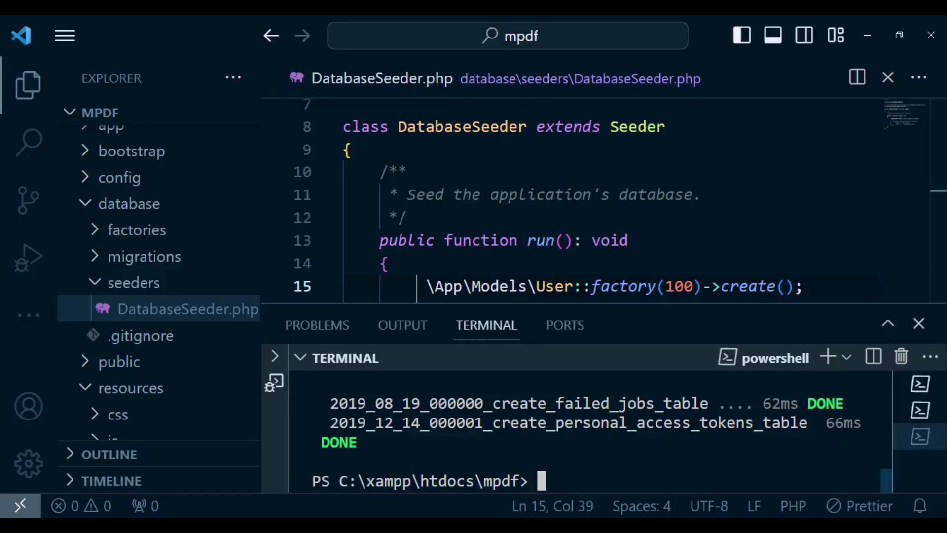
pyautogui.write('php artisan db:seed')
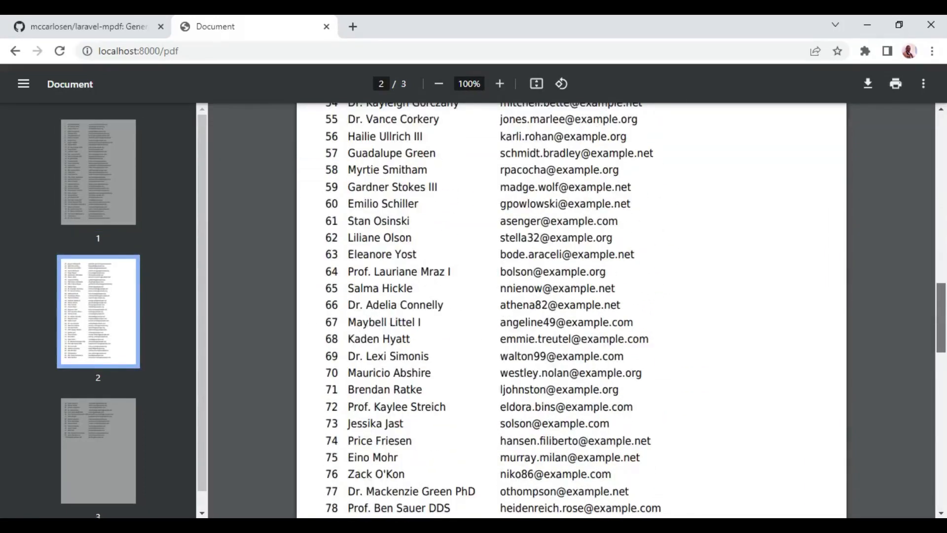
# Step: Scroll through the three-page users PDF and jump back to page 1
pyautogui.scroll(3)
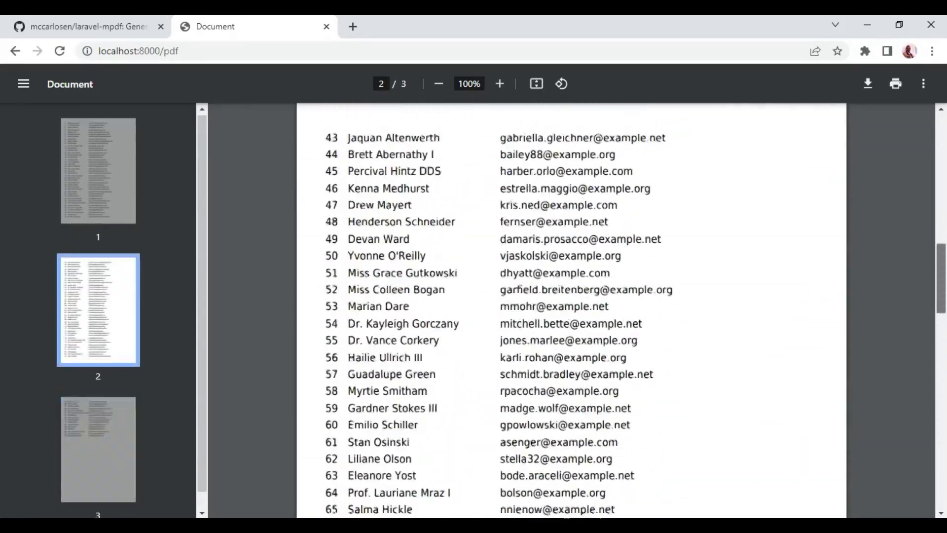
pyautogui.scroll(3)
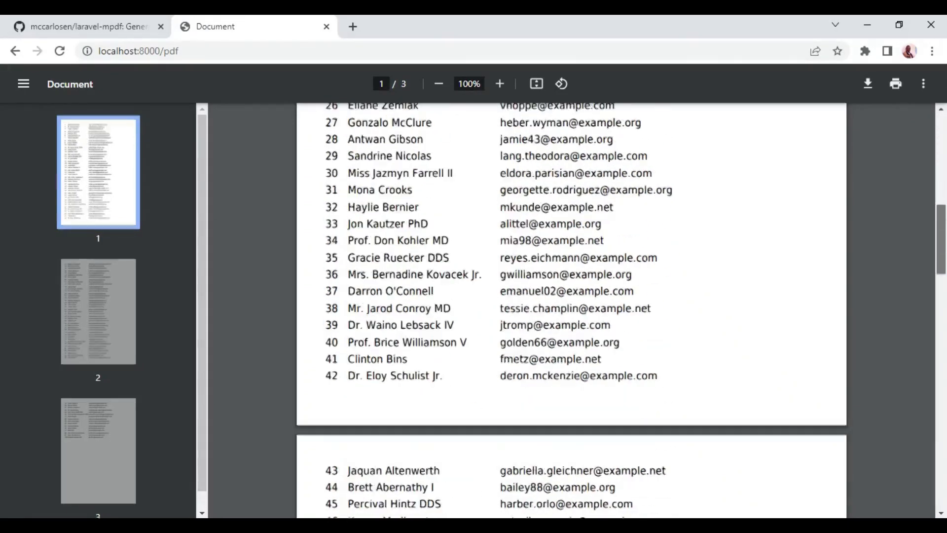
pyautogui.scroll(-3)
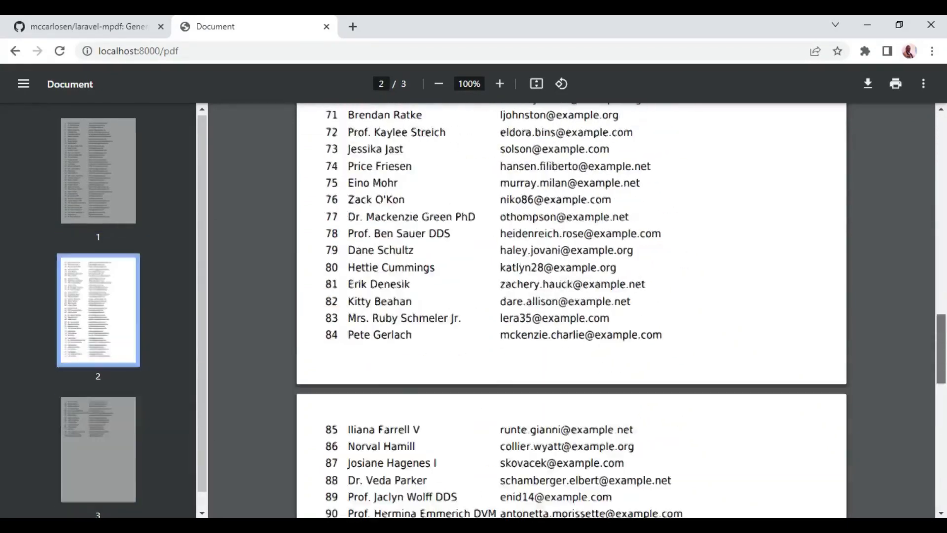
pyautogui.click(98, 171)
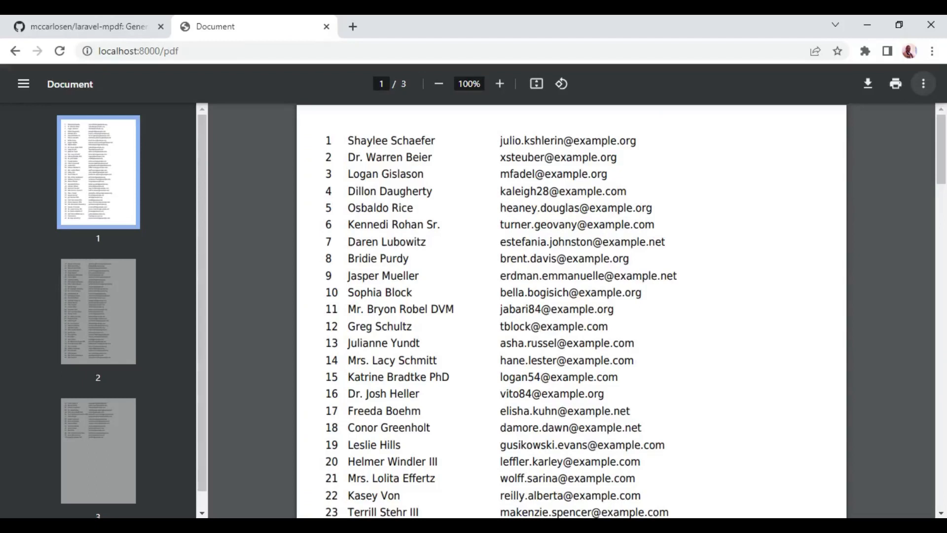
pyautogui.moveTo(584, 512)
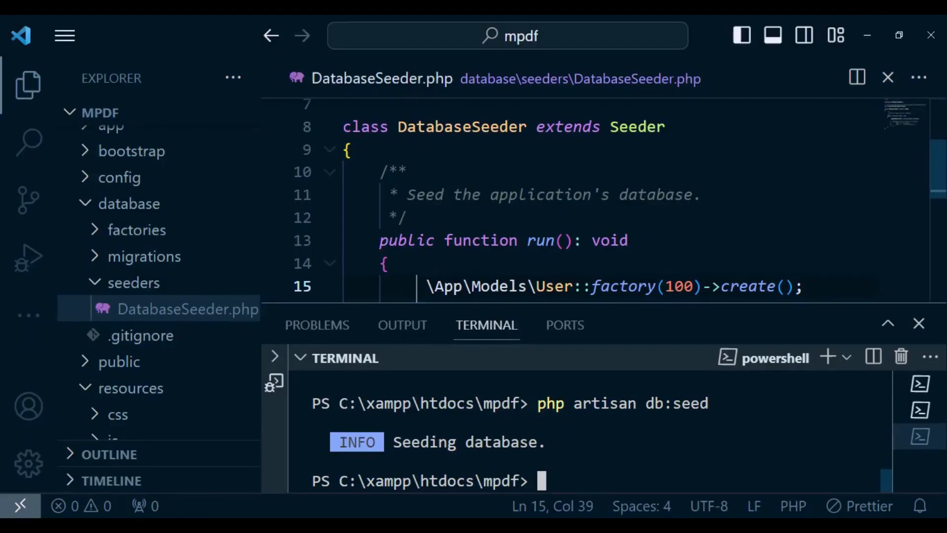
# Step: Insert <h1>Users List</h1> above the table in users.blade.php
pyautogui.scroll(-3)
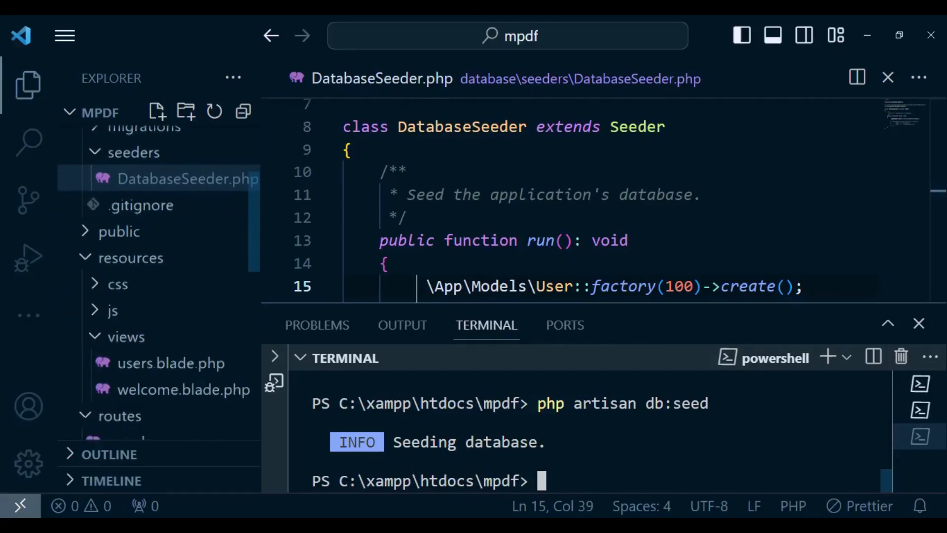
pyautogui.click(183, 389)
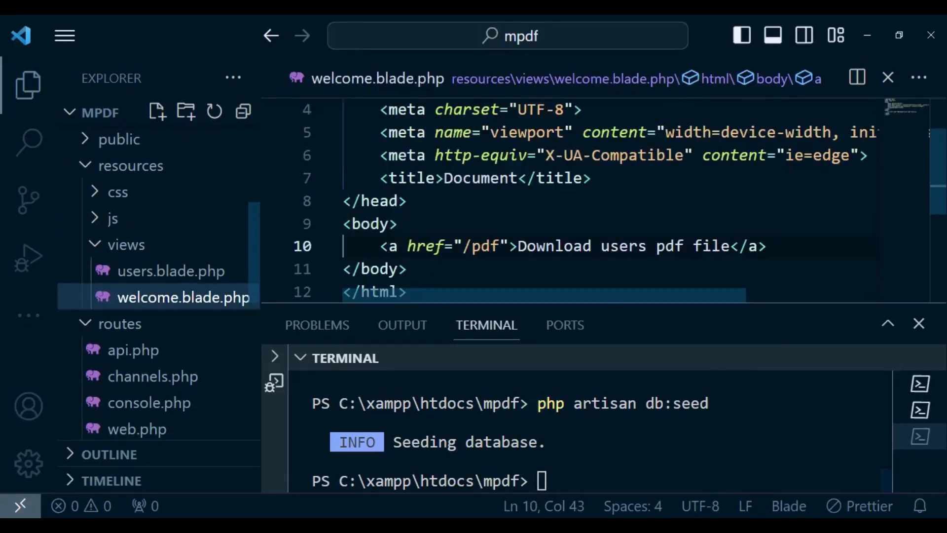
pyautogui.click(396, 223)
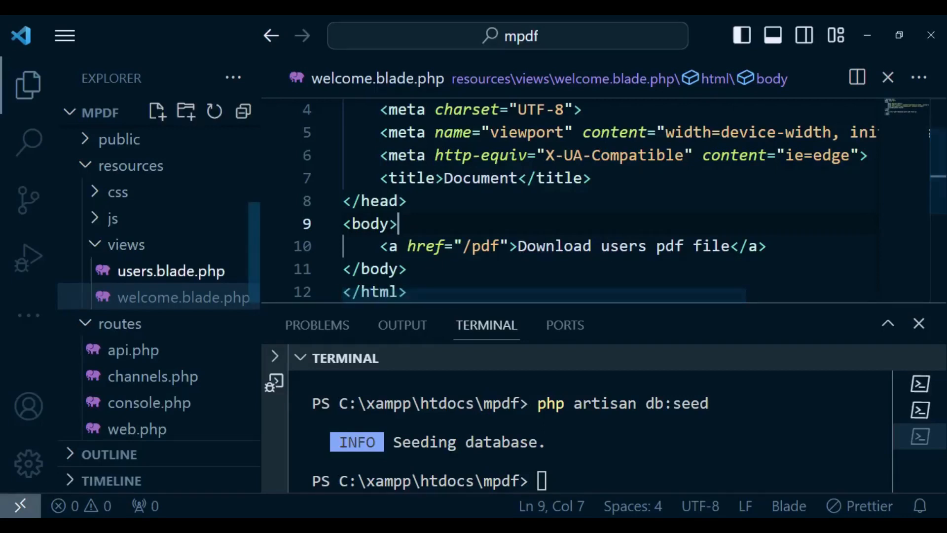
pyautogui.click(171, 271)
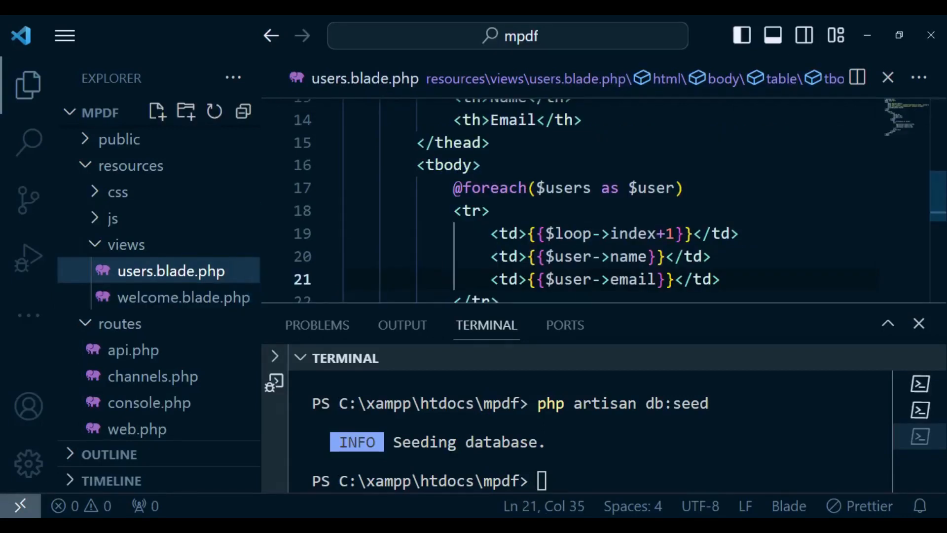
pyautogui.click(479, 164)
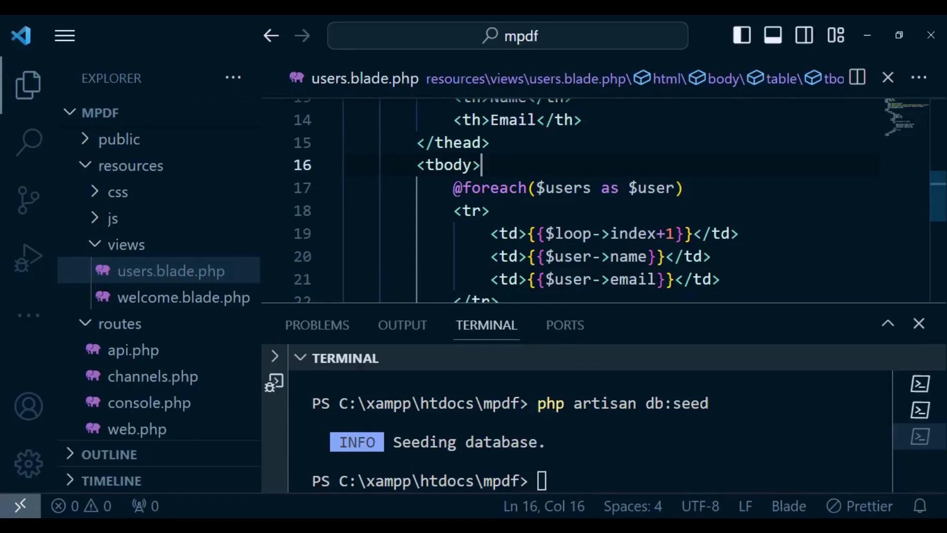
pyautogui.scroll(3)
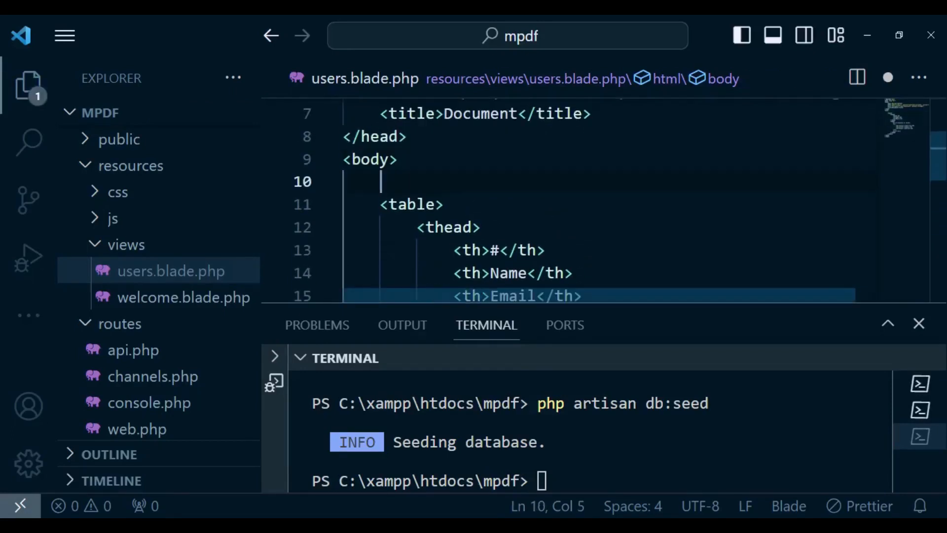
pyautogui.write('<h1></h1>')
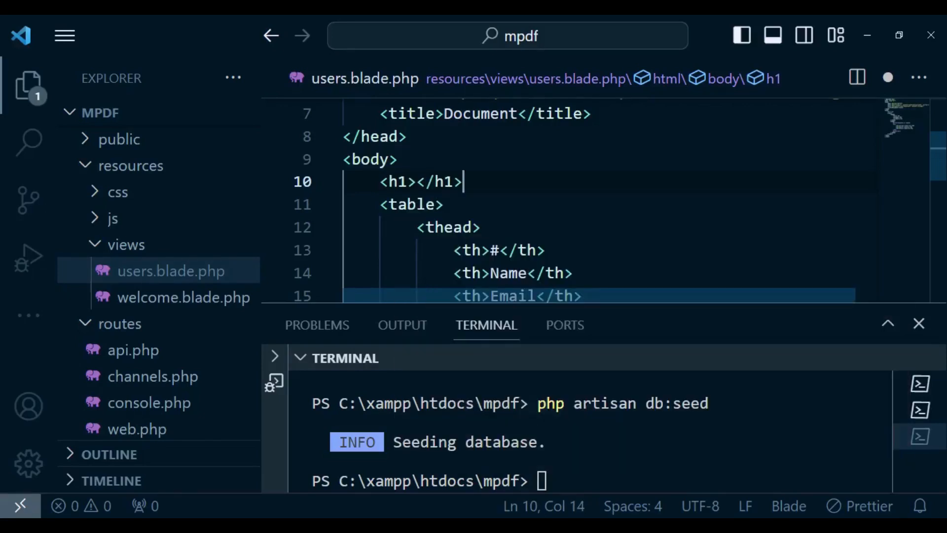
pyautogui.click(414, 181)
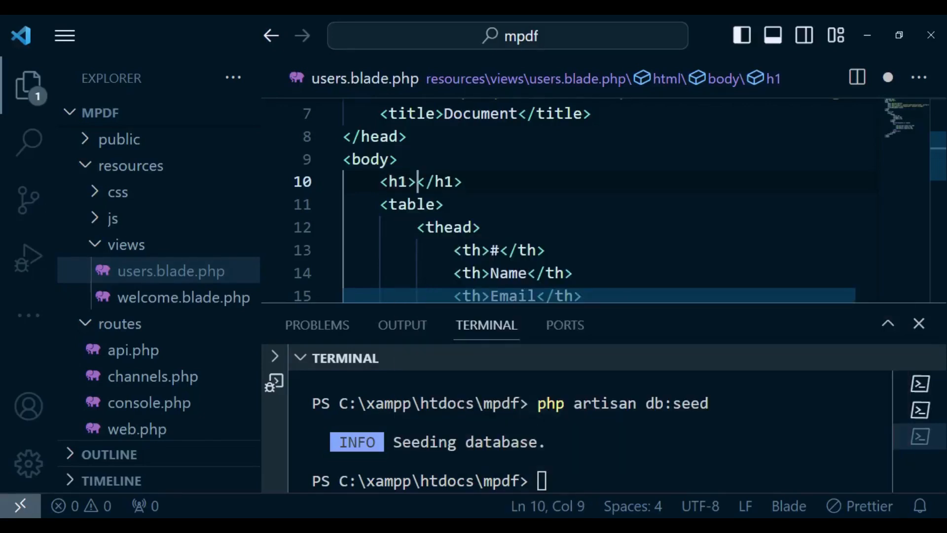
pyautogui.write('Users')
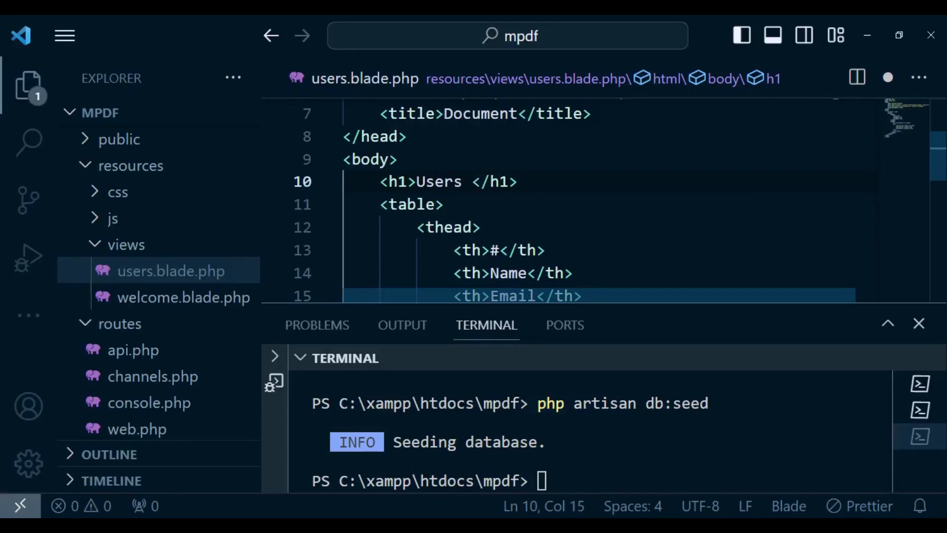
pyautogui.write('List')
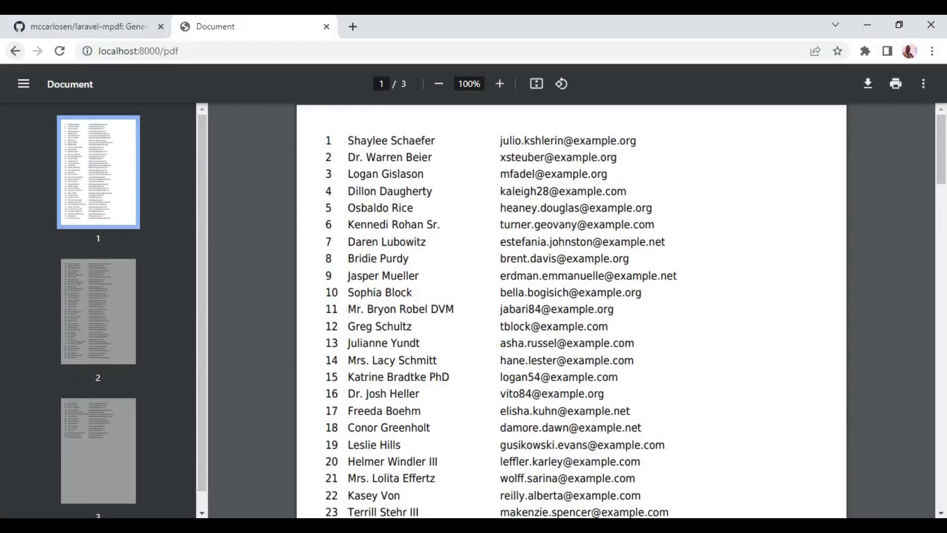
# Step: Reload localhost:8000/pdf to show the bold Users List heading above the table
pyautogui.scroll(3)
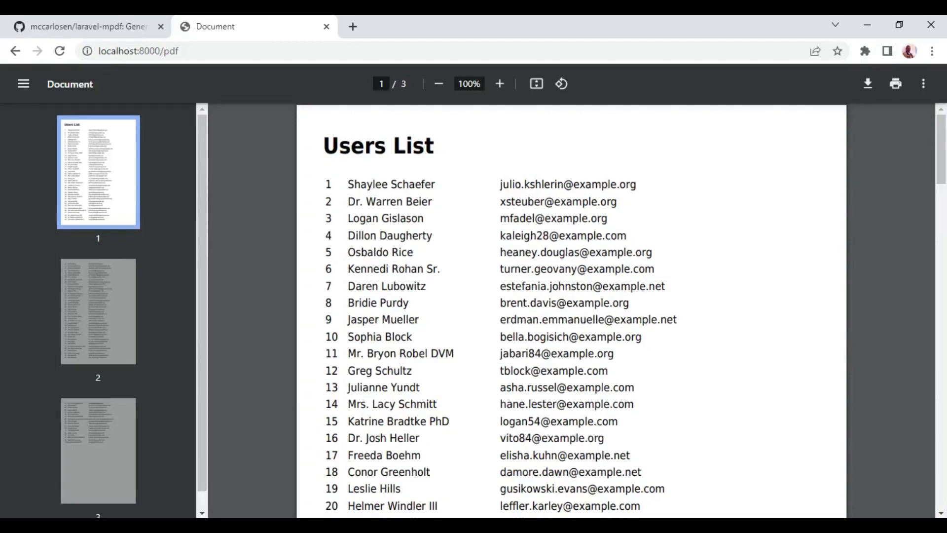